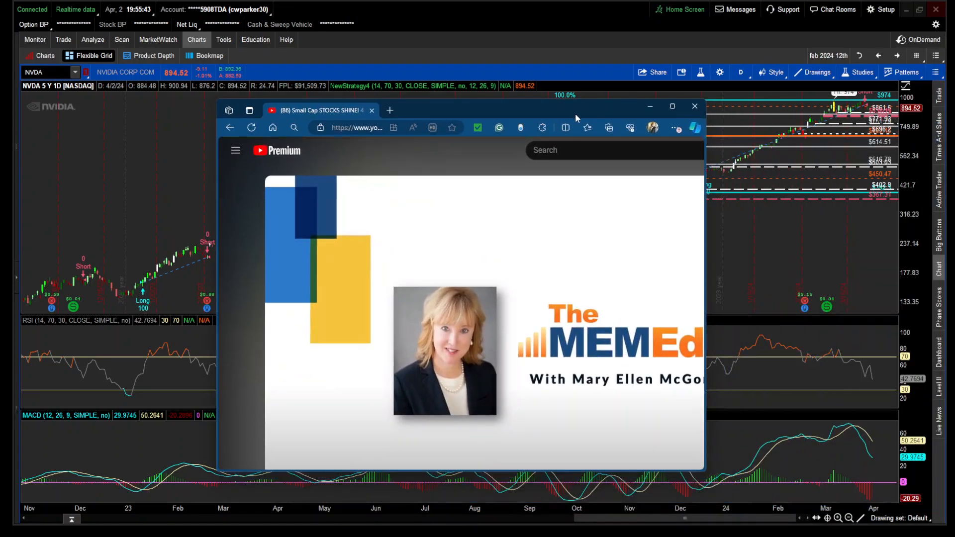
# - Maximize the Edge window playing the StockCharts TV small-cap stocks video
pyautogui.click(672, 107)
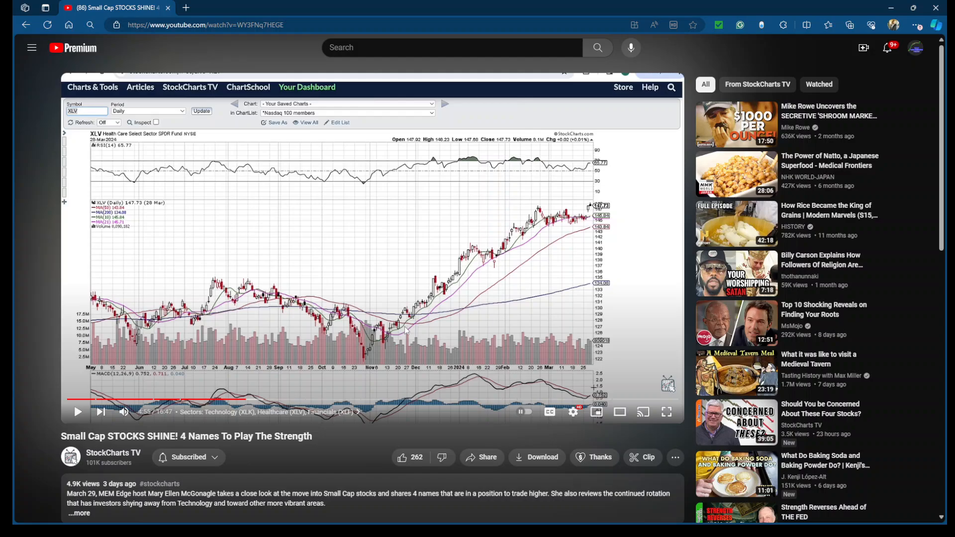
pyautogui.moveTo(937, 9)
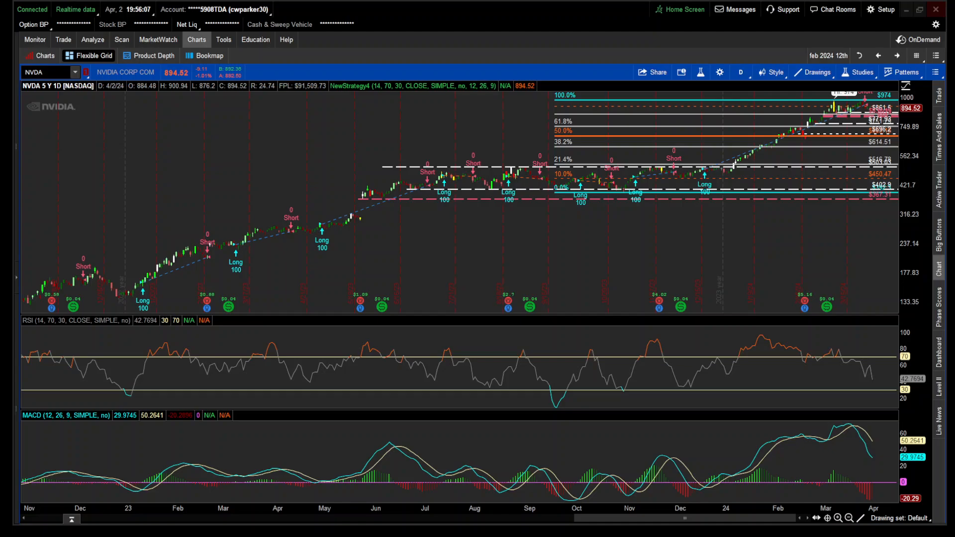
pyautogui.moveTo(155, 356)
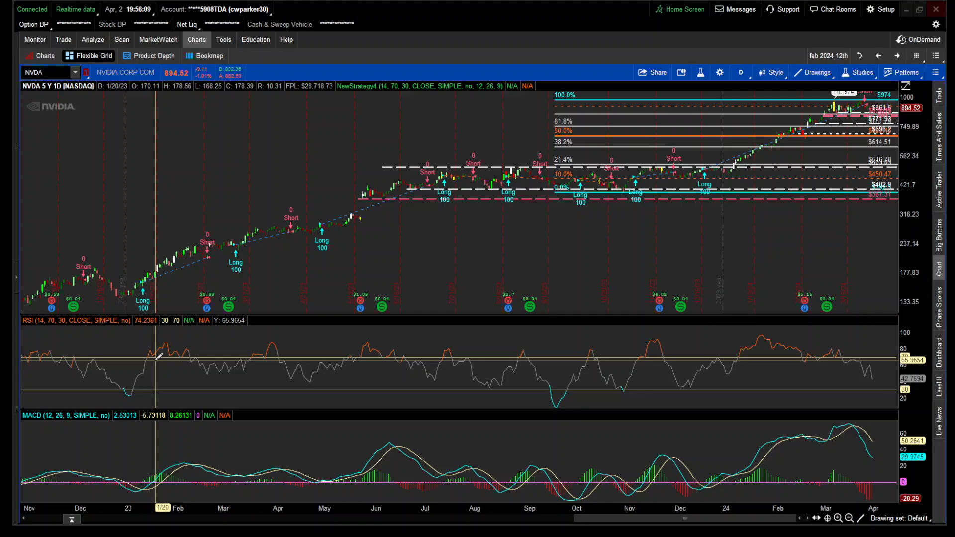
pyautogui.moveTo(79, 365)
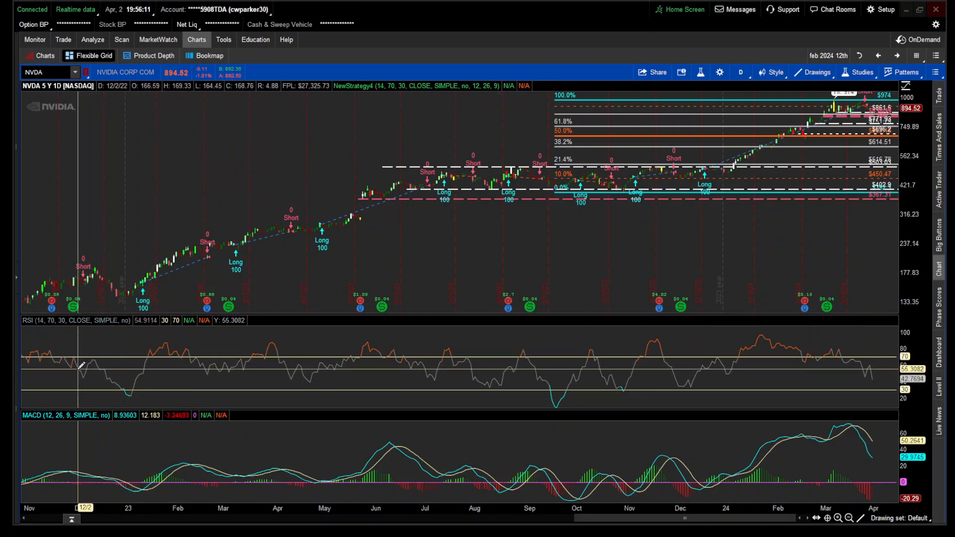
pyautogui.moveTo(156, 270)
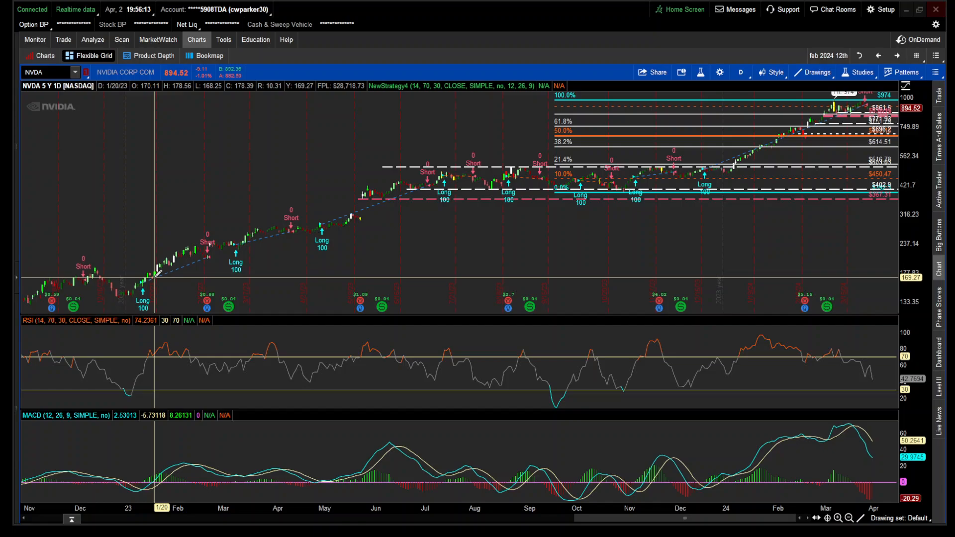
pyautogui.moveTo(166, 461)
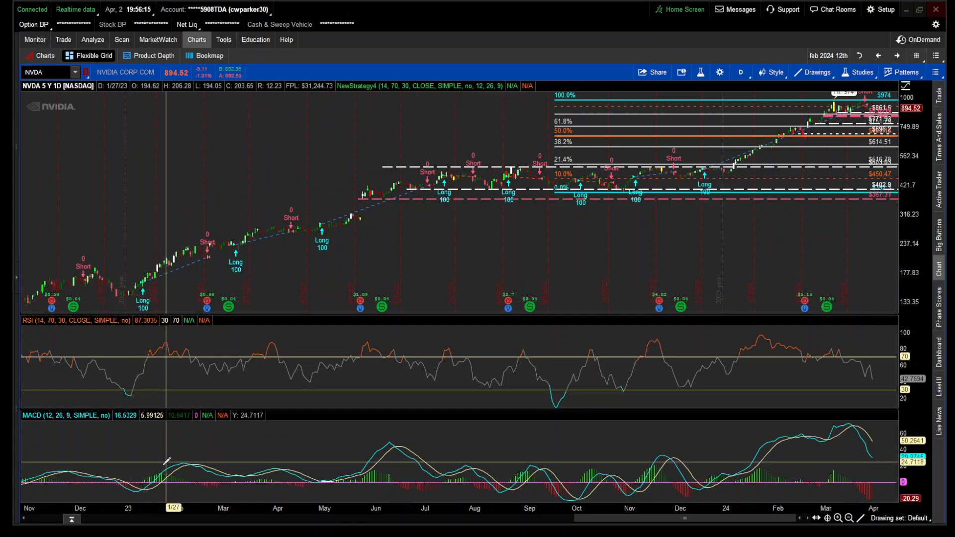
pyautogui.moveTo(141, 481)
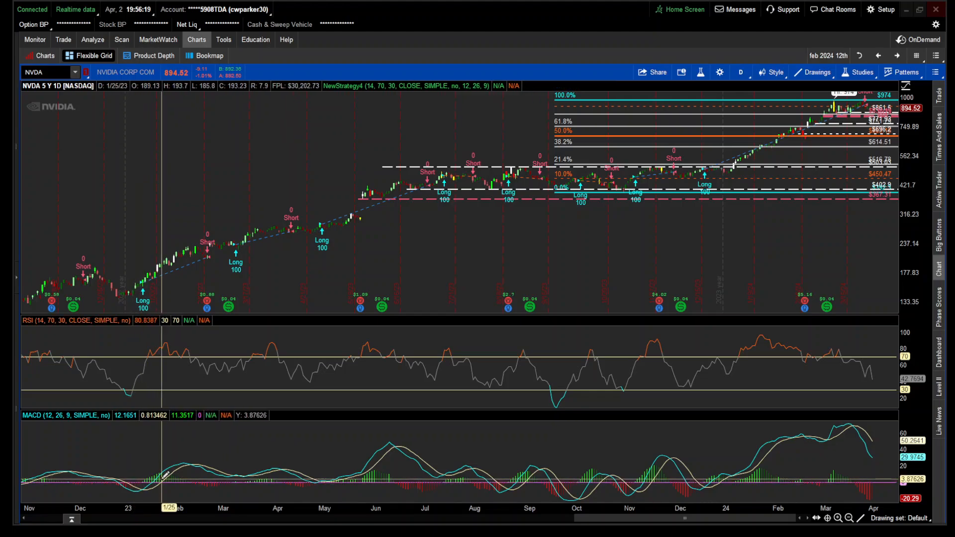
pyautogui.moveTo(313, 326)
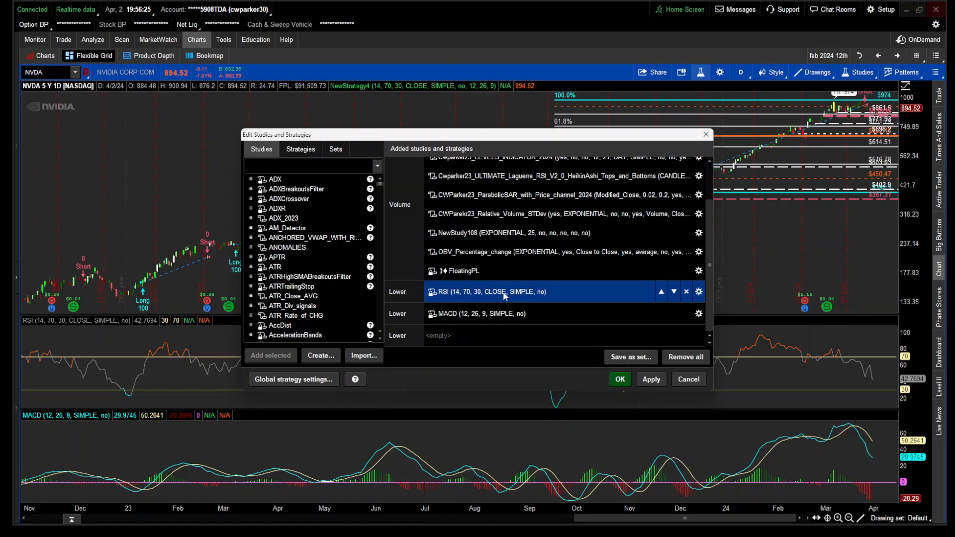
# - Move FloatingPL into the lower pane of the NVDA chart, apply it, and zoom out for more history
pyautogui.click(660, 291)
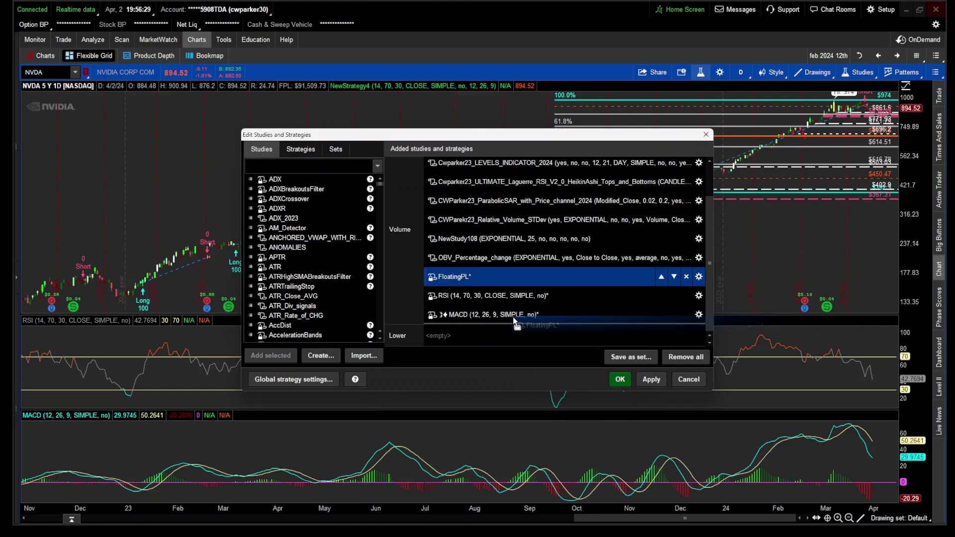
pyautogui.click(619, 379)
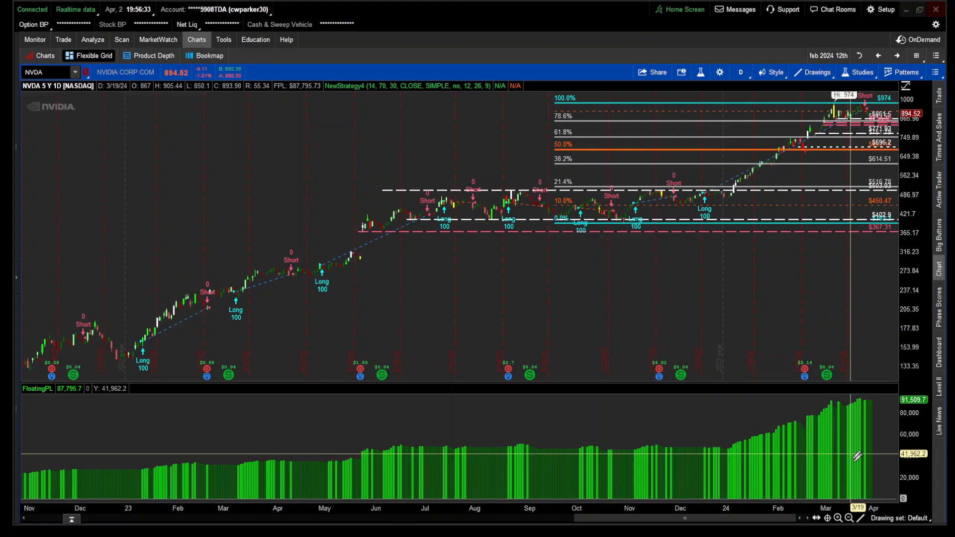
pyautogui.click(849, 518)
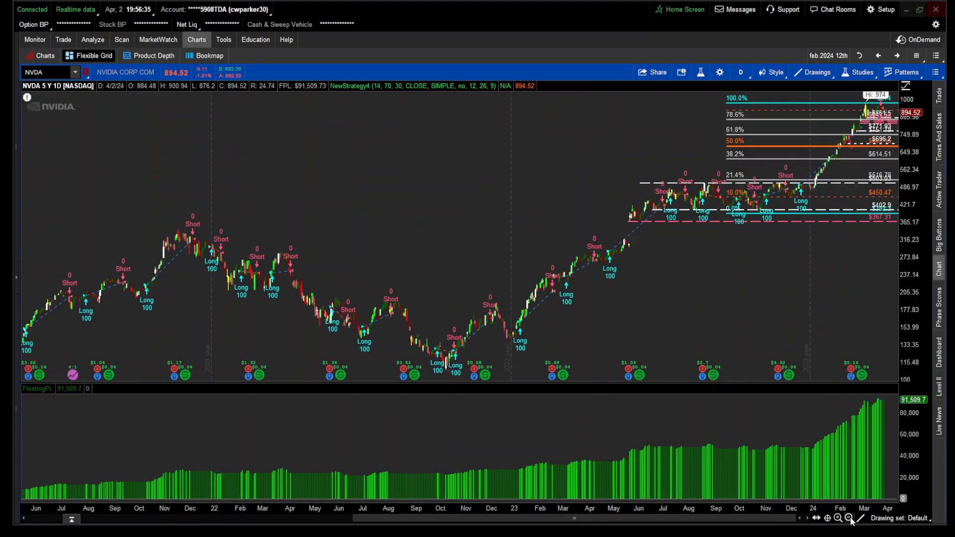
pyautogui.moveTo(684, 311)
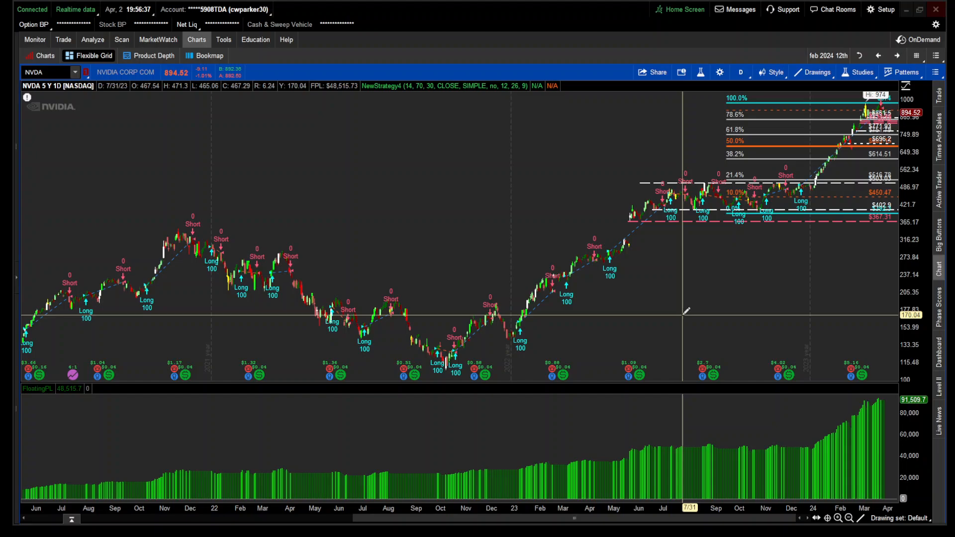
pyautogui.moveTo(680, 310)
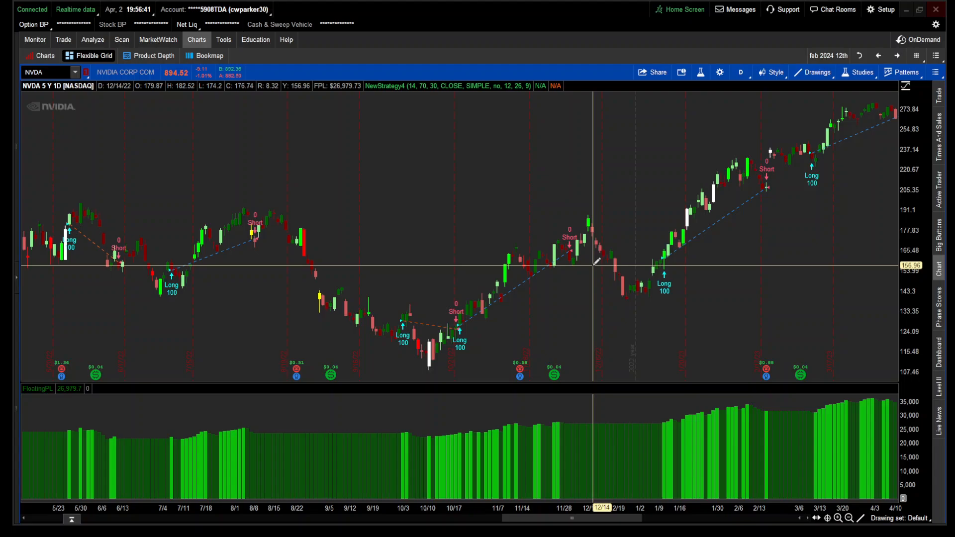
pyautogui.moveTo(438, 320)
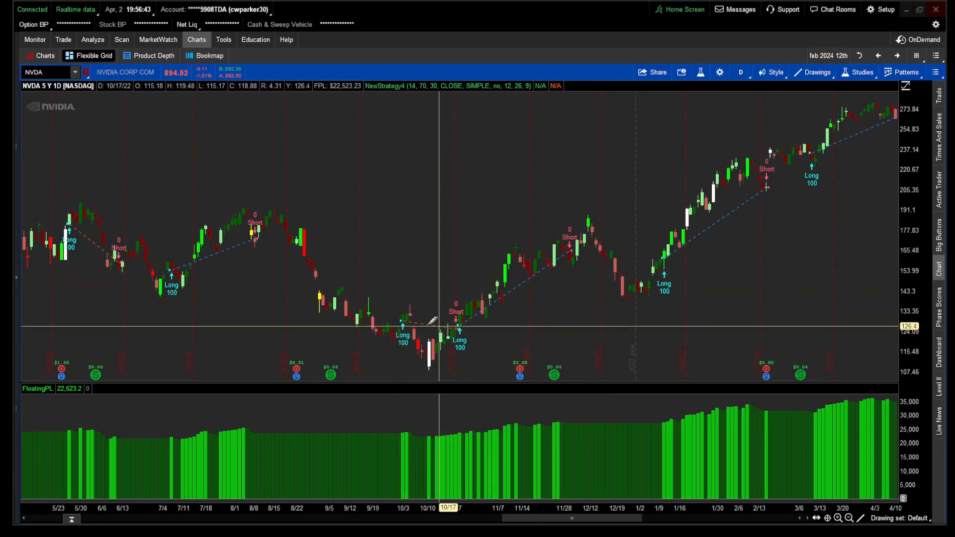
pyautogui.moveTo(563, 261)
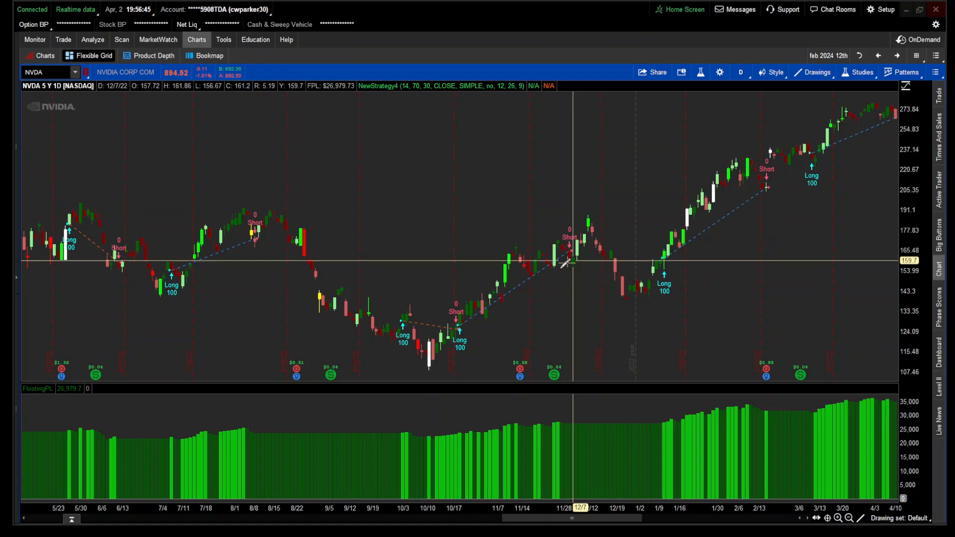
# - Review the NVDA NewStrategy4 report to its $91,509.73 total P/L over 33 orders and close it
pyautogui.rightClick(519, 289)
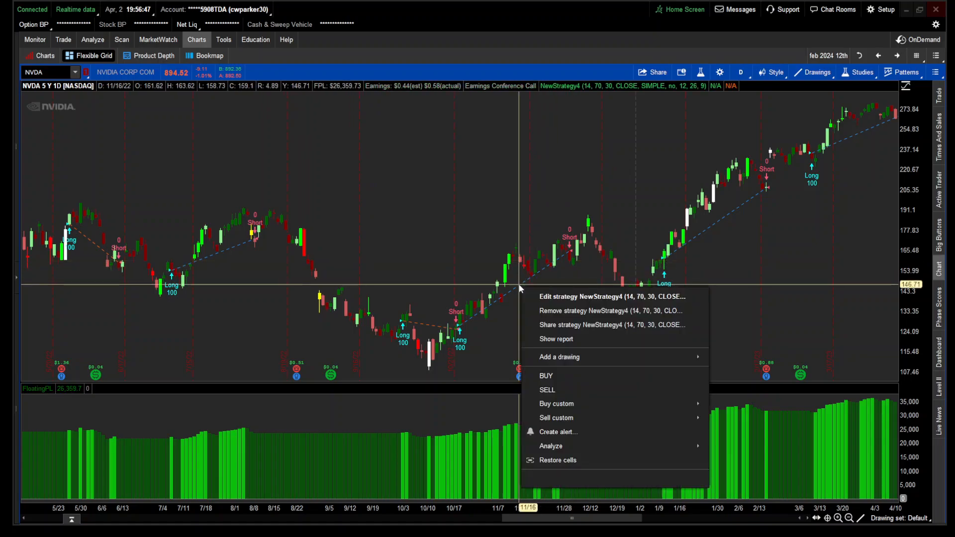
pyautogui.click(555, 338)
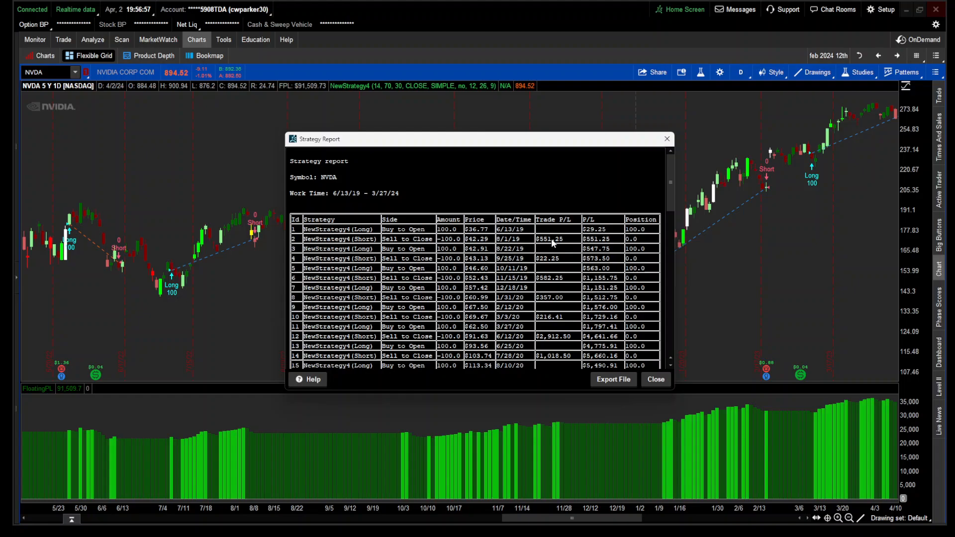
pyautogui.scroll(-3)
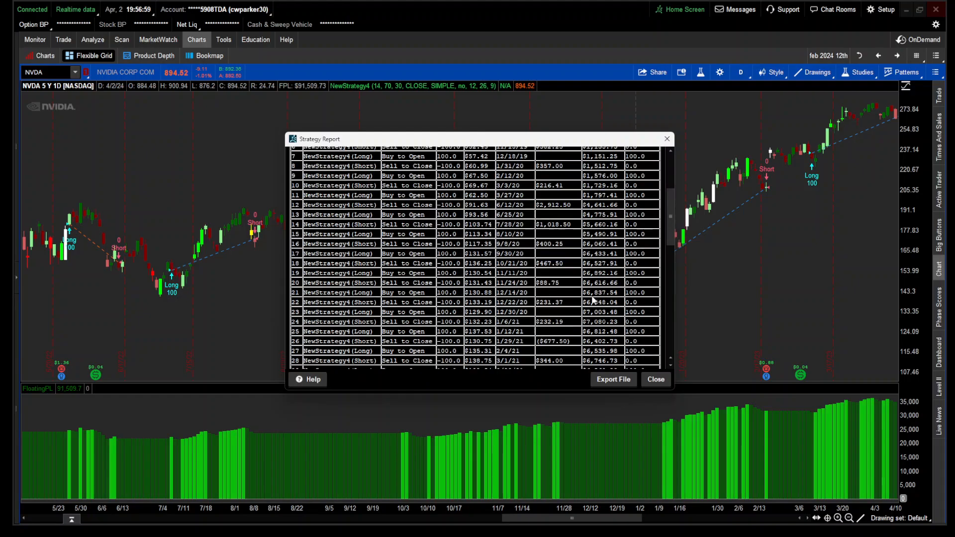
pyautogui.scroll(-3)
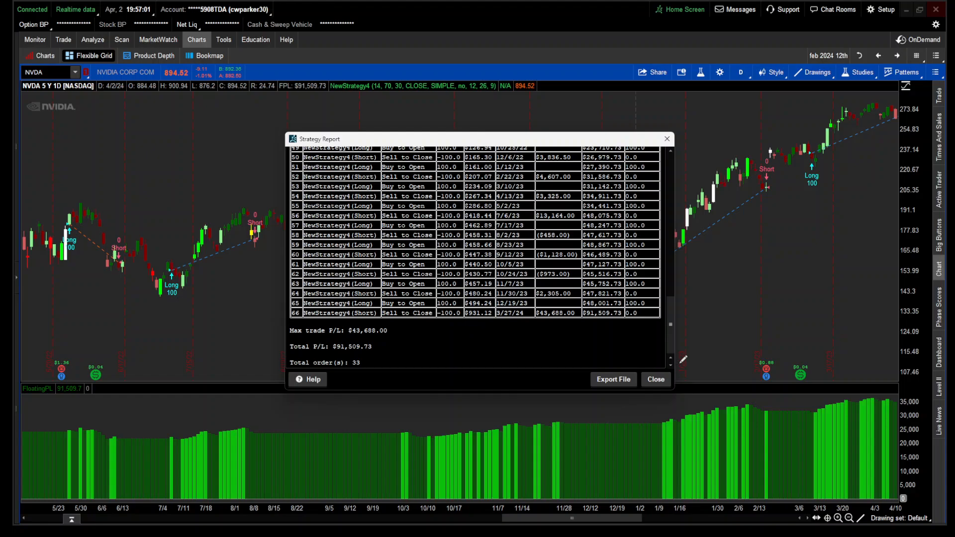
pyautogui.moveTo(340, 359)
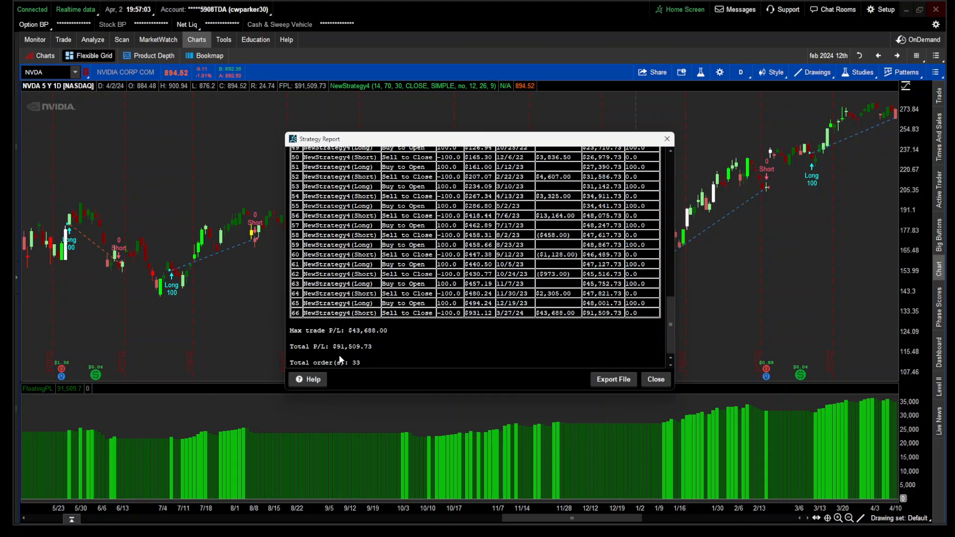
pyautogui.moveTo(344, 352)
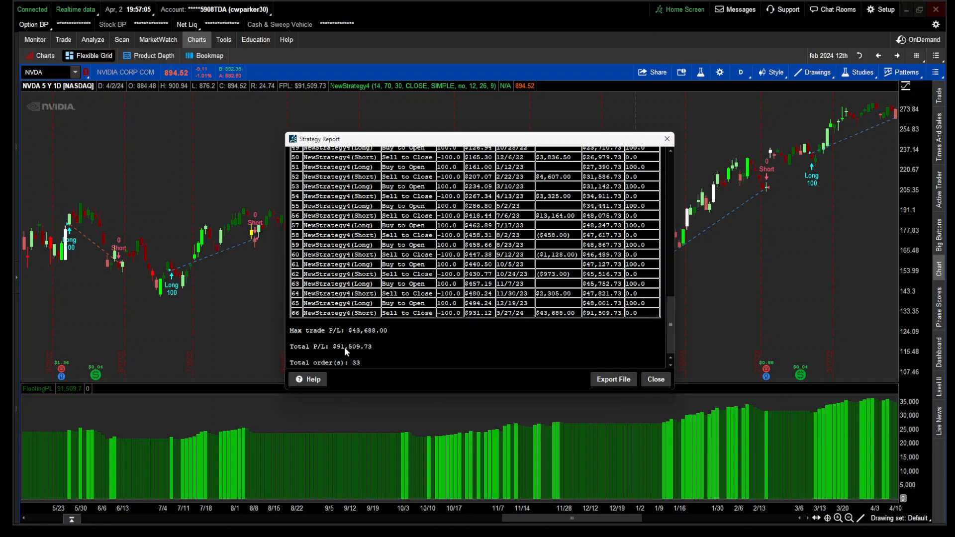
pyautogui.moveTo(357, 354)
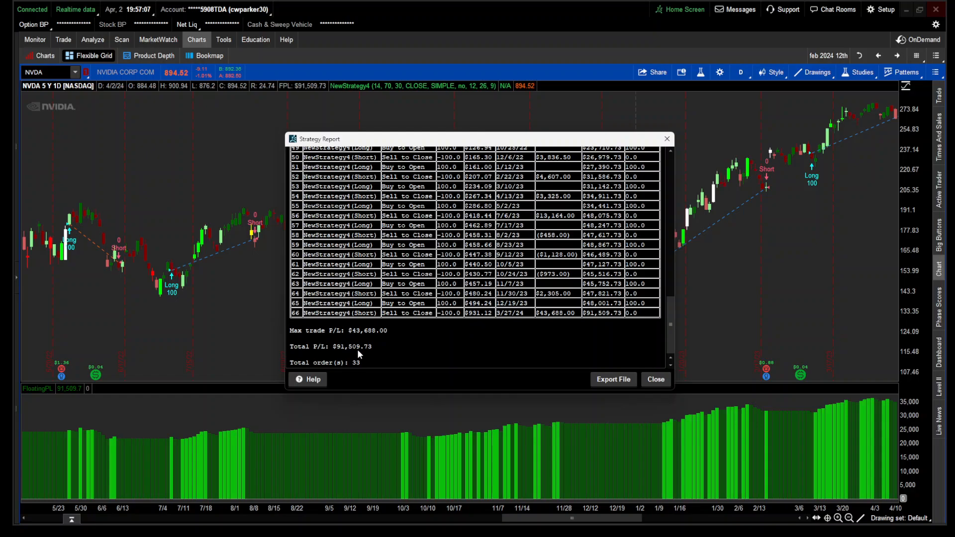
pyautogui.moveTo(495, 331)
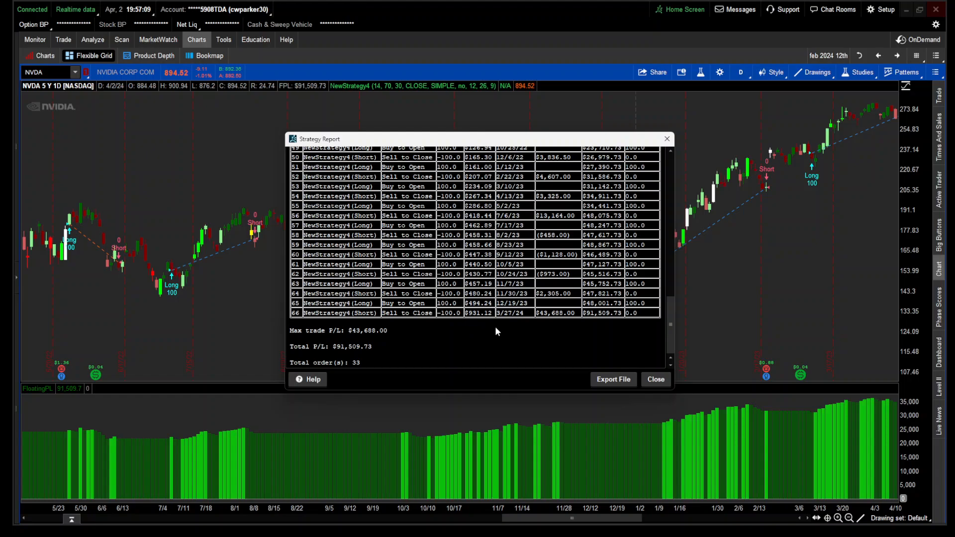
pyautogui.moveTo(330, 343)
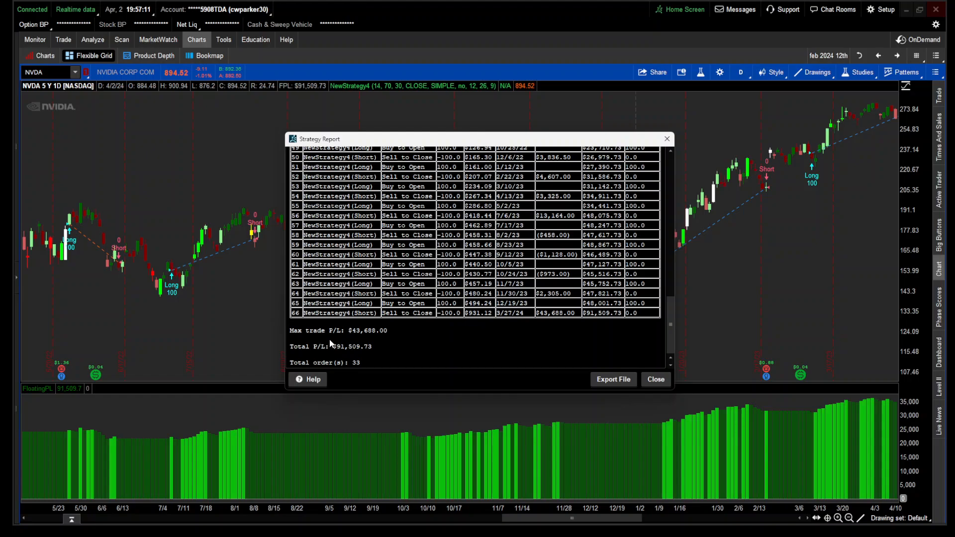
pyautogui.moveTo(378, 340)
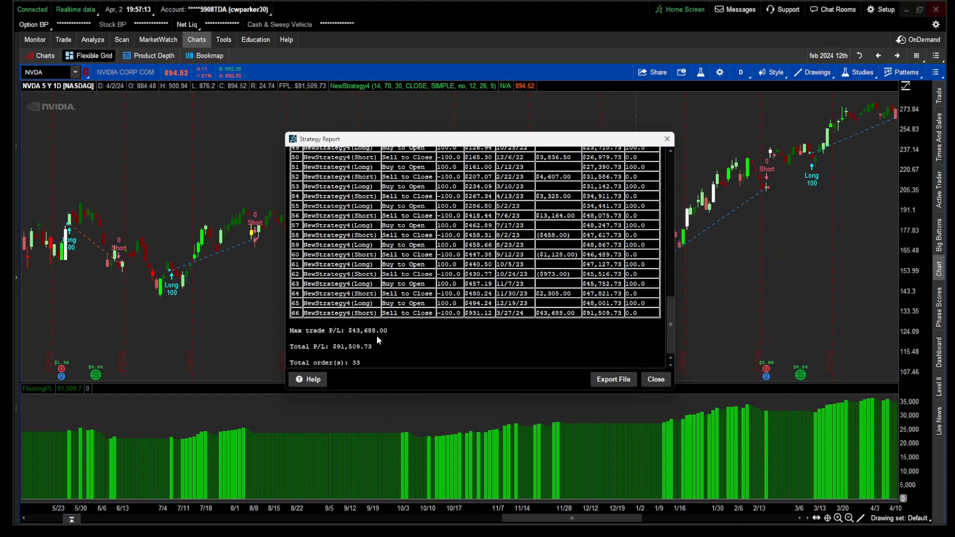
pyautogui.moveTo(506, 364)
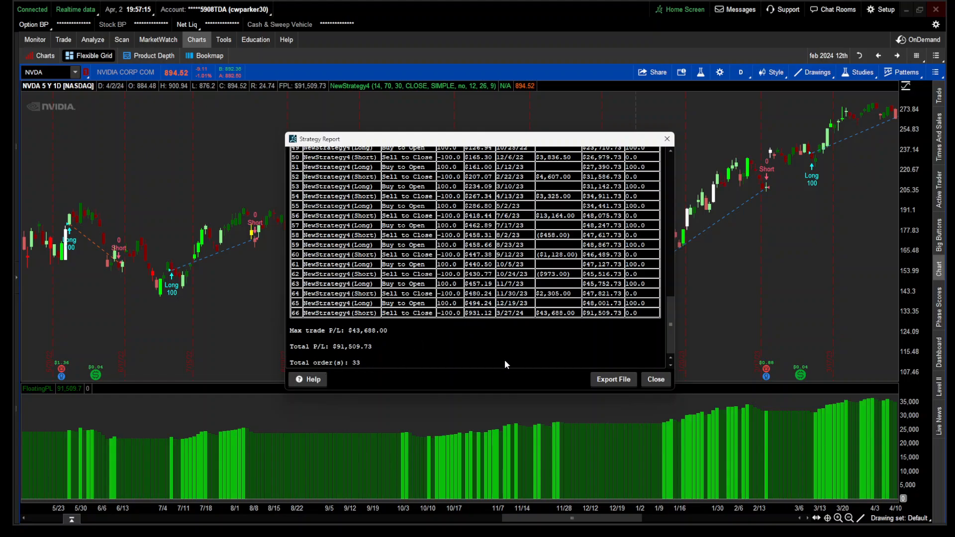
pyautogui.click(655, 379)
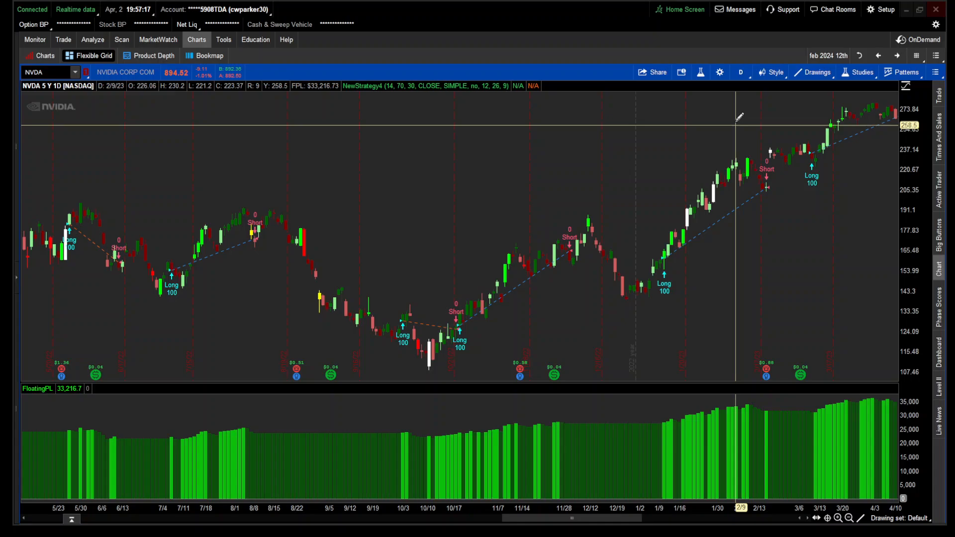
# - Switch NVDA to 1Y:1D and review NewStrategy4's $56,598.00 total P/L over 6 orders, then close the report
pyautogui.click(740, 71)
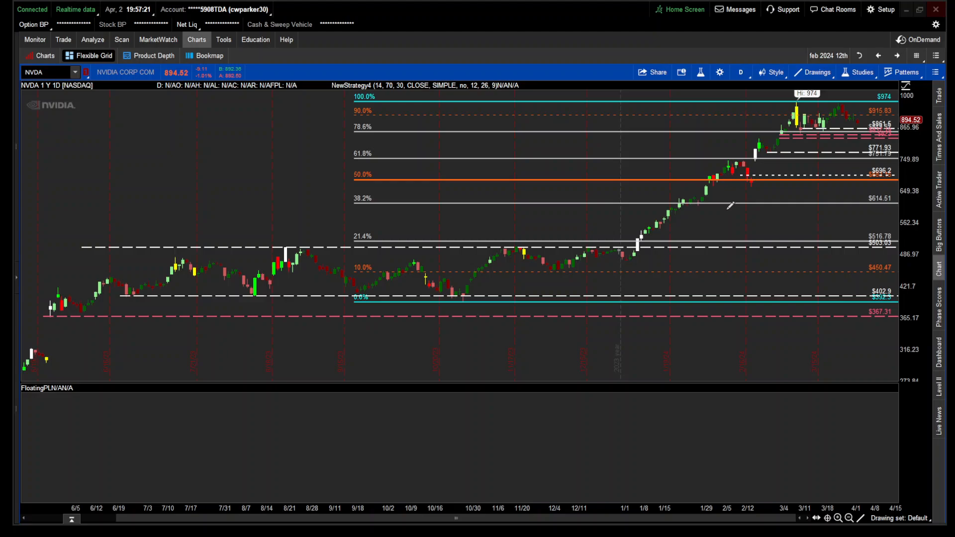
pyautogui.rightClick(637, 231)
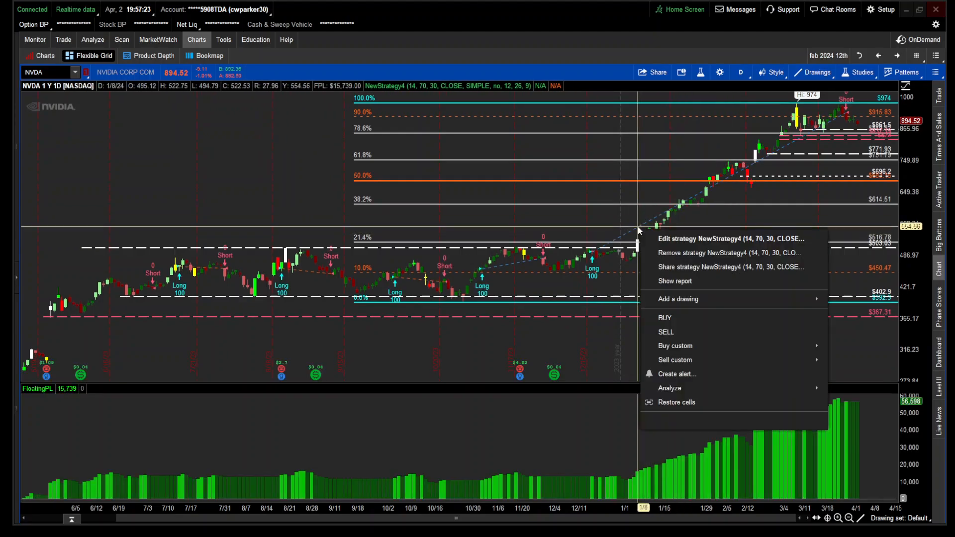
pyautogui.click(675, 280)
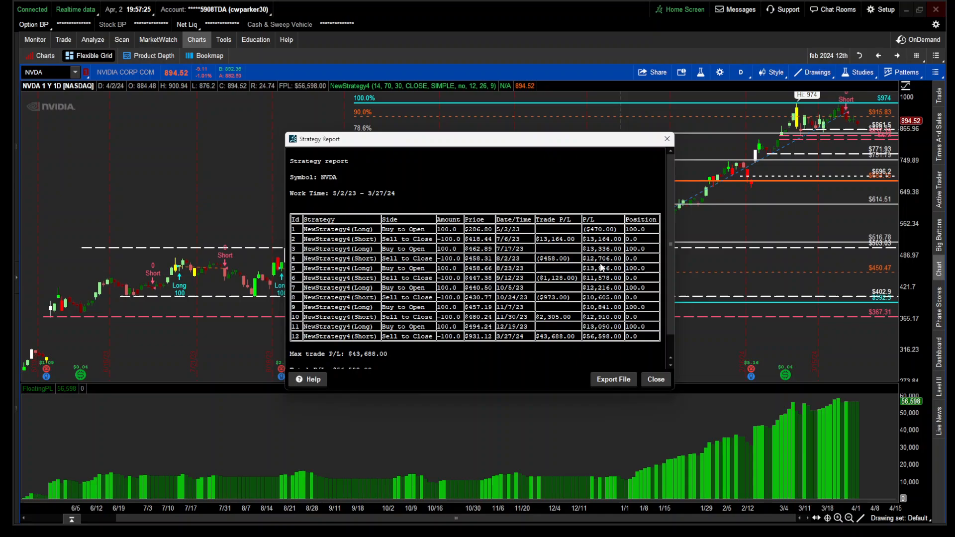
pyautogui.scroll(-3)
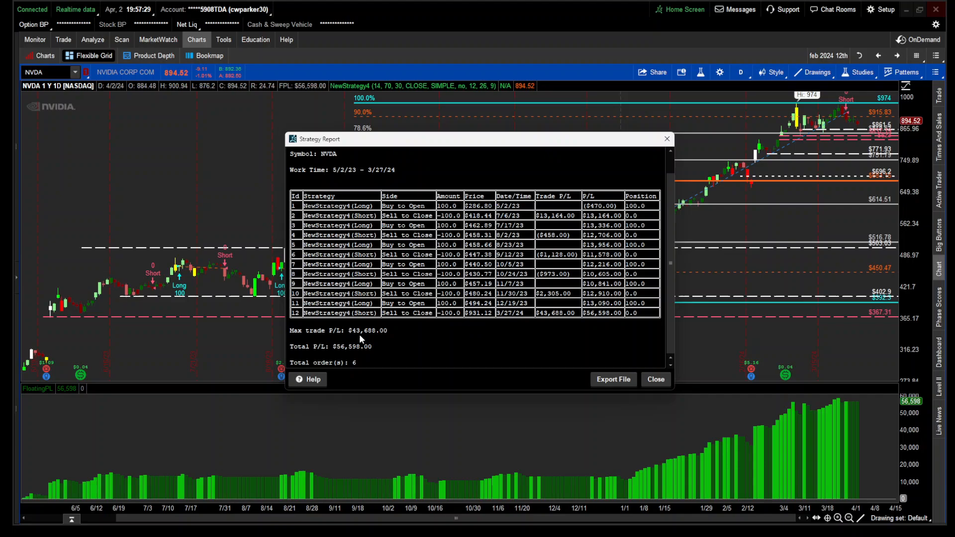
pyautogui.moveTo(332, 355)
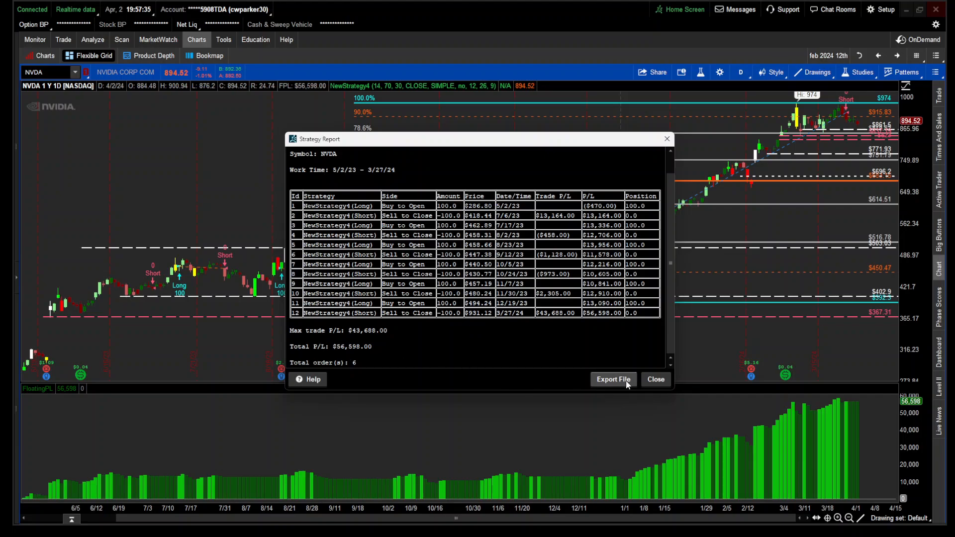
pyautogui.click(655, 379)
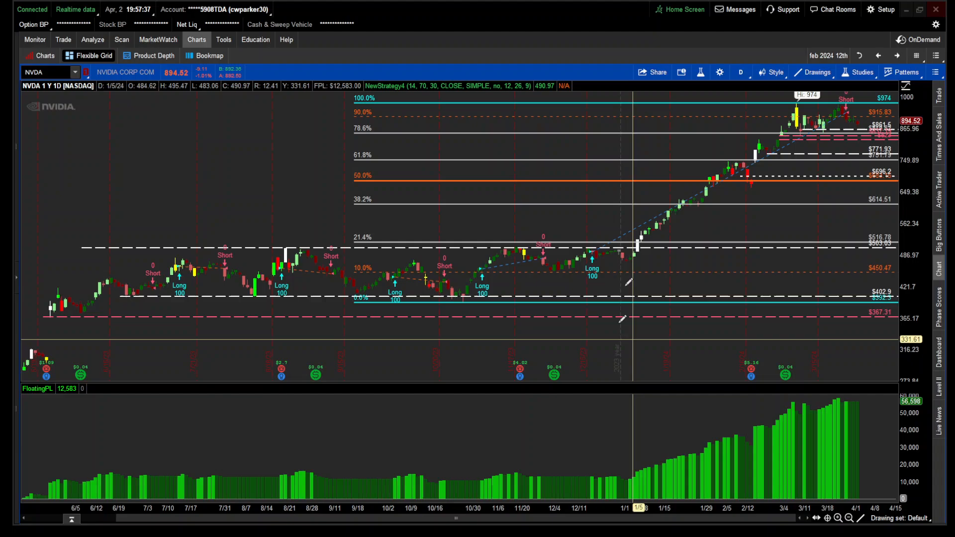
# - Switch the NVDA chart to the 10D:5m time frame
pyautogui.click(740, 72)
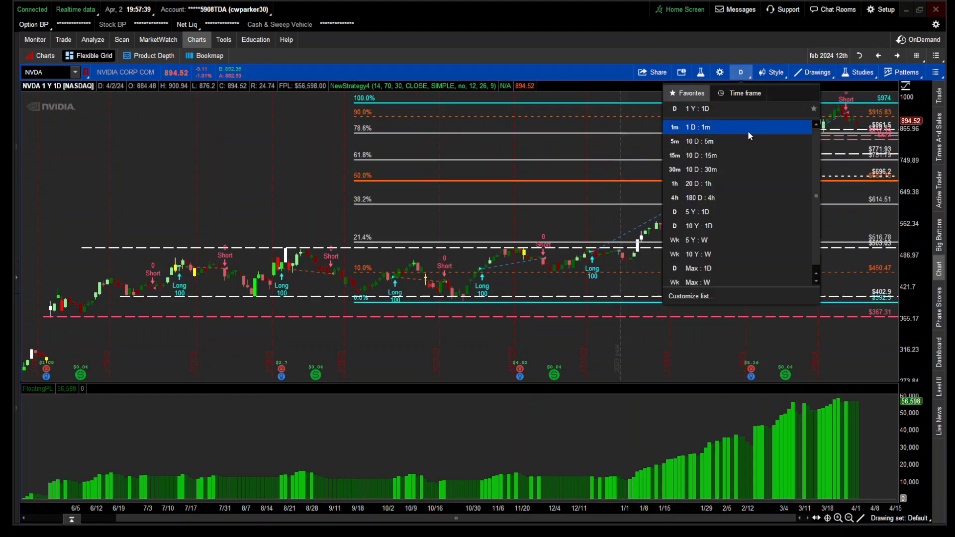
pyautogui.click(694, 141)
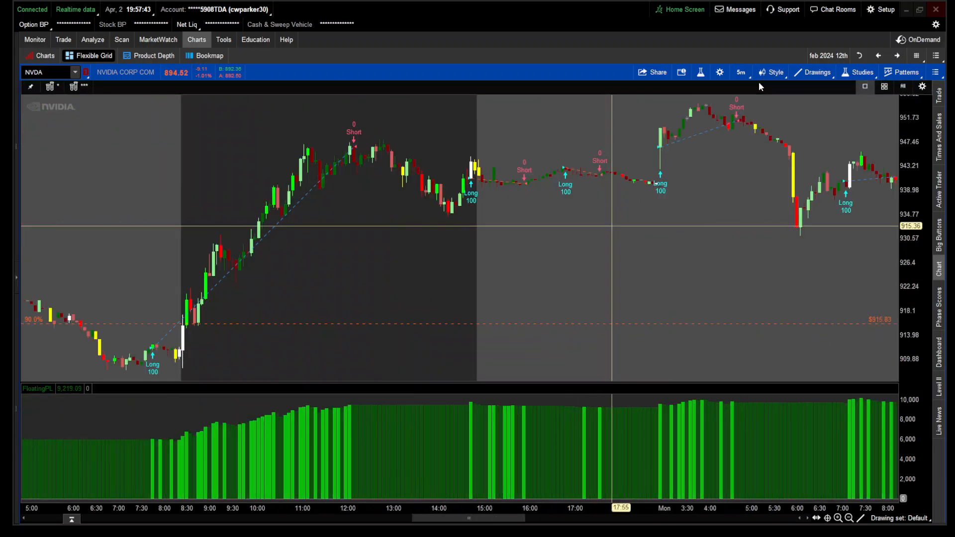
# - Set NewStrategy4's average type to EXPONENTIAL in the studies editor
pyautogui.click(861, 72)
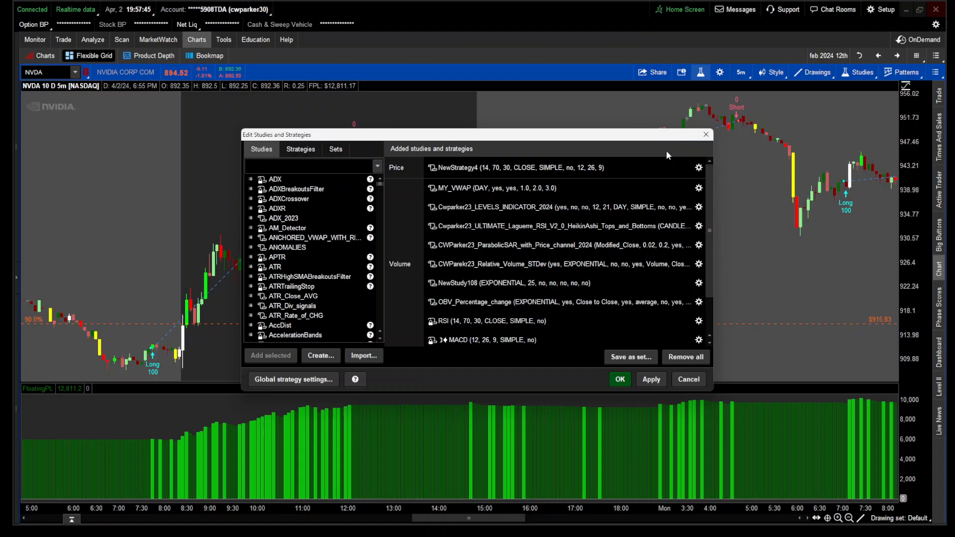
pyautogui.click(698, 167)
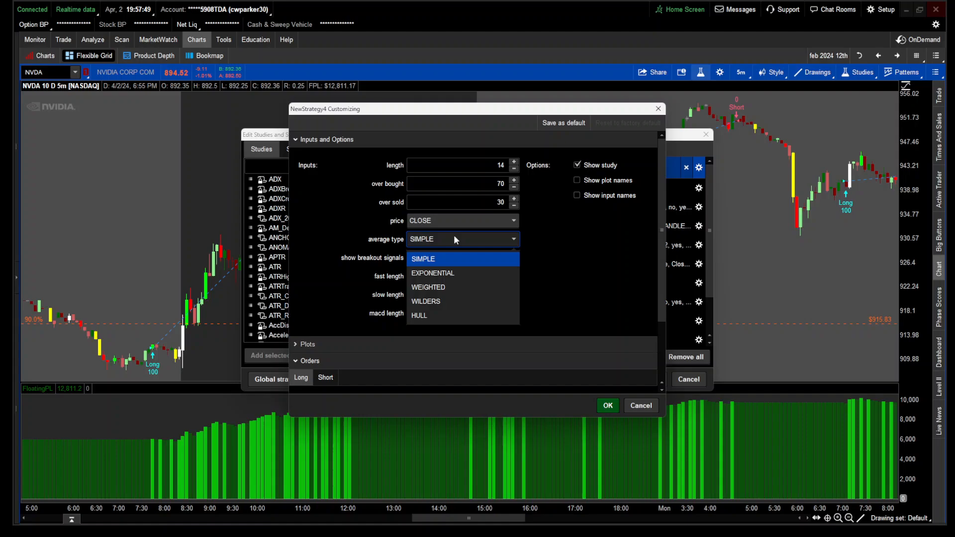
pyautogui.moveTo(462, 273)
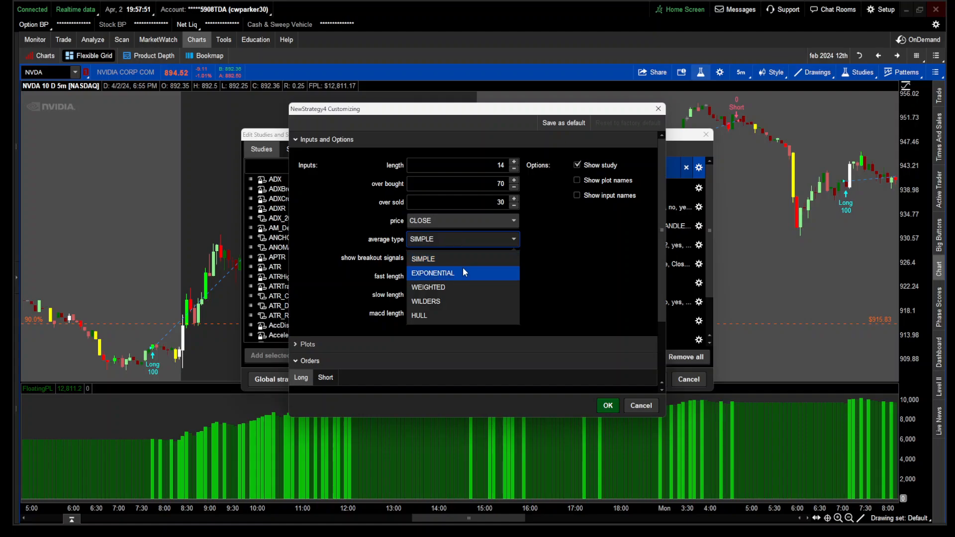
pyautogui.click(432, 273)
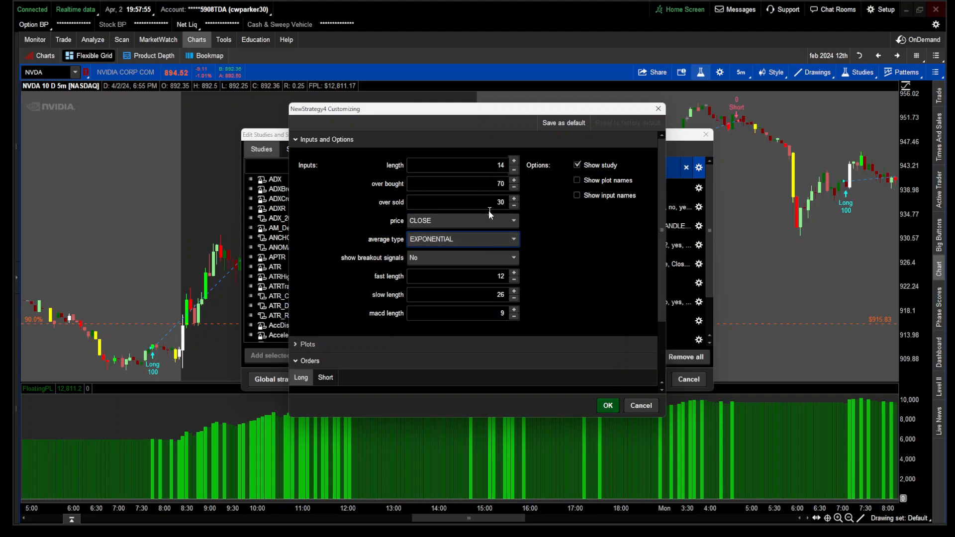
pyautogui.click(607, 405)
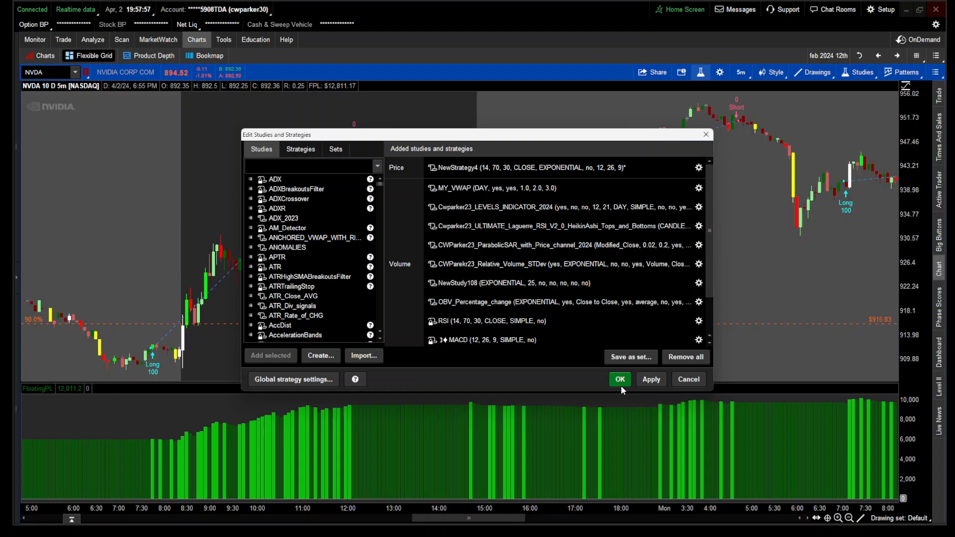
# - Apply the exponential NewStrategy4 and review its $28,587.81 total P/L over 59 orders, then close the report
pyautogui.click(618, 379)
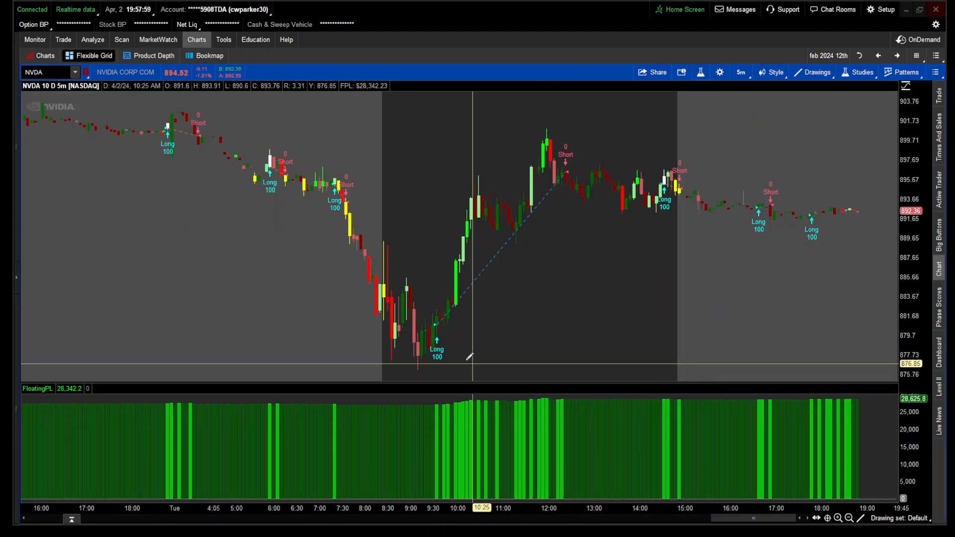
pyautogui.rightClick(445, 321)
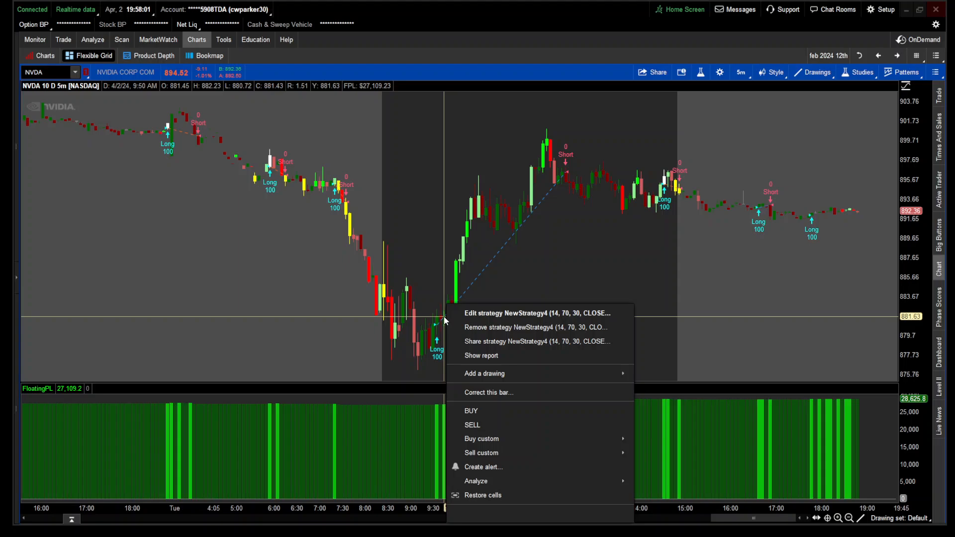
pyautogui.click(480, 355)
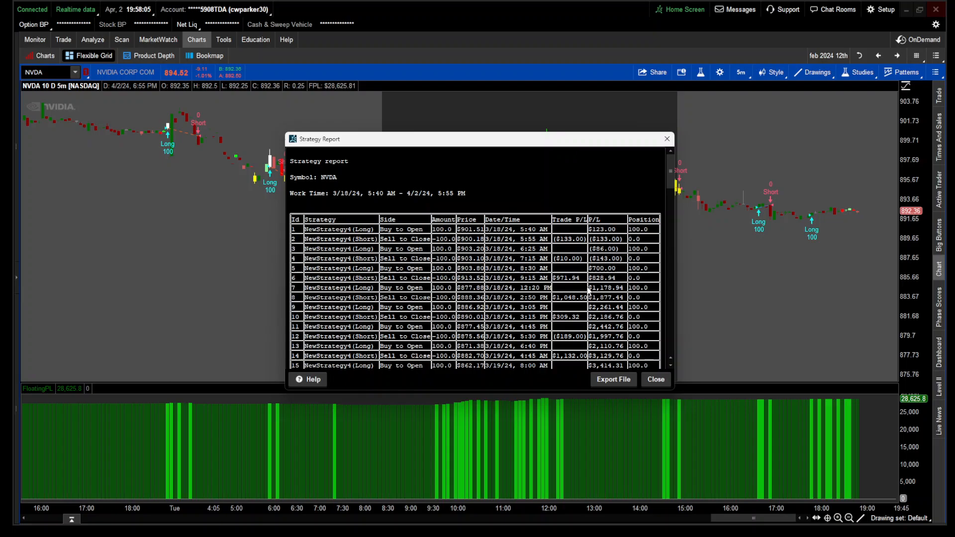
pyautogui.scroll(-3)
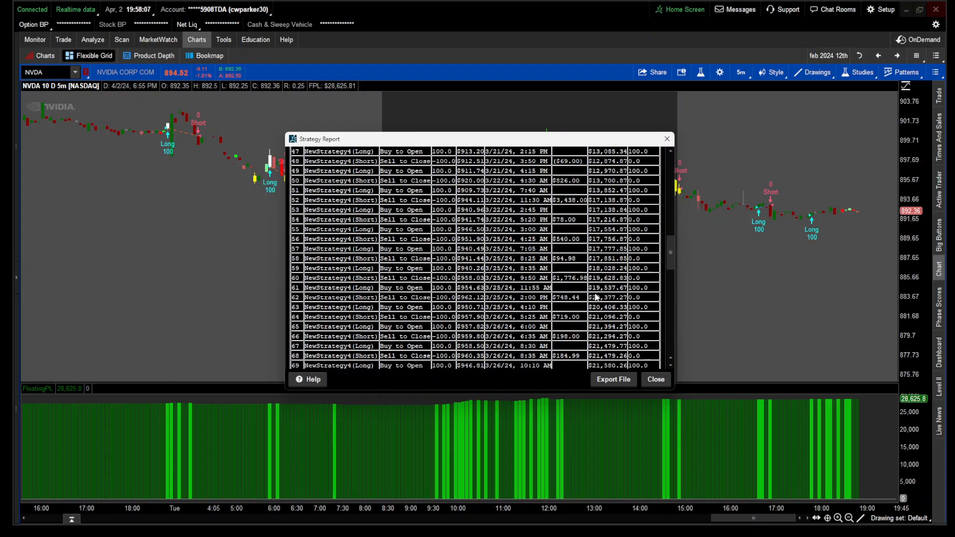
pyautogui.scroll(-3)
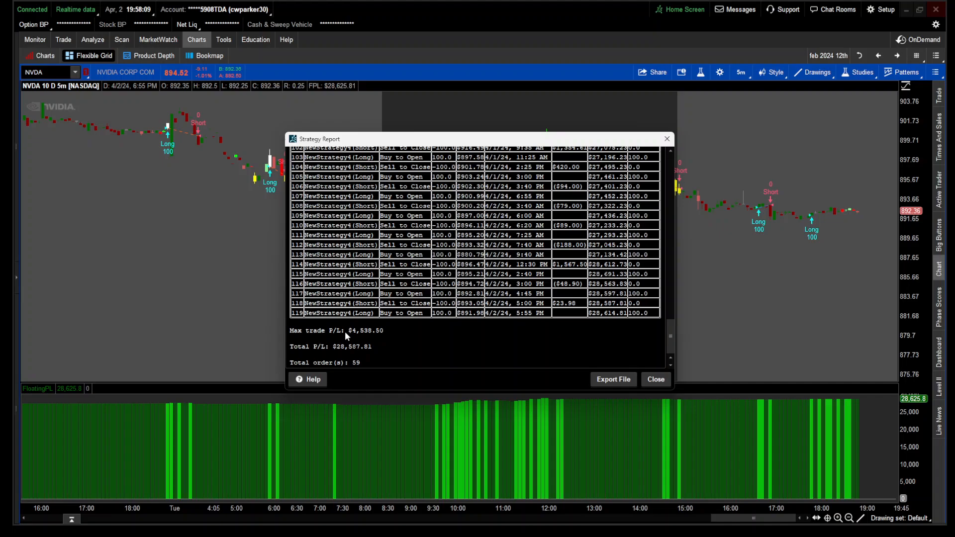
pyautogui.moveTo(338, 341)
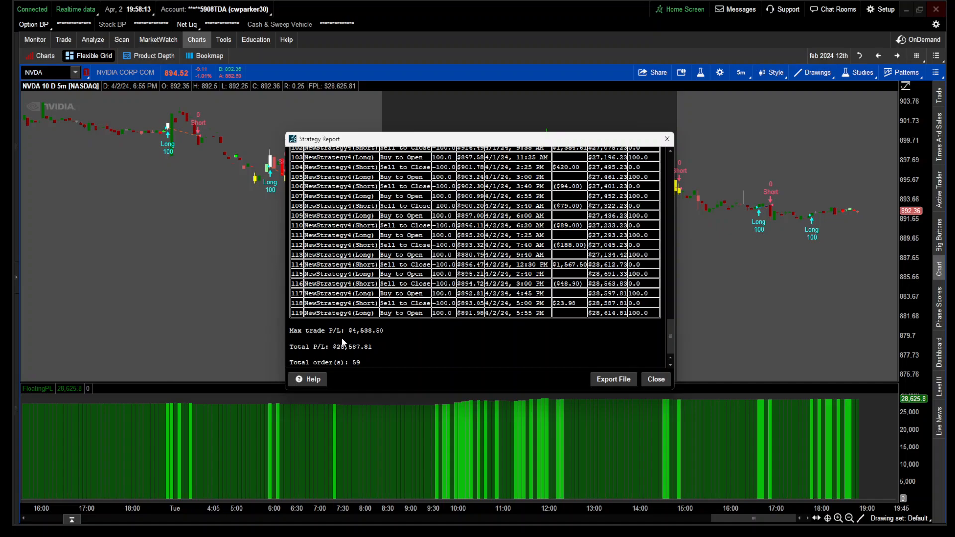
pyautogui.moveTo(378, 339)
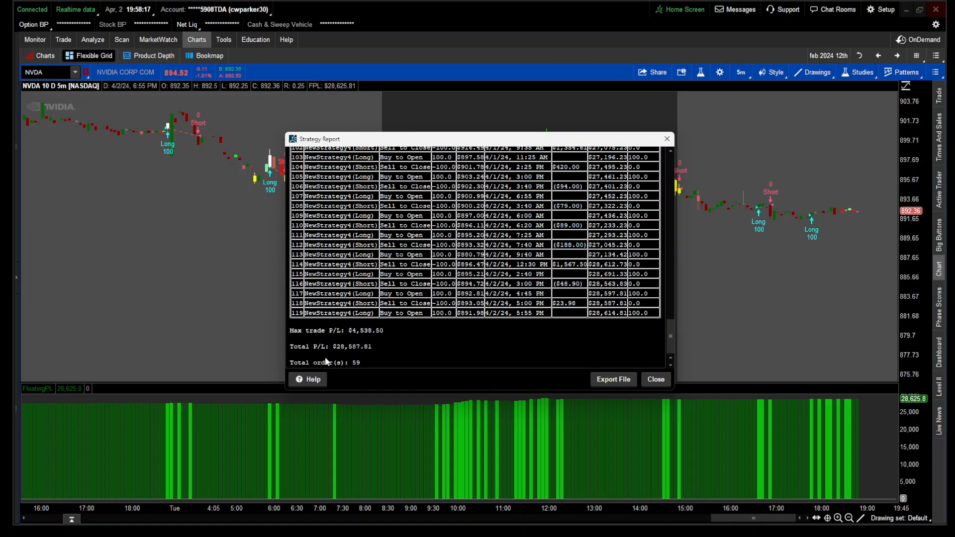
pyautogui.moveTo(655, 379)
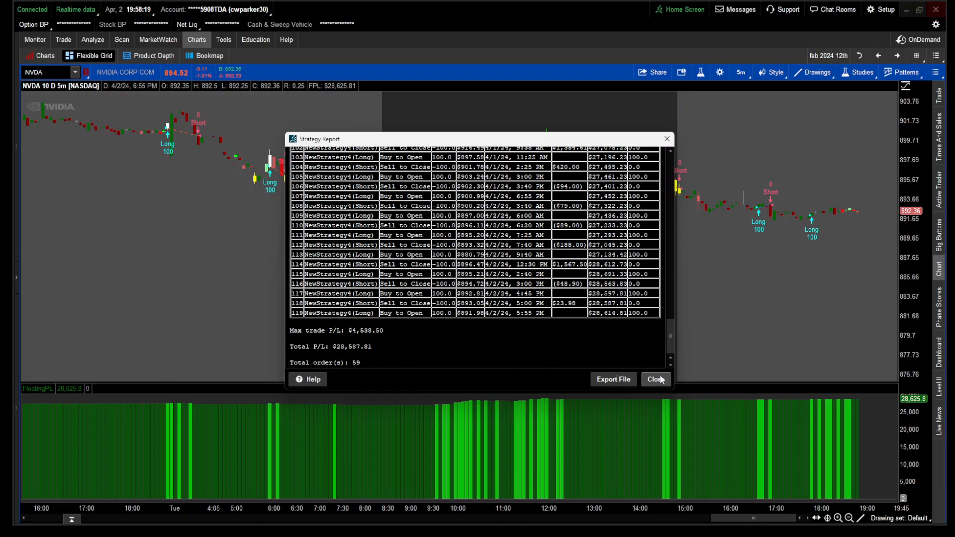
pyautogui.click(656, 379)
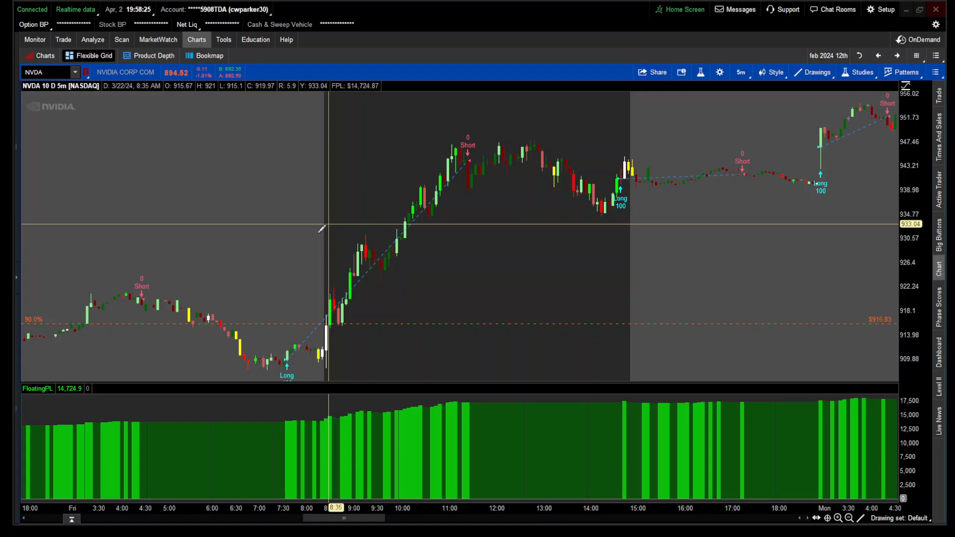
pyautogui.moveTo(260, 240)
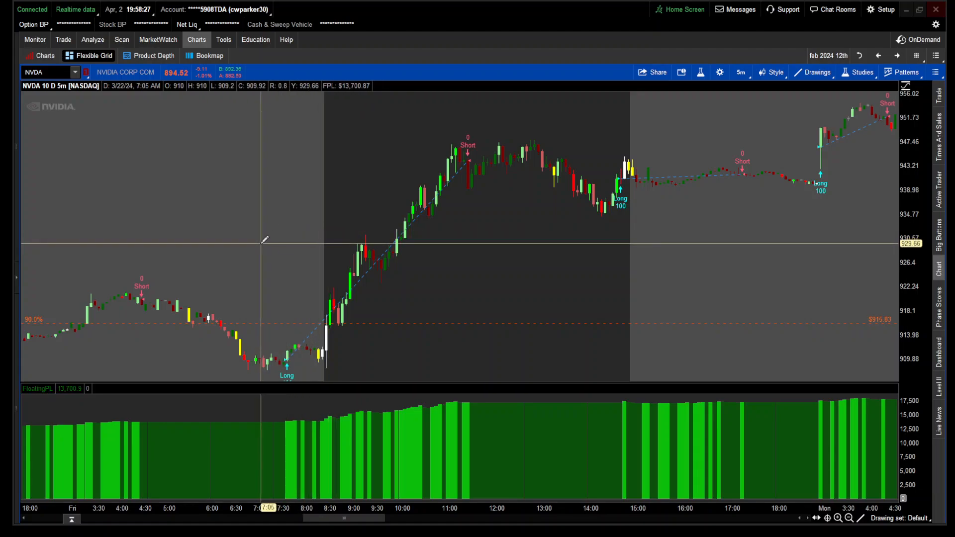
pyautogui.moveTo(51, 82)
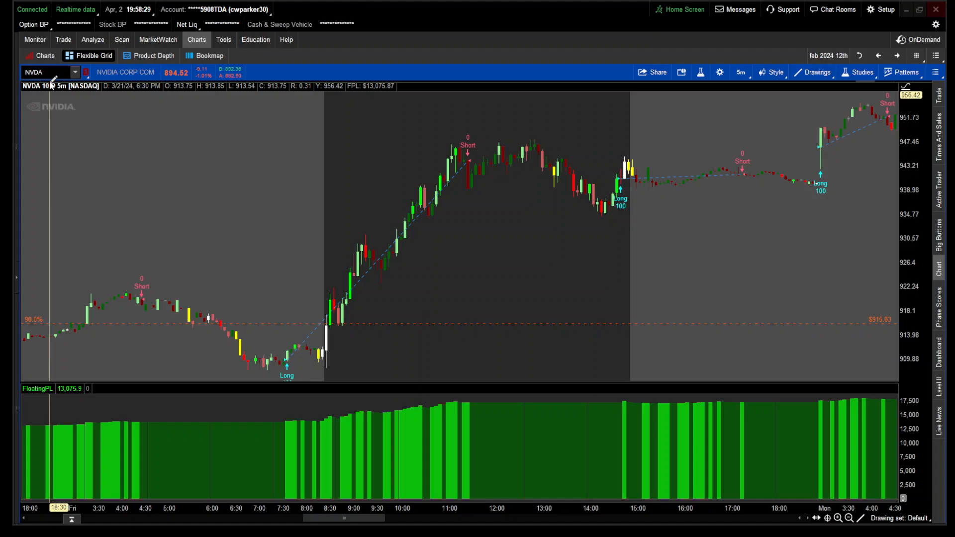
# - Change the chart symbol from NVDA to SPY
pyautogui.write('SPY')
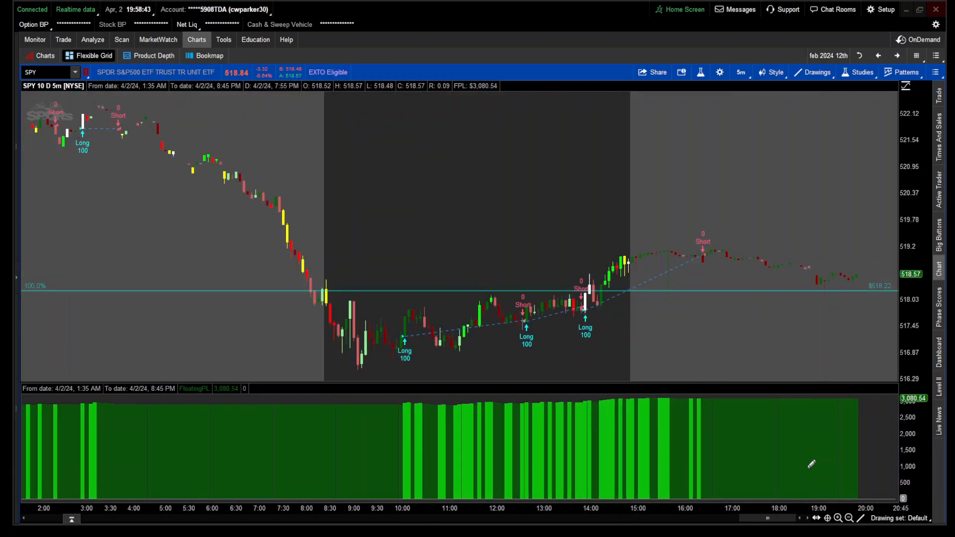
pyautogui.moveTo(482, 323)
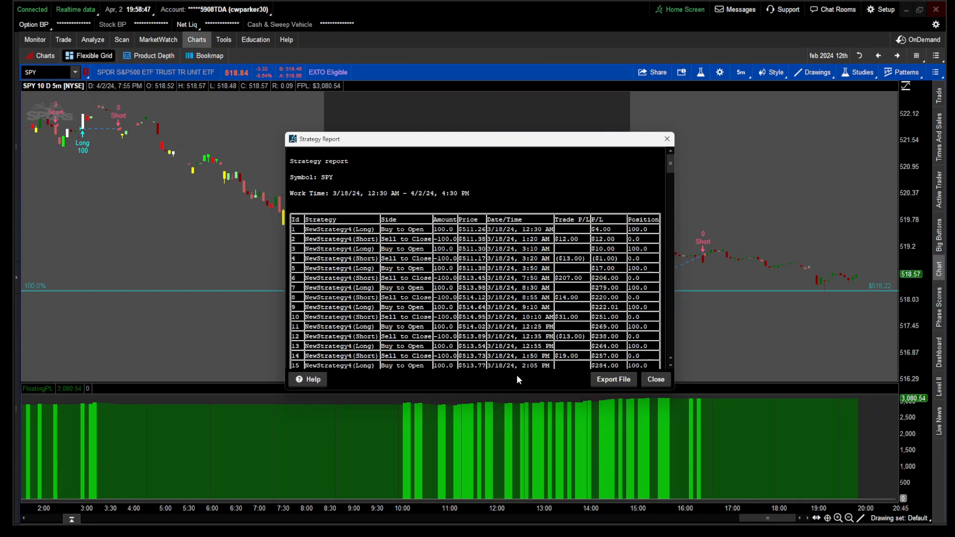
# - Scroll the SPY report to its $3,080.54 total P/L over 114 orders and close it
pyautogui.scroll(-3)
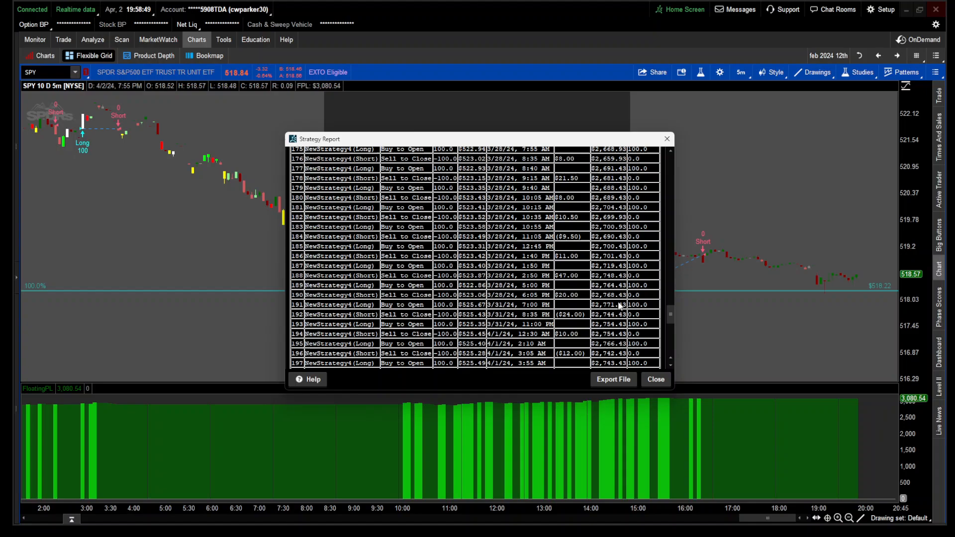
pyautogui.scroll(-3)
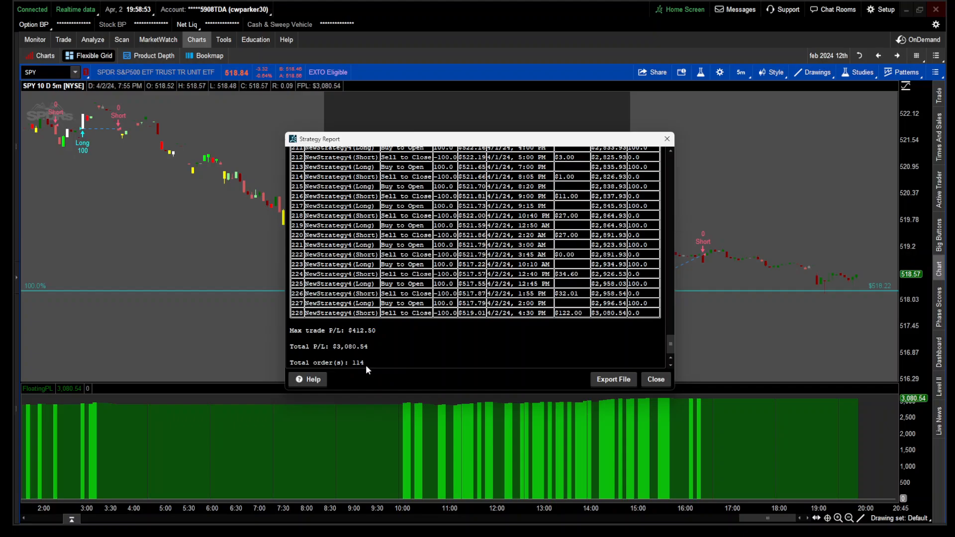
pyautogui.moveTo(345, 359)
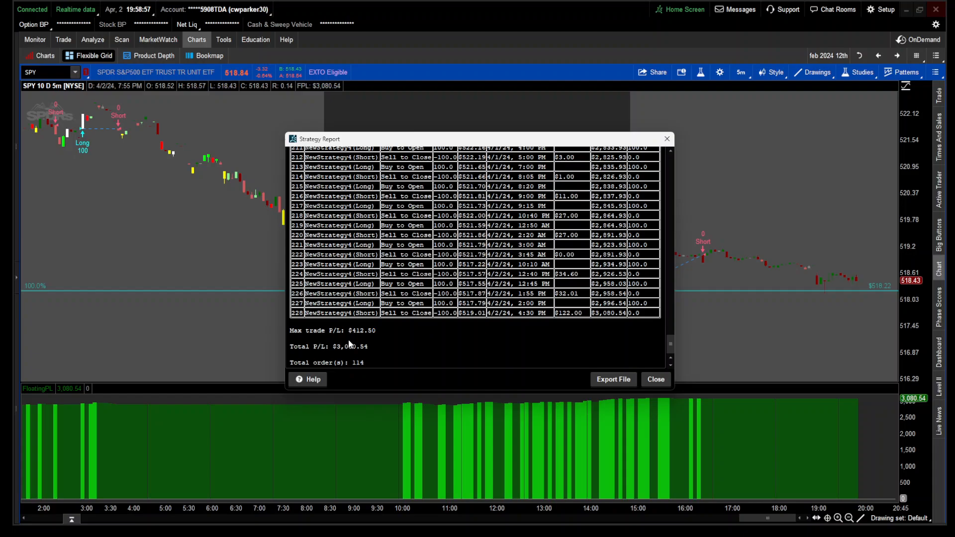
pyautogui.click(654, 379)
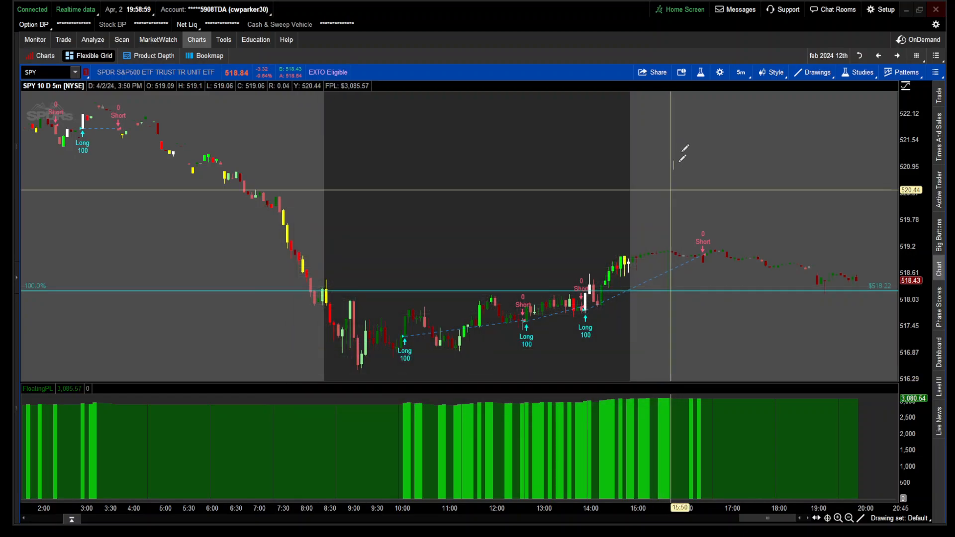
pyautogui.click(861, 72)
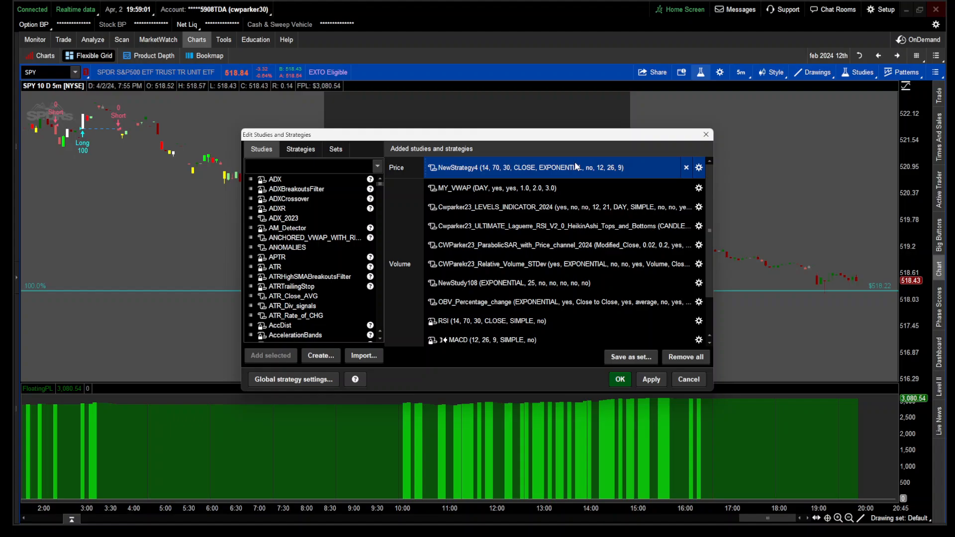
pyautogui.click(699, 167)
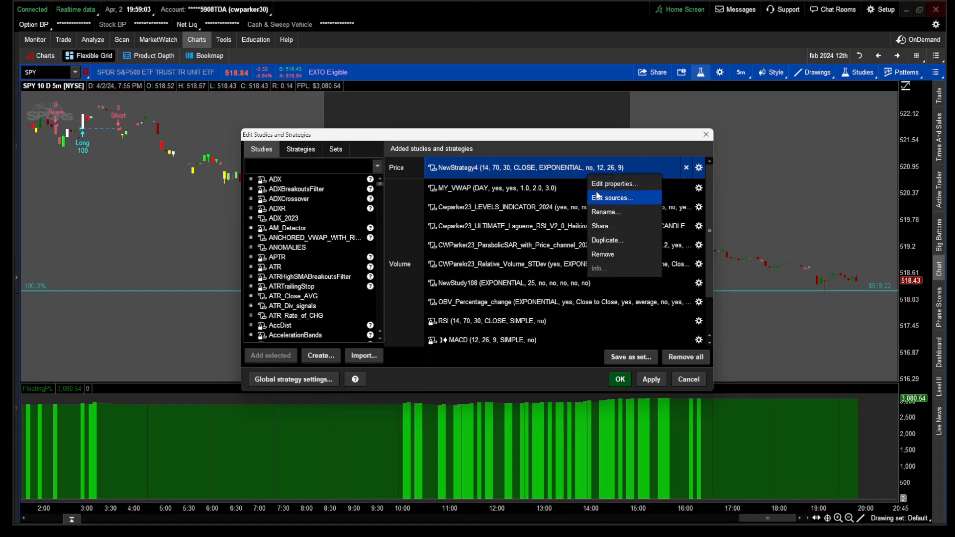
pyautogui.click(611, 197)
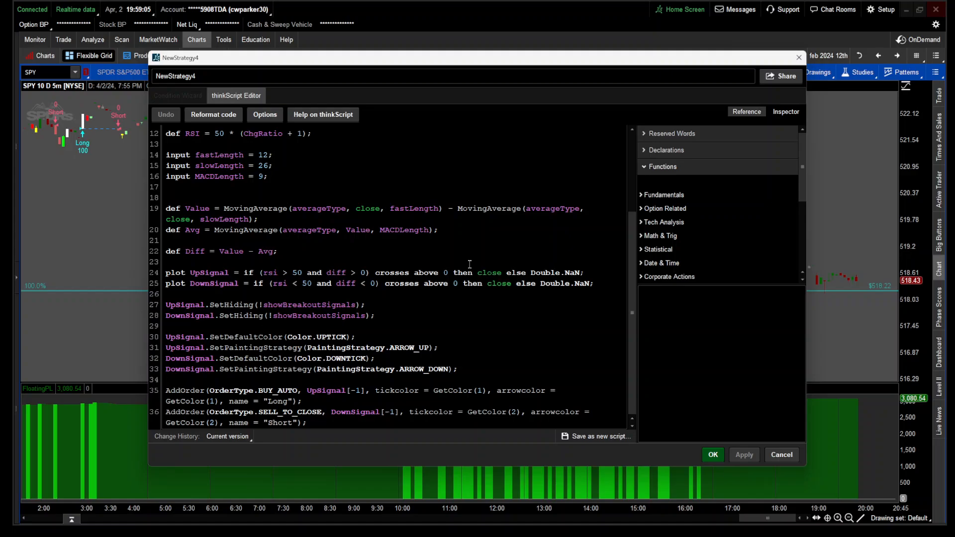
pyautogui.doubleClick(213, 284)
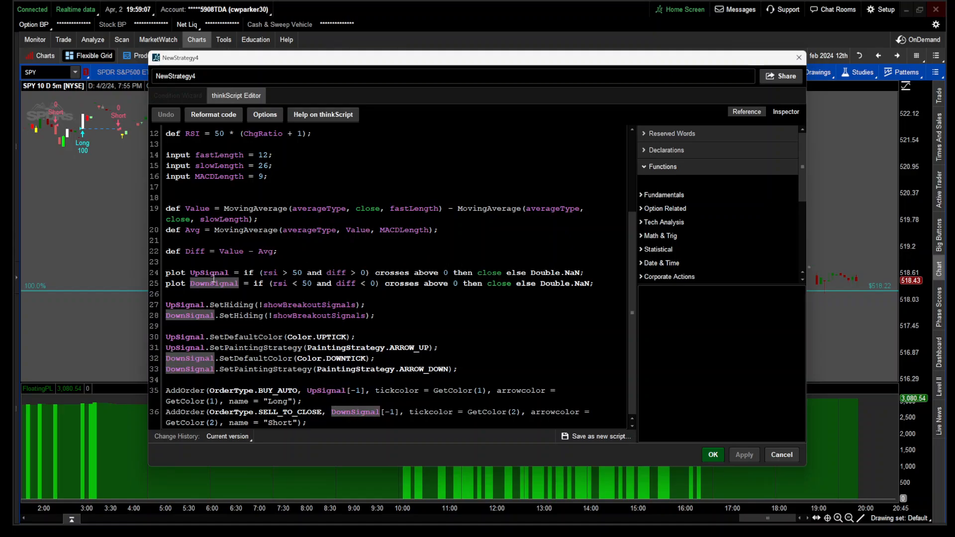
pyautogui.click(205, 394)
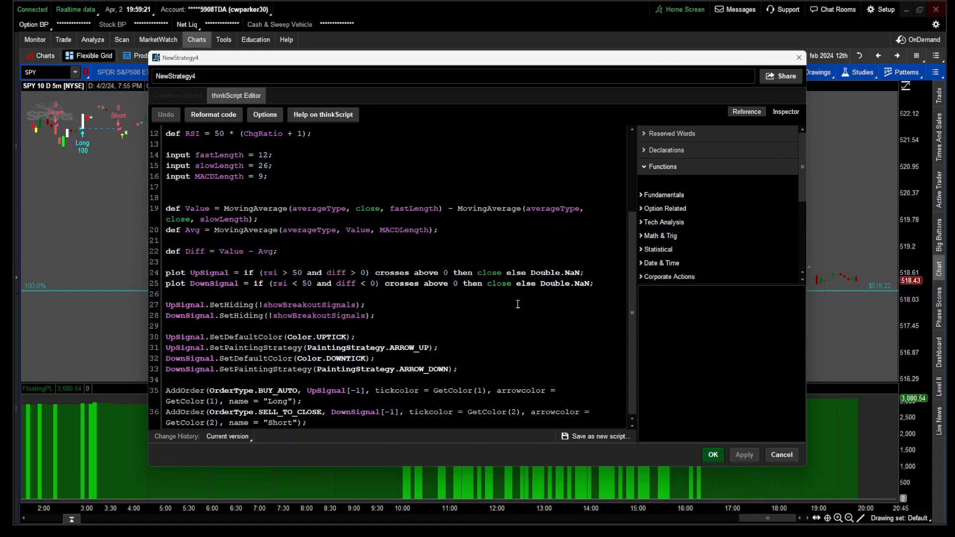
pyautogui.moveTo(751, 429)
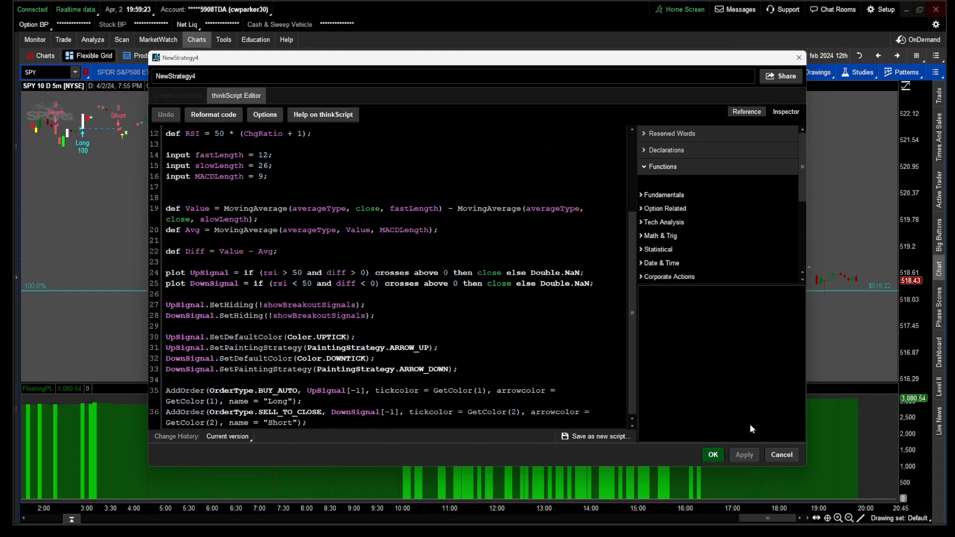
pyautogui.click(712, 455)
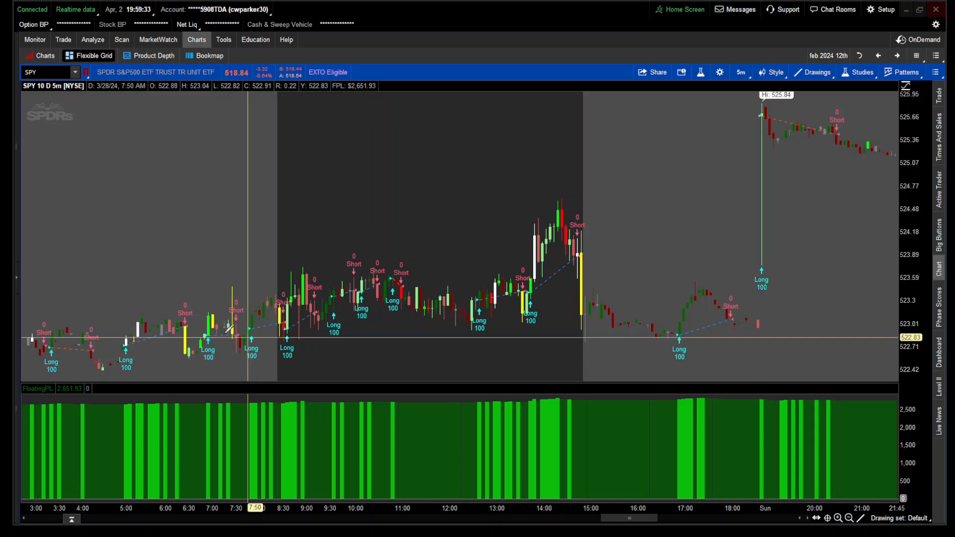
# - Change the chart symbol to QQQ, autozoom it and bring the latest trading day into view
pyautogui.click(46, 71)
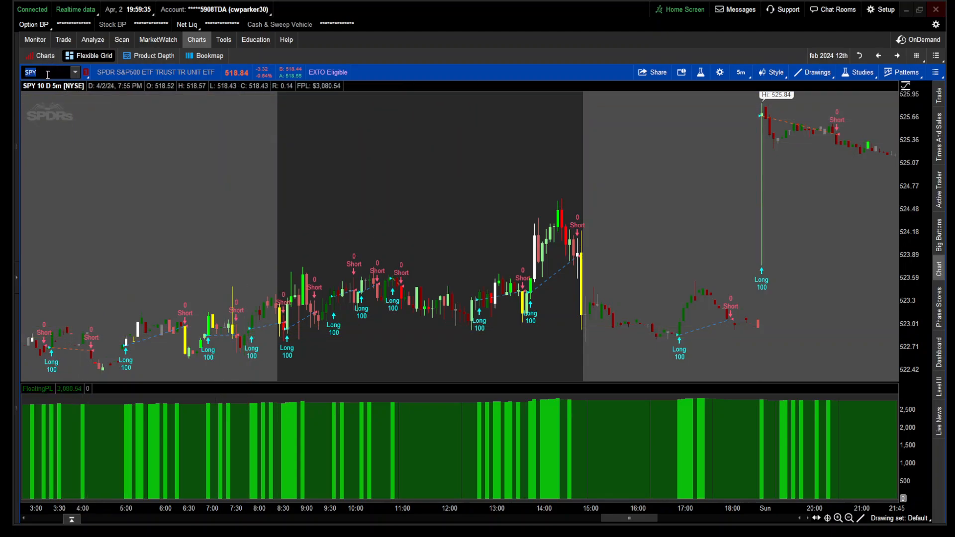
pyautogui.write('QQQ')
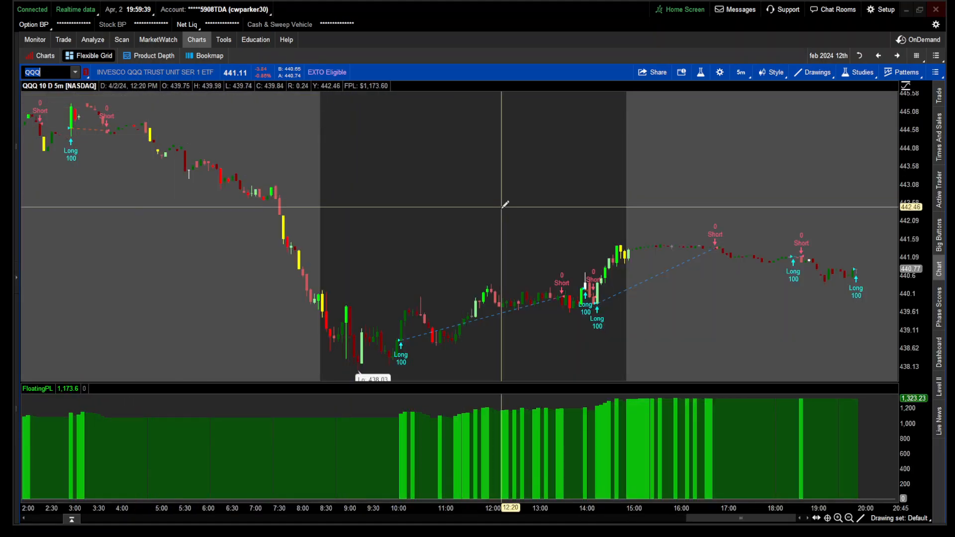
pyautogui.moveTo(546, 313)
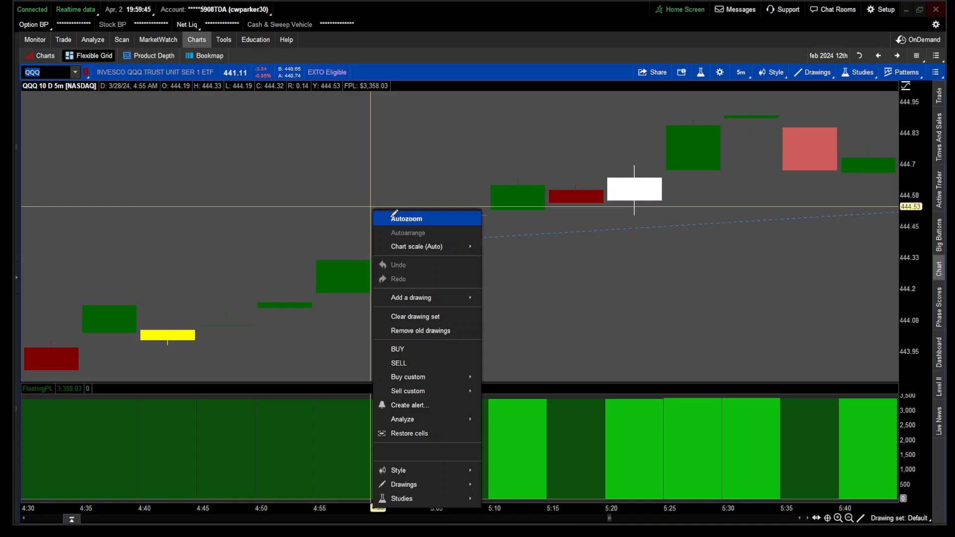
pyautogui.click(406, 218)
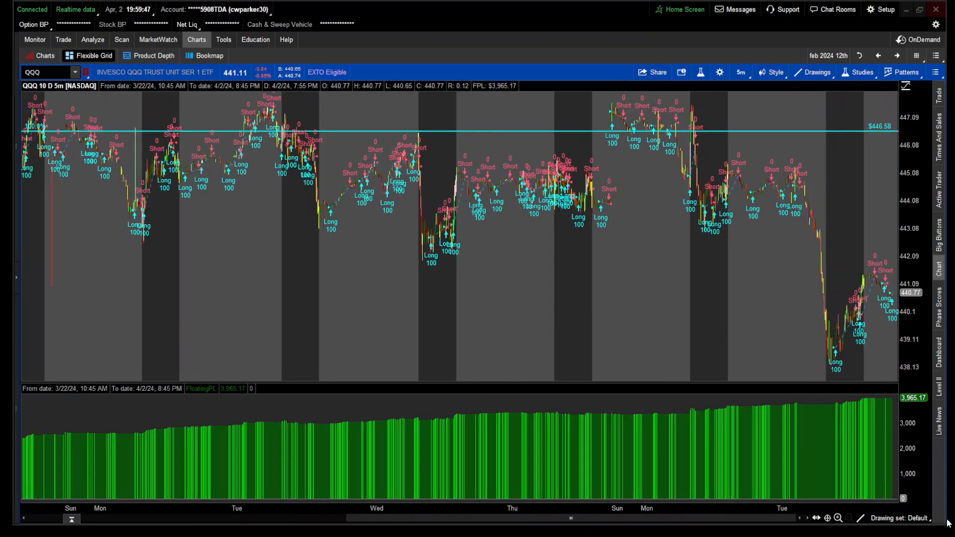
pyautogui.click(838, 518)
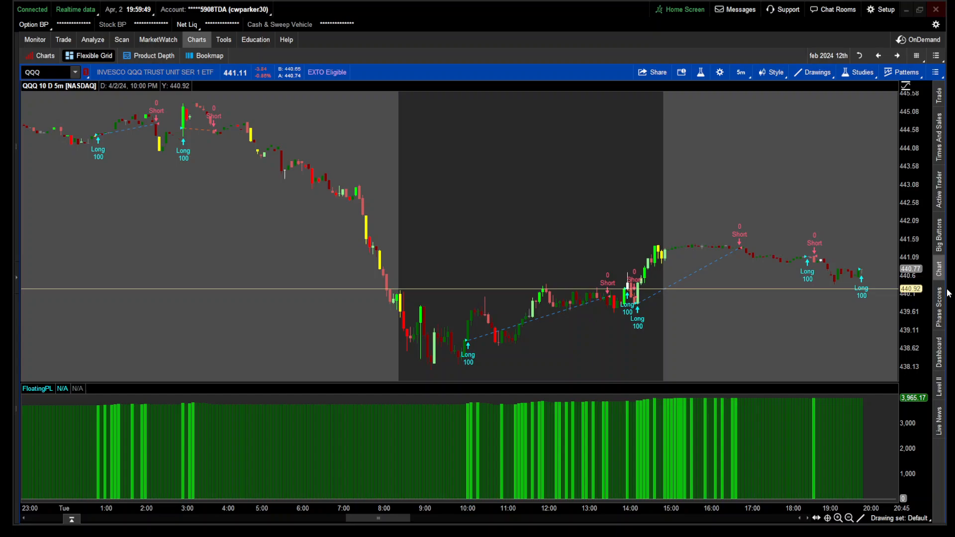
pyautogui.moveTo(473, 334)
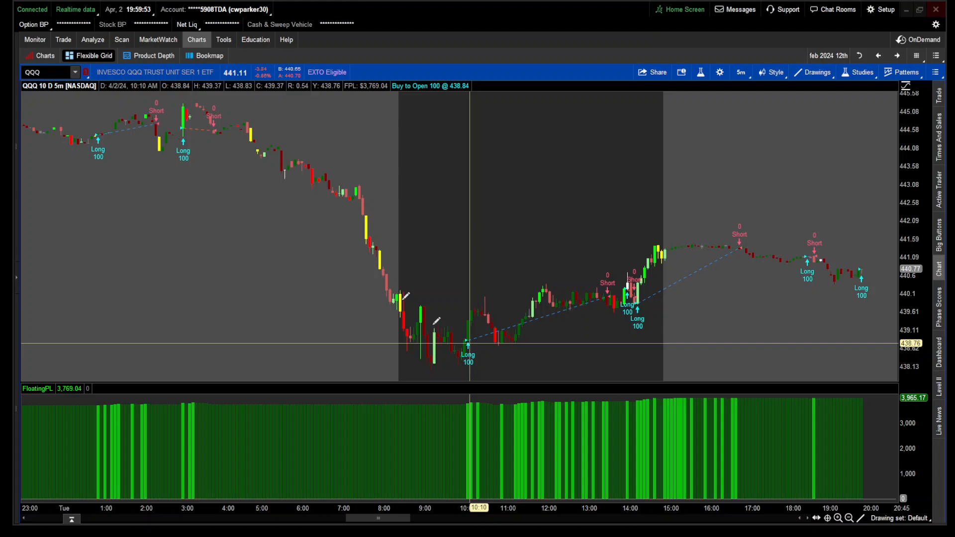
pyautogui.moveTo(465, 341)
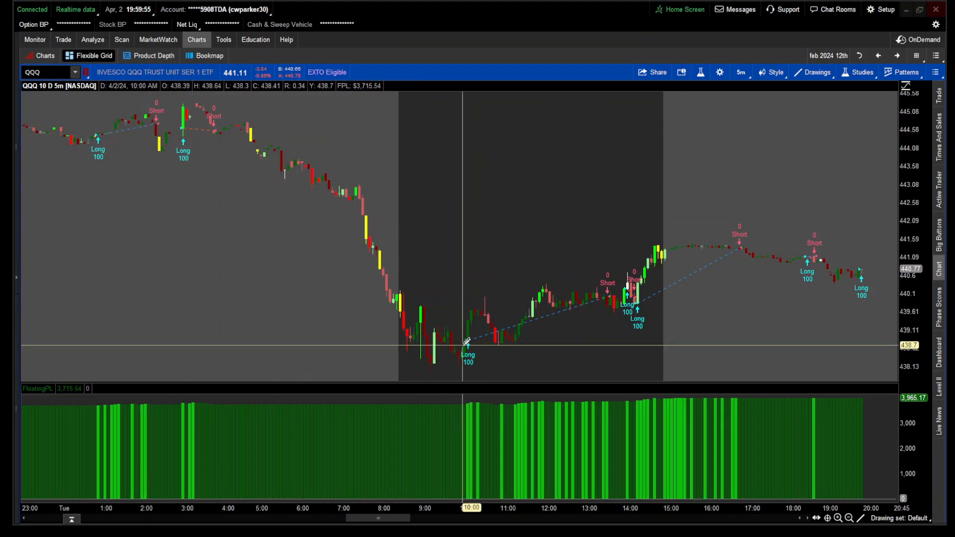
pyautogui.moveTo(212, 118)
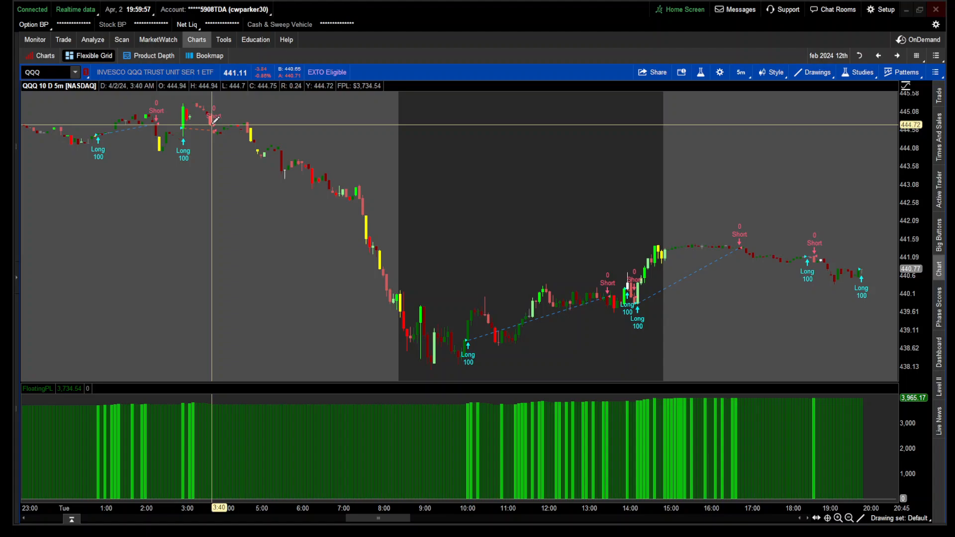
pyautogui.moveTo(249, 129)
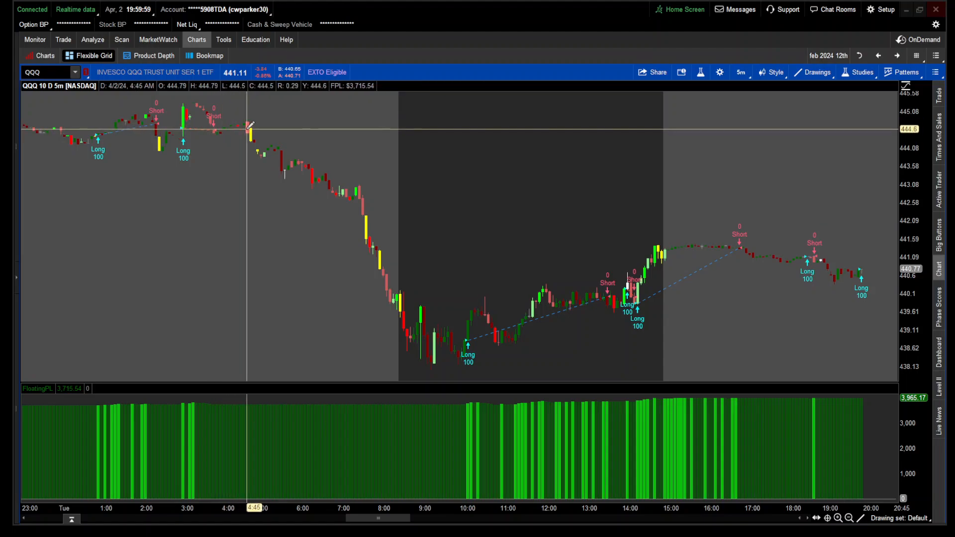
pyautogui.moveTo(468, 337)
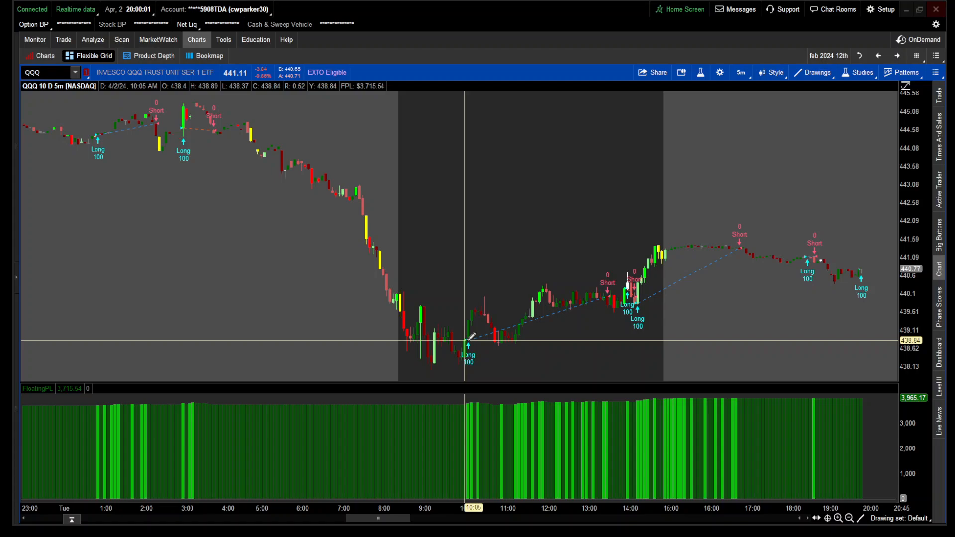
# - Show the QQQ NewStrategy4 report and scroll to its $3,965.17 total P/L over 110 orders
pyautogui.rightClick(469, 342)
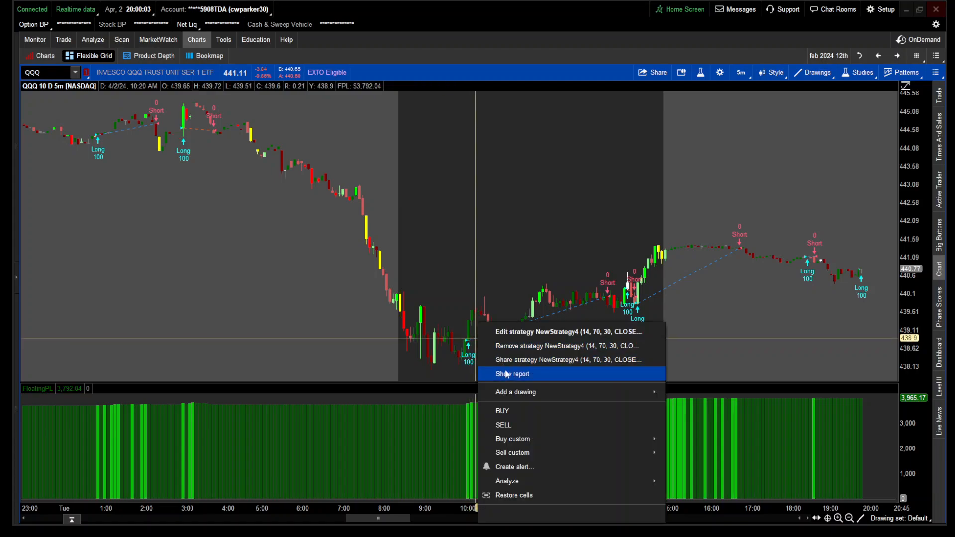
pyautogui.click(512, 374)
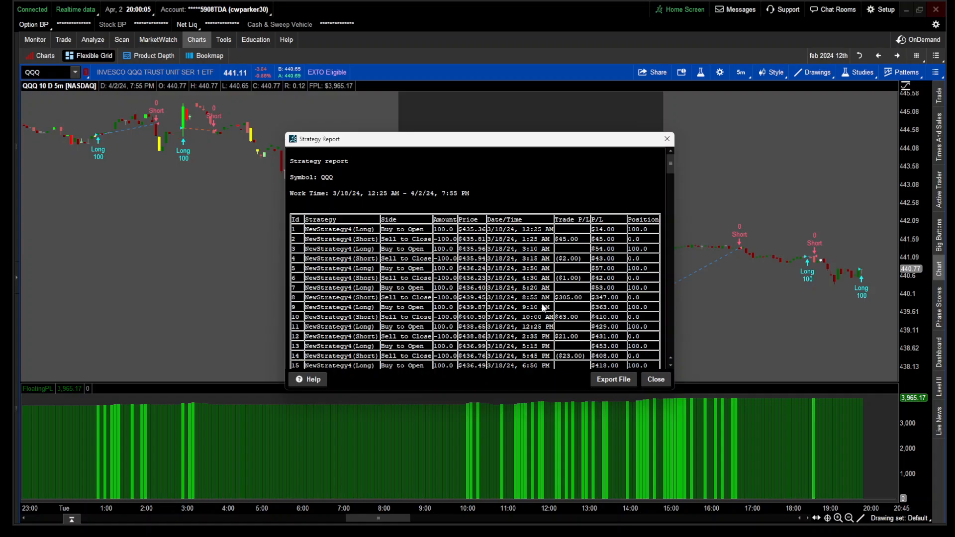
pyautogui.scroll(-3)
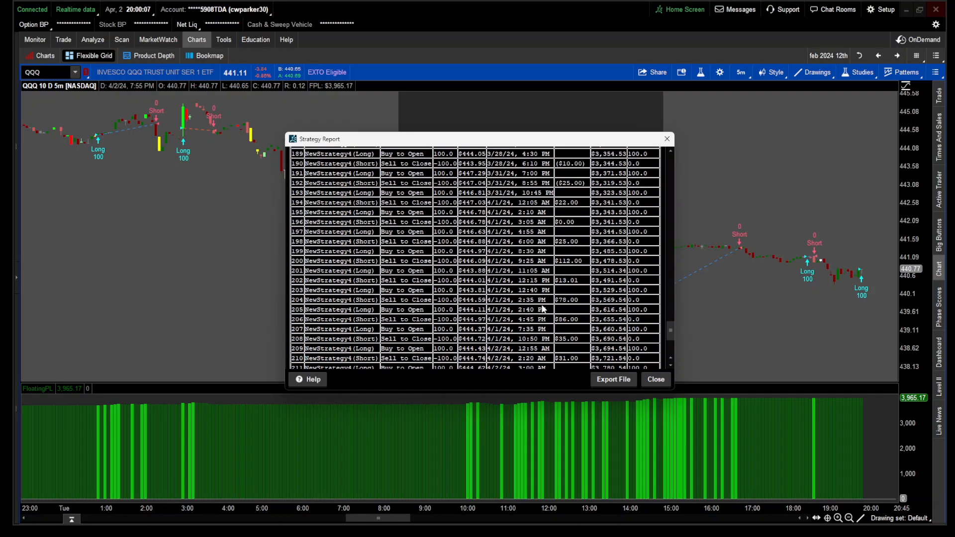
pyautogui.scroll(-3)
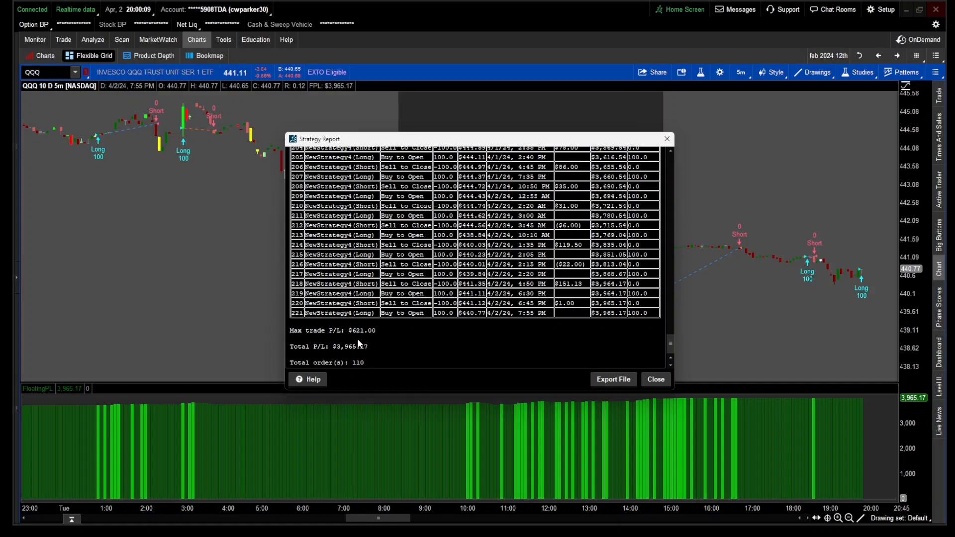
pyautogui.moveTo(300, 338)
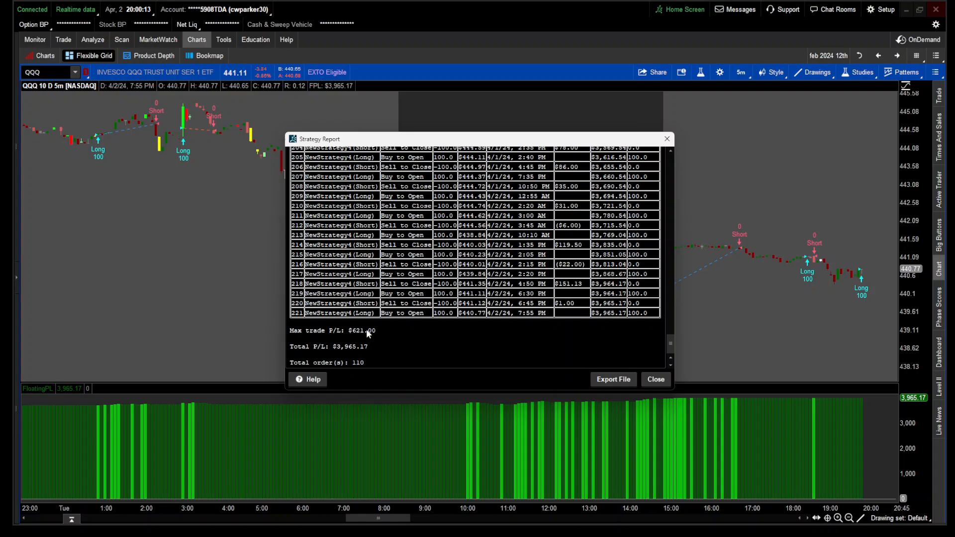
pyautogui.moveTo(356, 353)
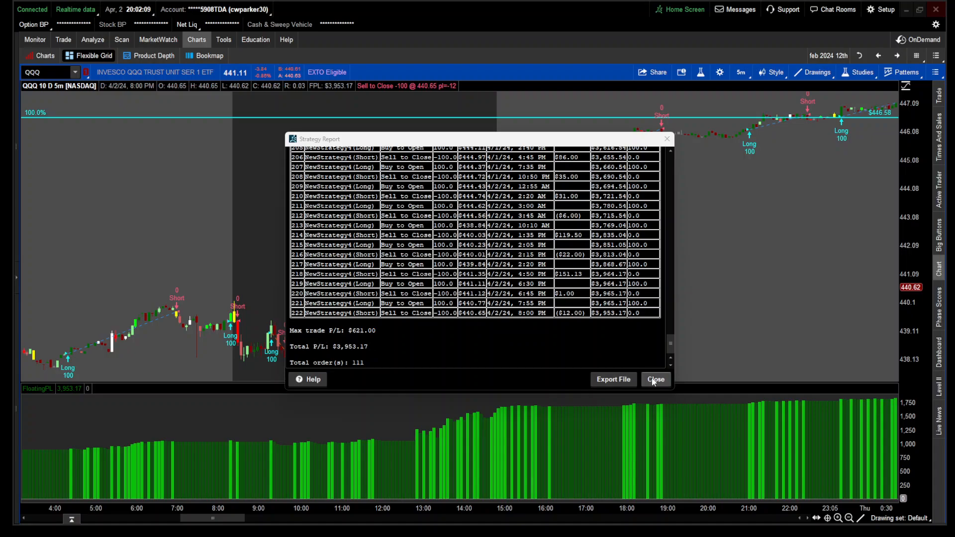
# - Close the QQQ strategy report and load SMCI in the chart's symbol box
pyautogui.click(654, 379)
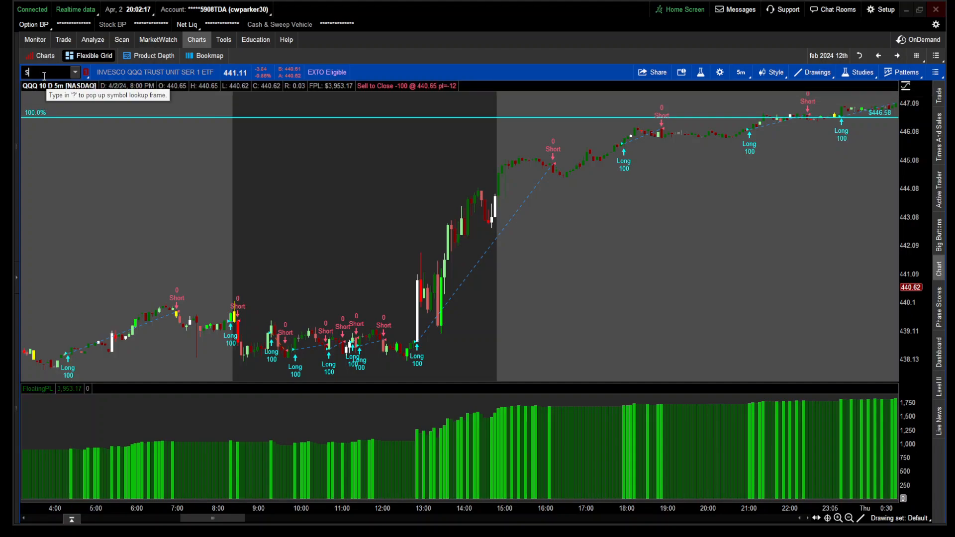
pyautogui.write('SMCI')
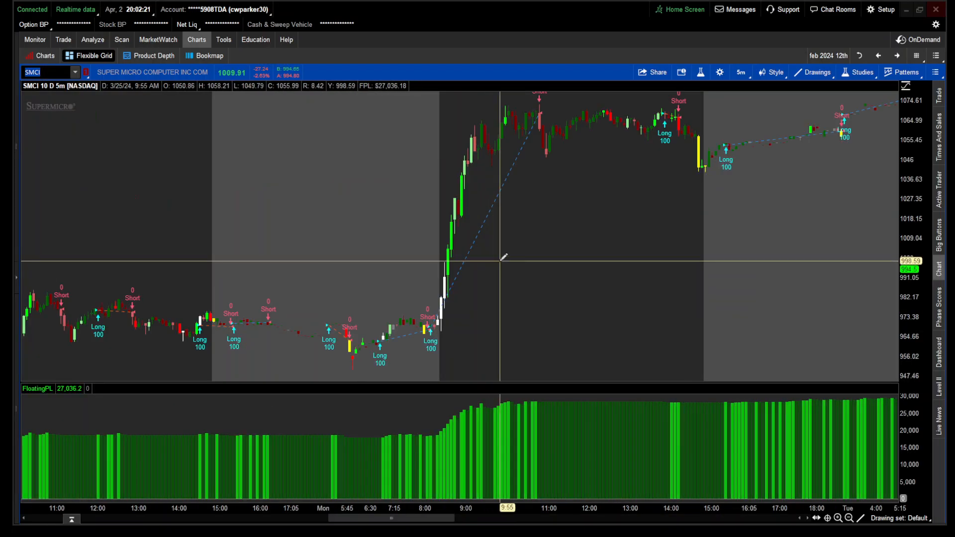
pyautogui.hscroll(3)
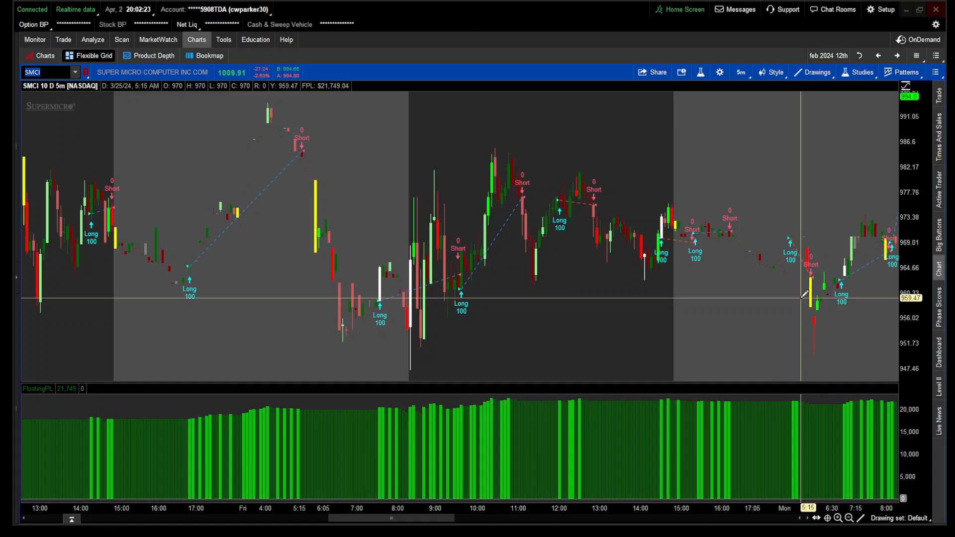
pyautogui.moveTo(468, 284)
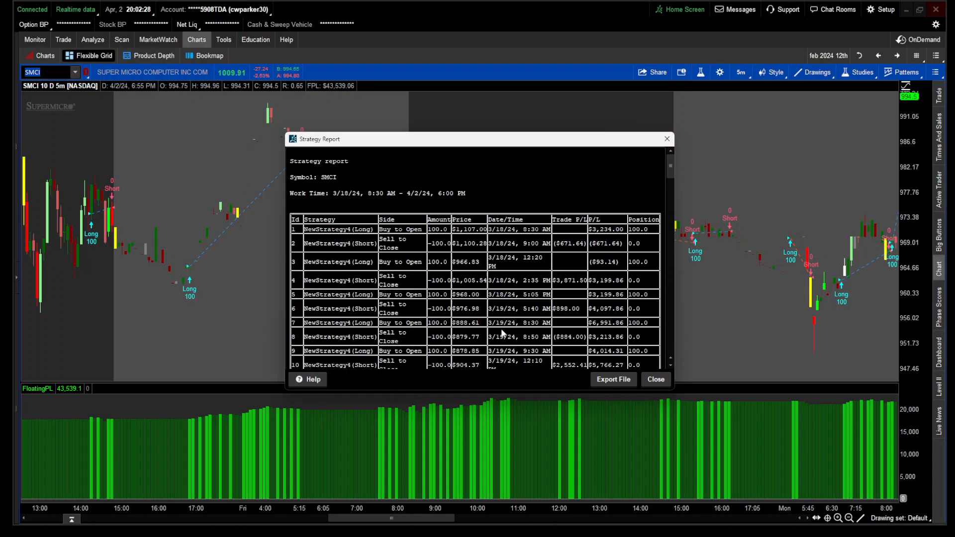
pyautogui.scroll(-3)
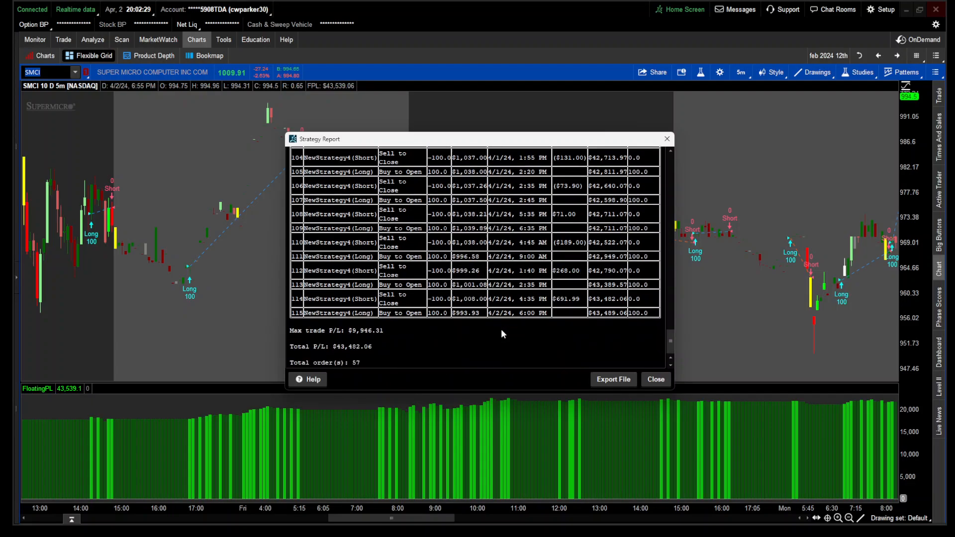
pyautogui.moveTo(341, 347)
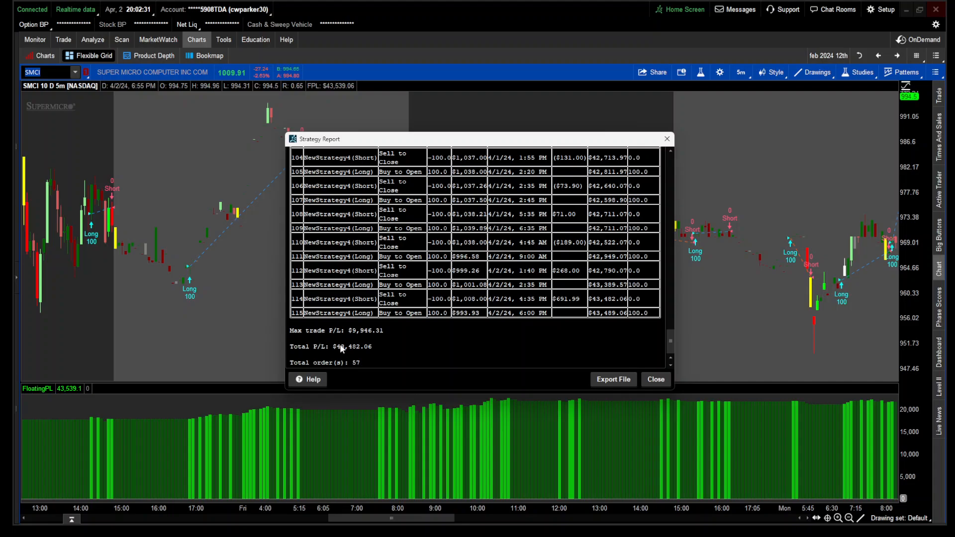
pyautogui.moveTo(363, 353)
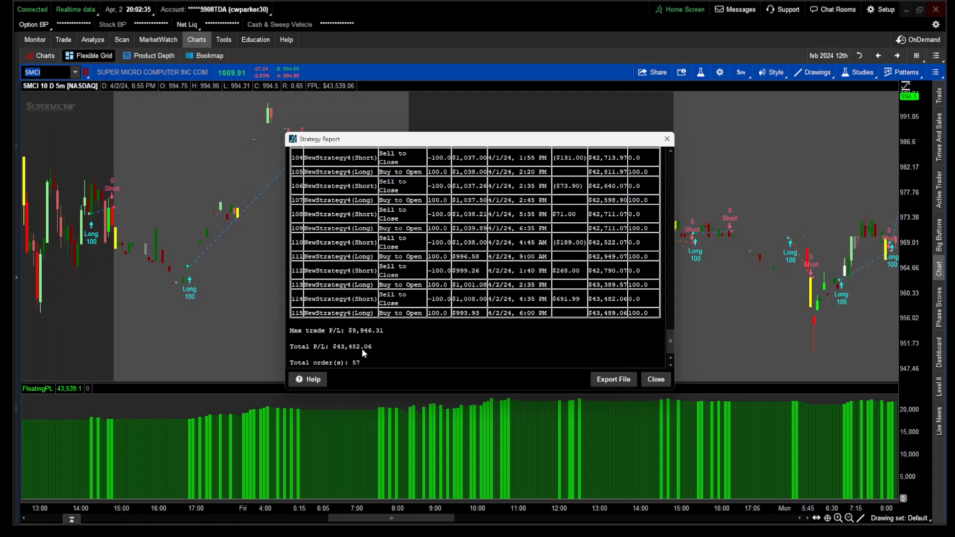
pyautogui.moveTo(655, 379)
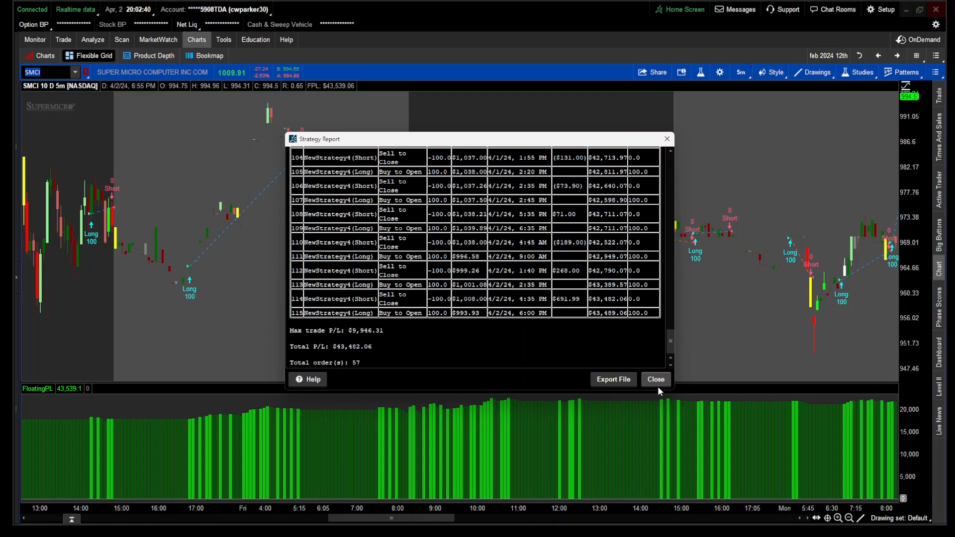
pyautogui.click(655, 379)
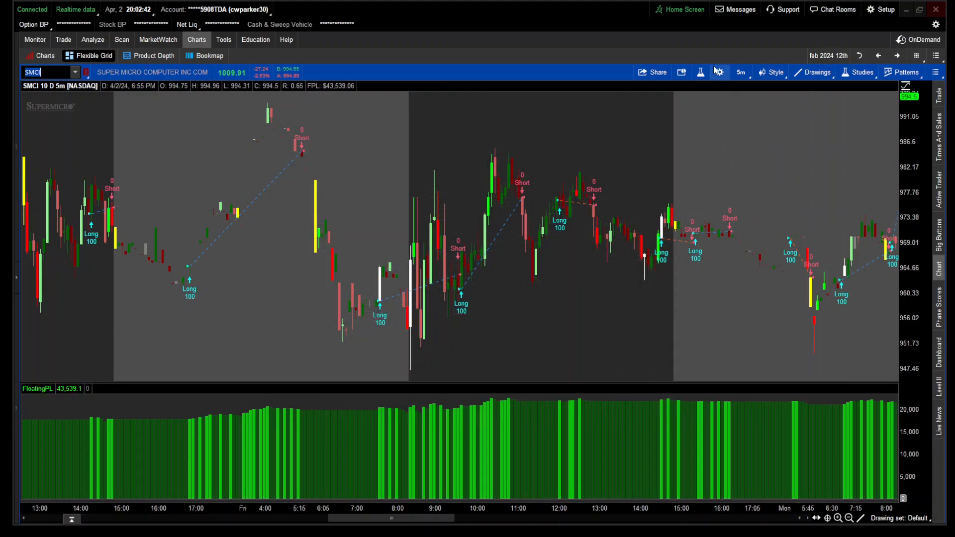
# - Chart SMCI on 5 Y : 1D and confirm NewStrategy4 (14, 70, 30, CLOSE, SIMPLE, 12, 26, 9)
pyautogui.click(740, 72)
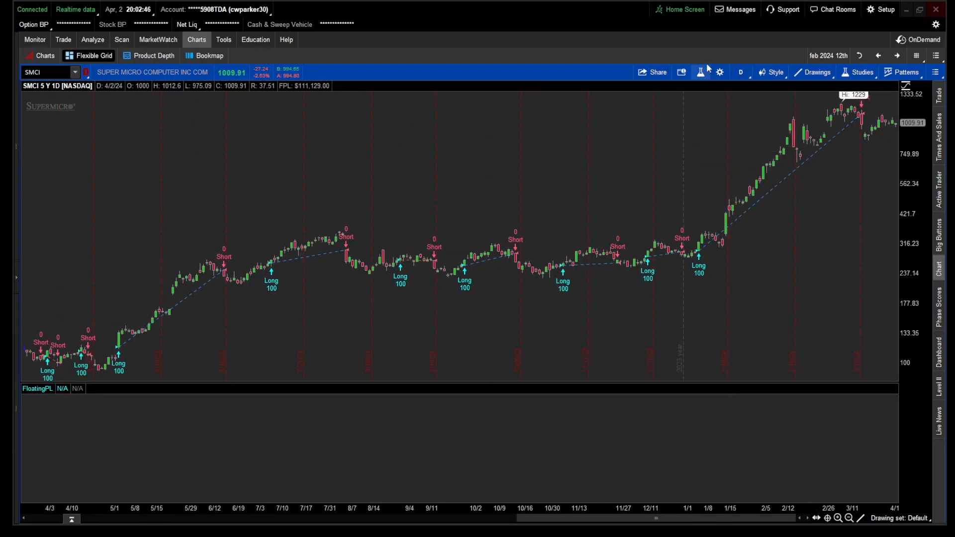
pyautogui.click(859, 71)
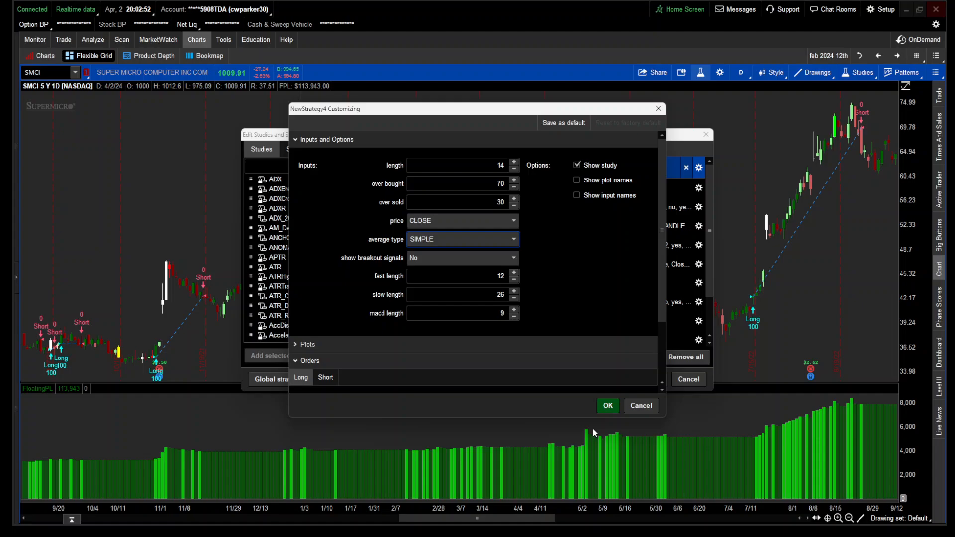
pyautogui.click(606, 406)
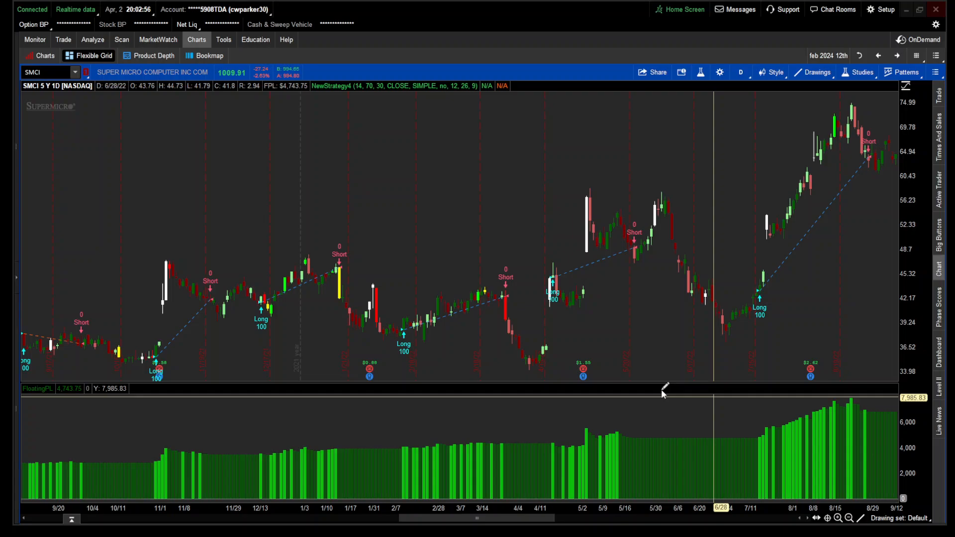
pyautogui.moveTo(459, 316)
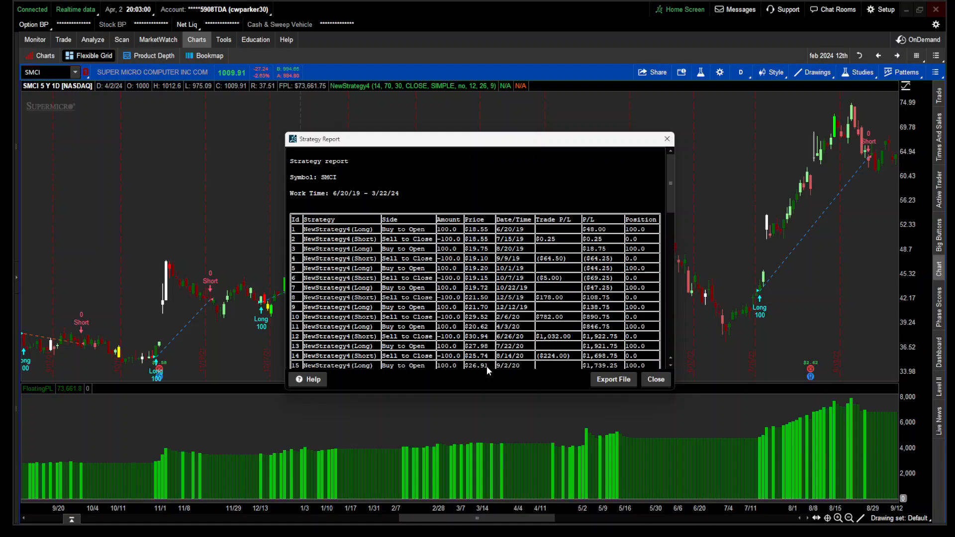
pyautogui.moveTo(569, 355)
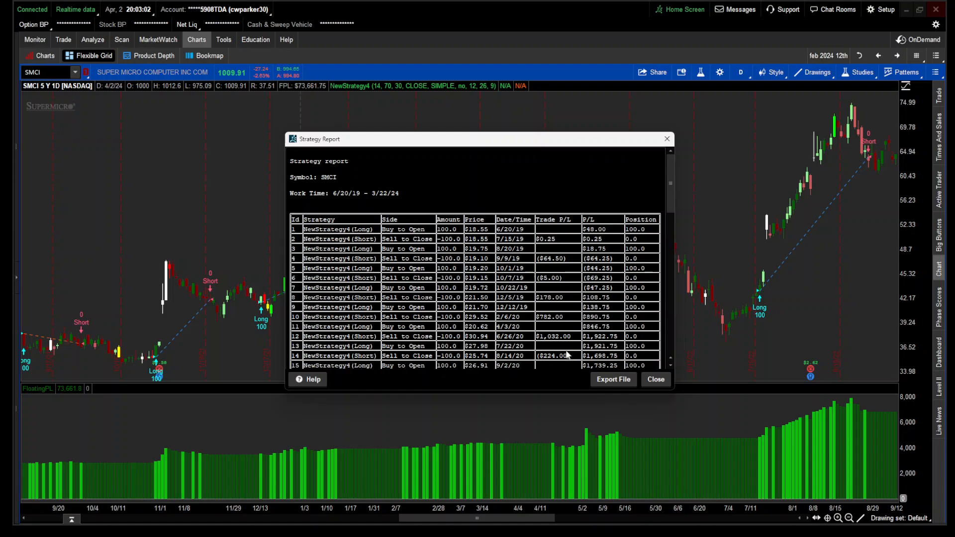
pyautogui.moveTo(553, 340)
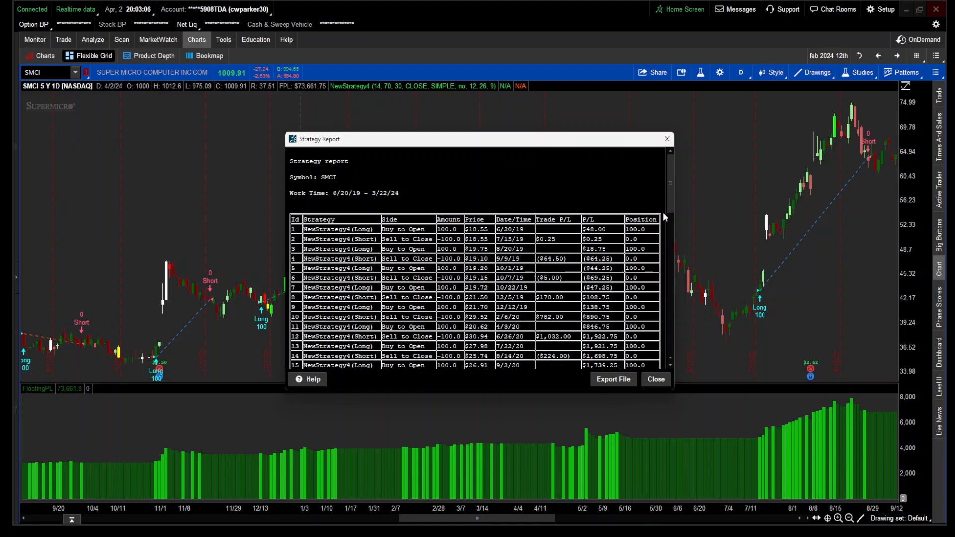
pyautogui.scroll(-3)
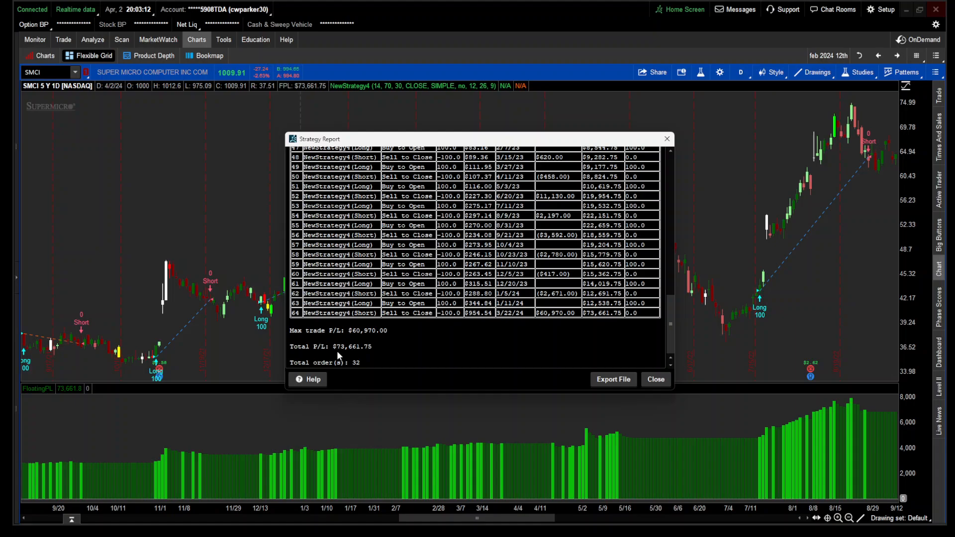
pyautogui.moveTo(343, 352)
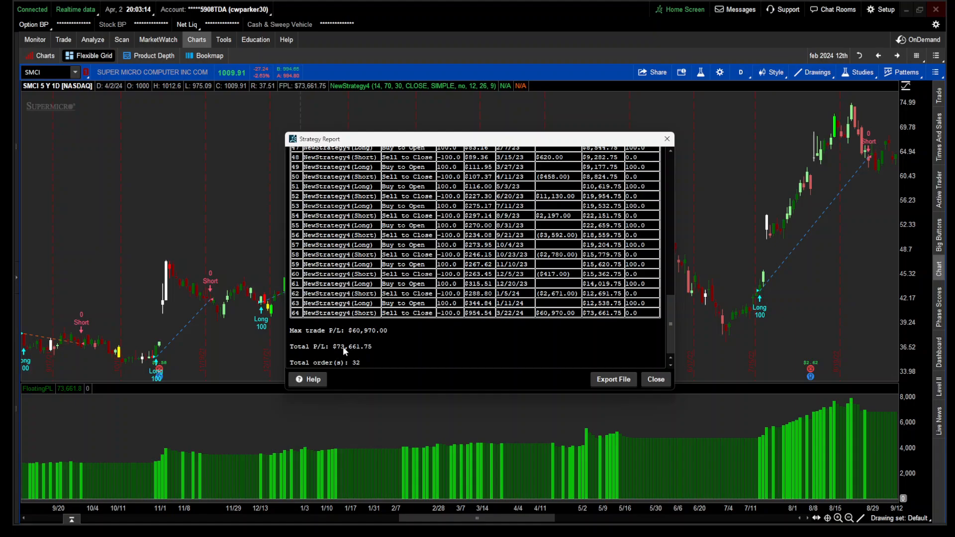
pyautogui.moveTo(356, 359)
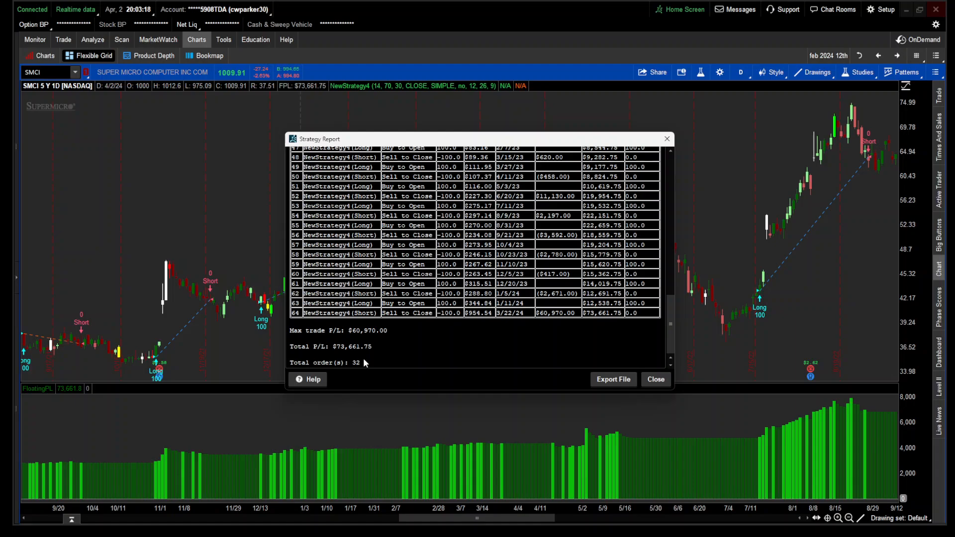
pyautogui.moveTo(326, 347)
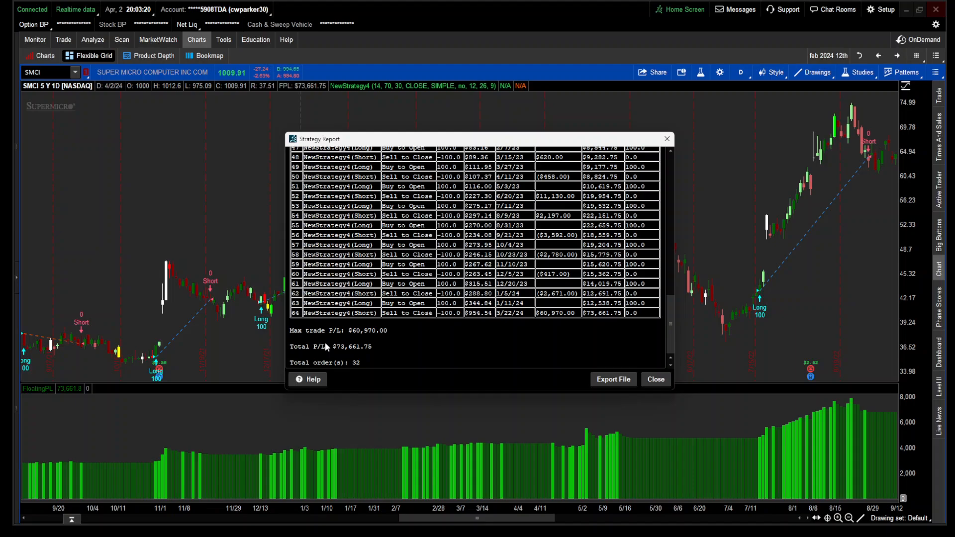
pyautogui.moveTo(371, 342)
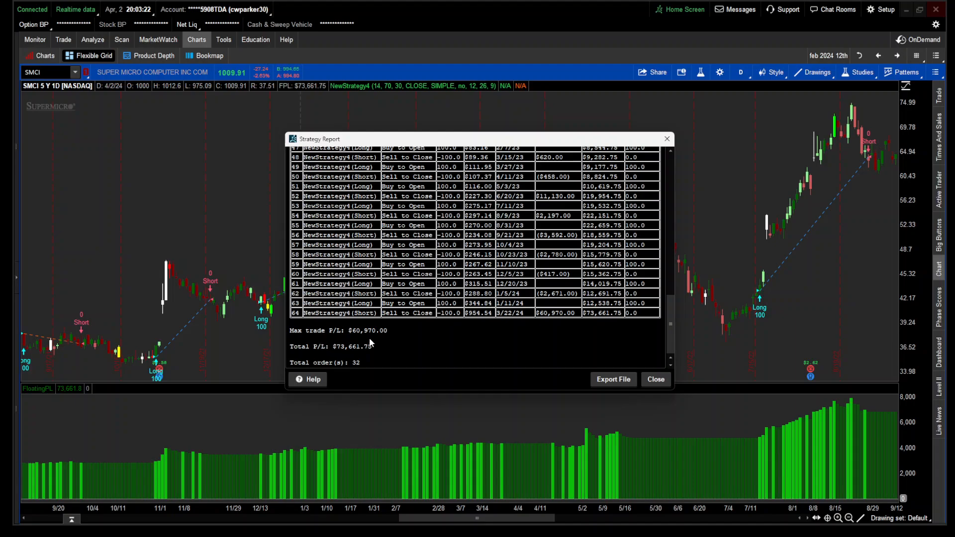
pyautogui.click(656, 379)
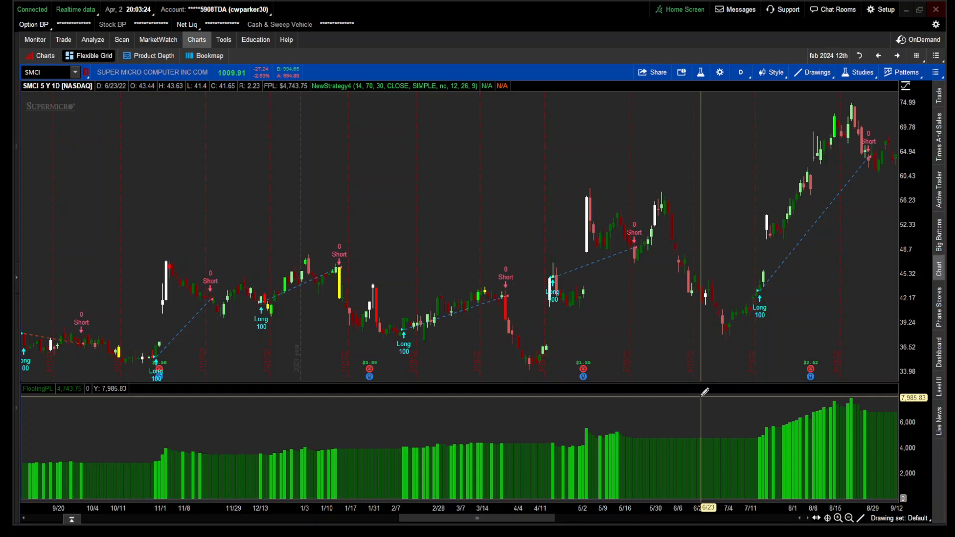
# - Zoom the SMCI chart to fit all five years of signals and bring up the time-frame list
pyautogui.click(837, 518)
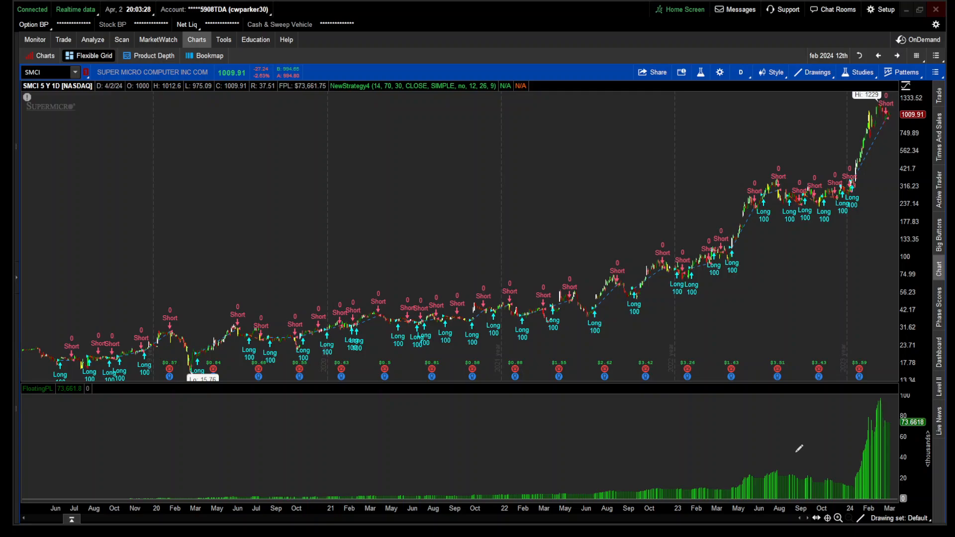
pyautogui.moveTo(689, 212)
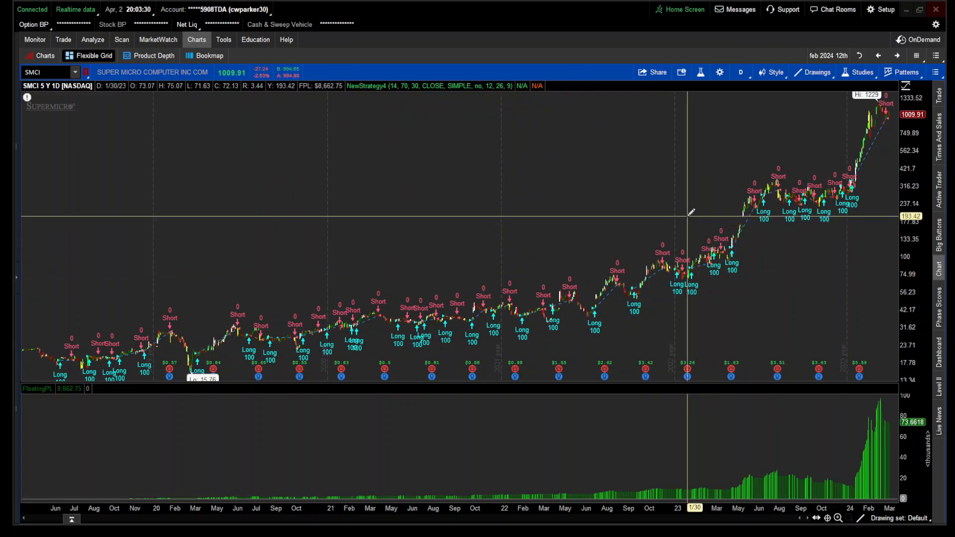
pyautogui.click(740, 72)
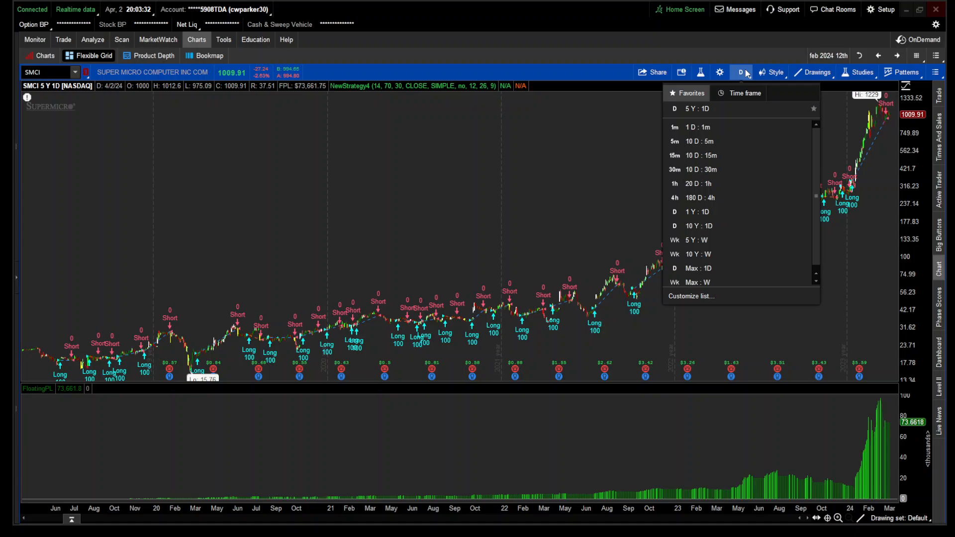
pyautogui.moveTo(743, 88)
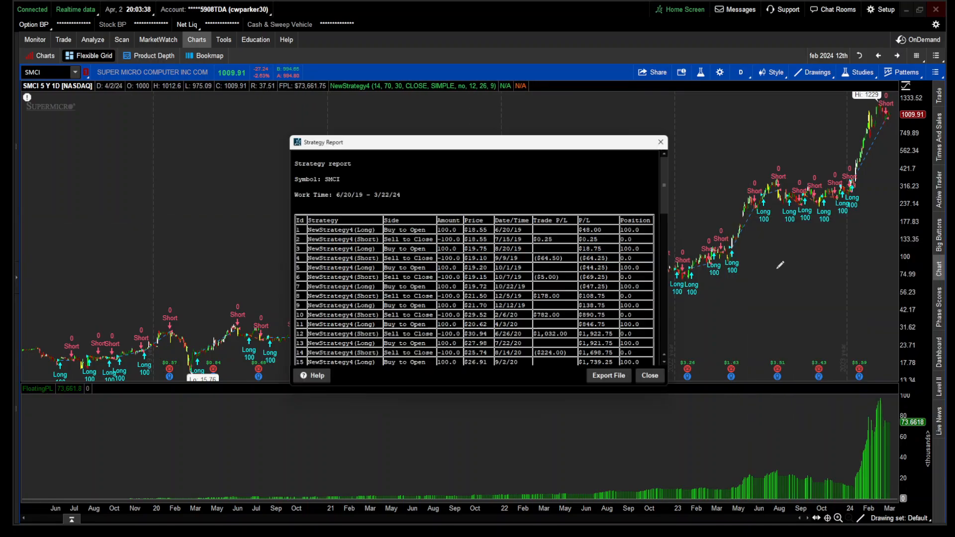
# - Review the SMCI report's $73,661.75 total P/L across 32 orders and close it
pyautogui.scroll(-3)
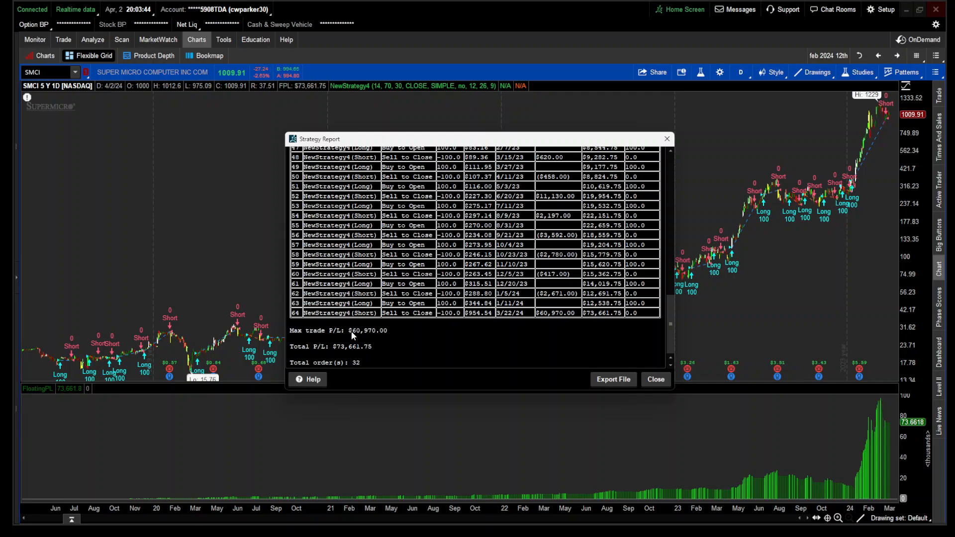
pyautogui.moveTo(407, 347)
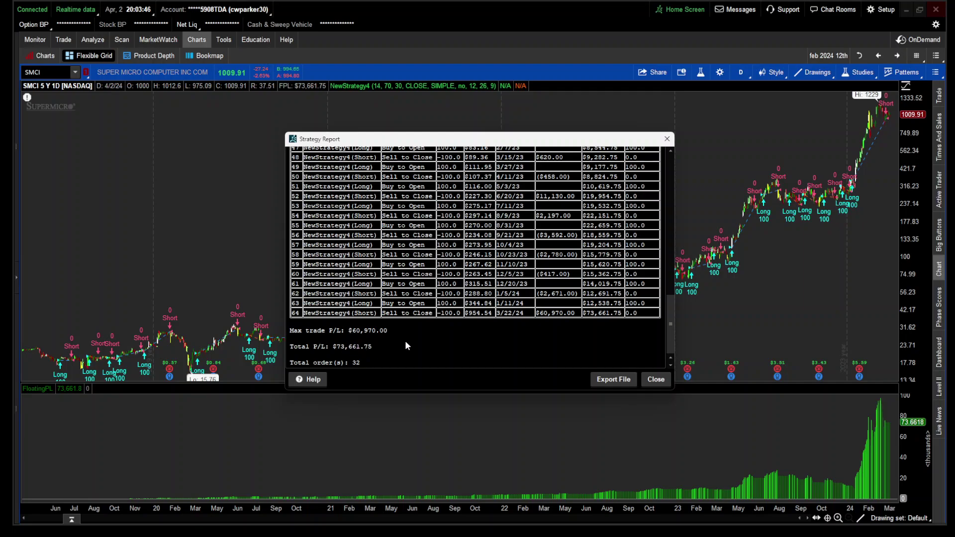
pyautogui.moveTo(383, 365)
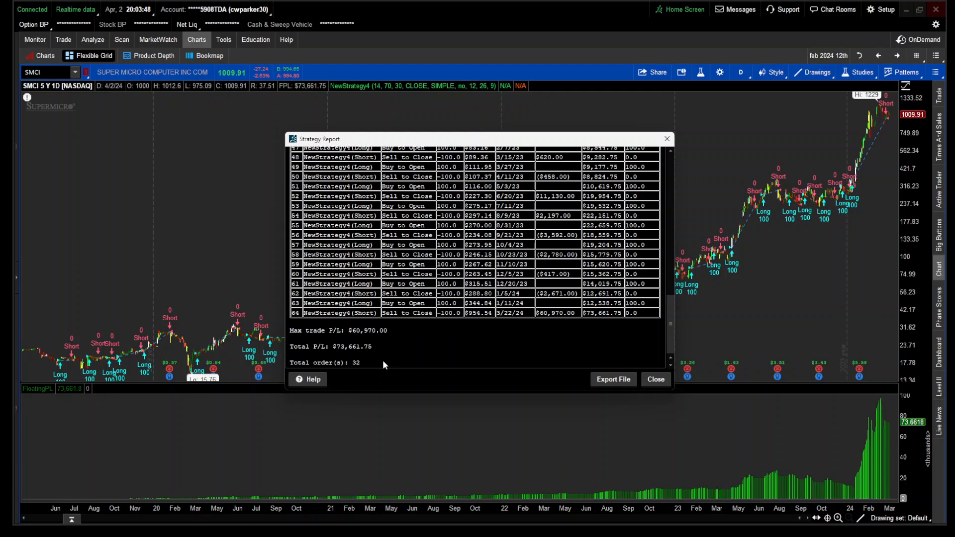
pyautogui.moveTo(656, 379)
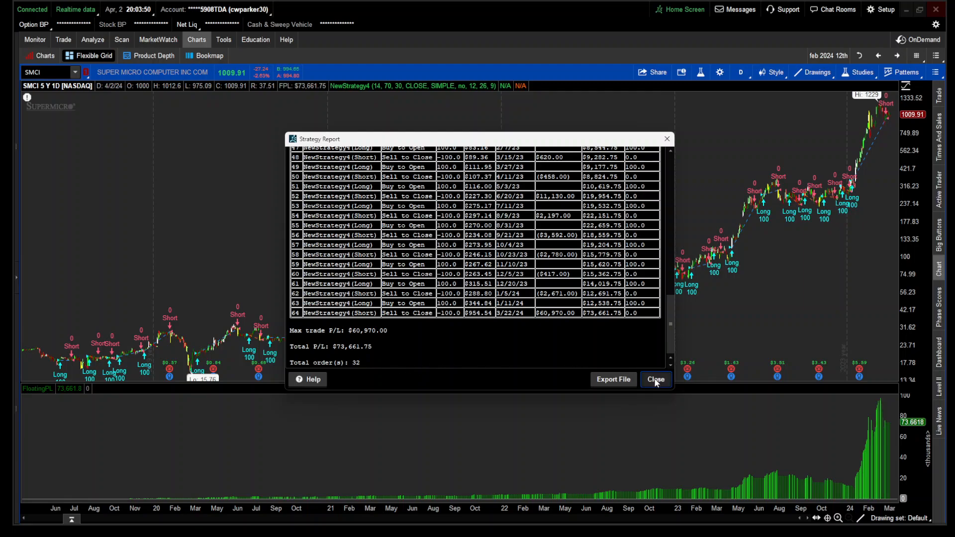
pyautogui.click(656, 379)
pyautogui.write('MARA')
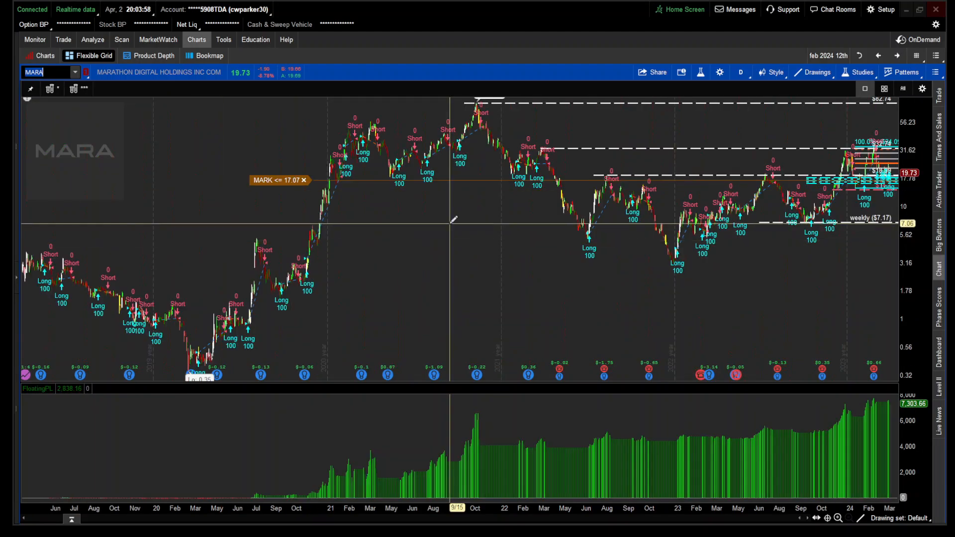
pyautogui.moveTo(256, 277)
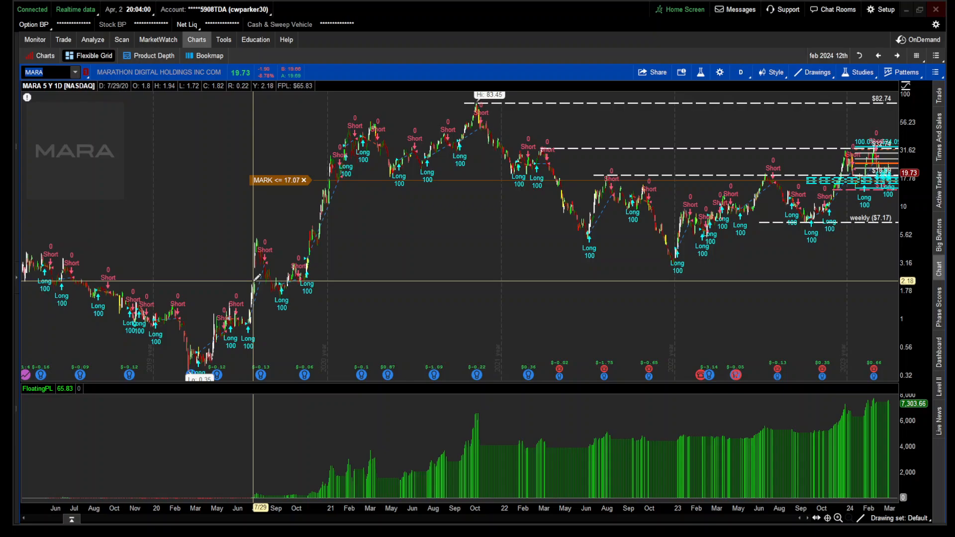
pyautogui.rightClick(256, 287)
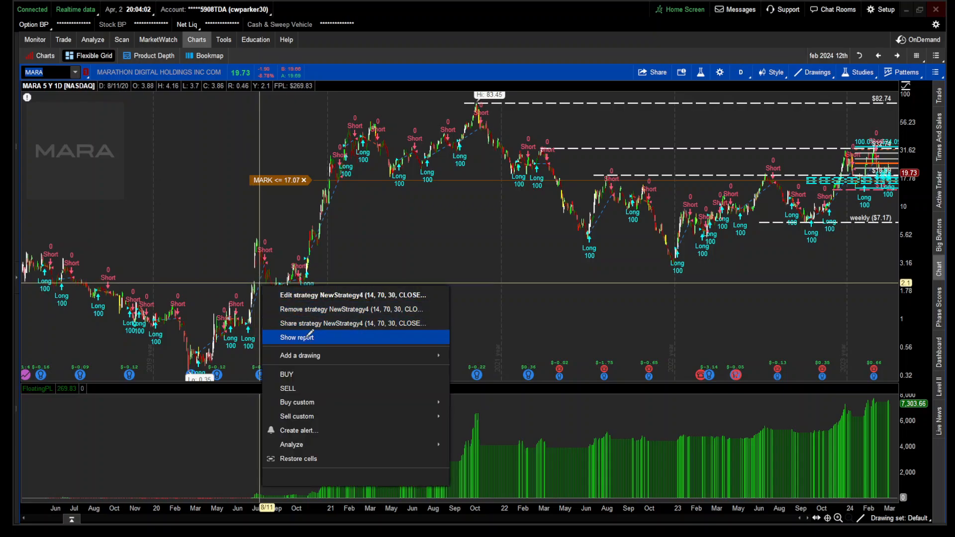
pyautogui.click(297, 337)
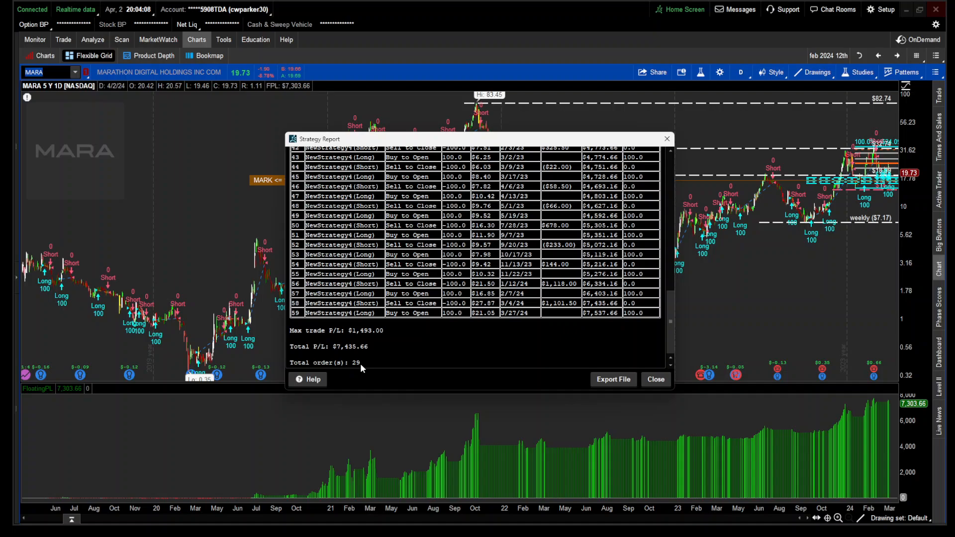
pyautogui.moveTo(577, 313)
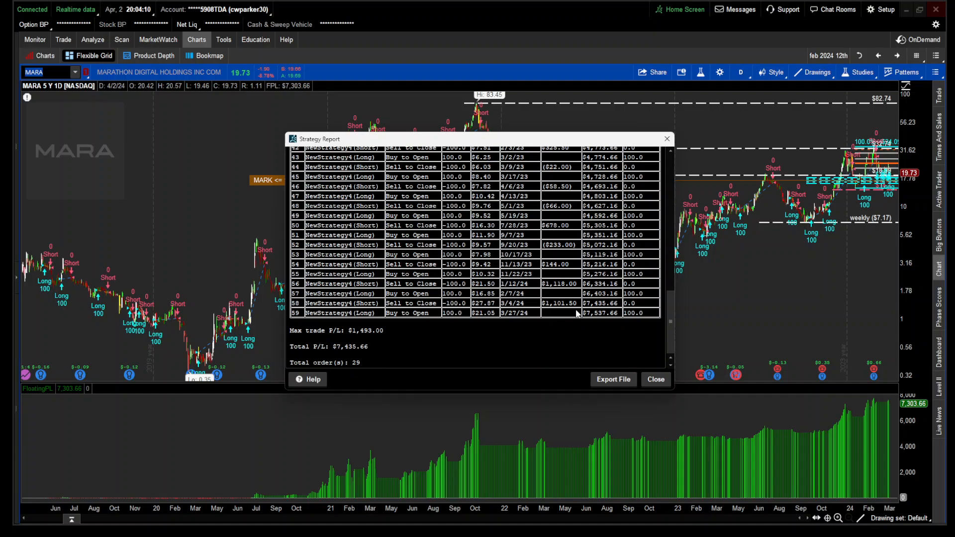
pyautogui.scroll(3)
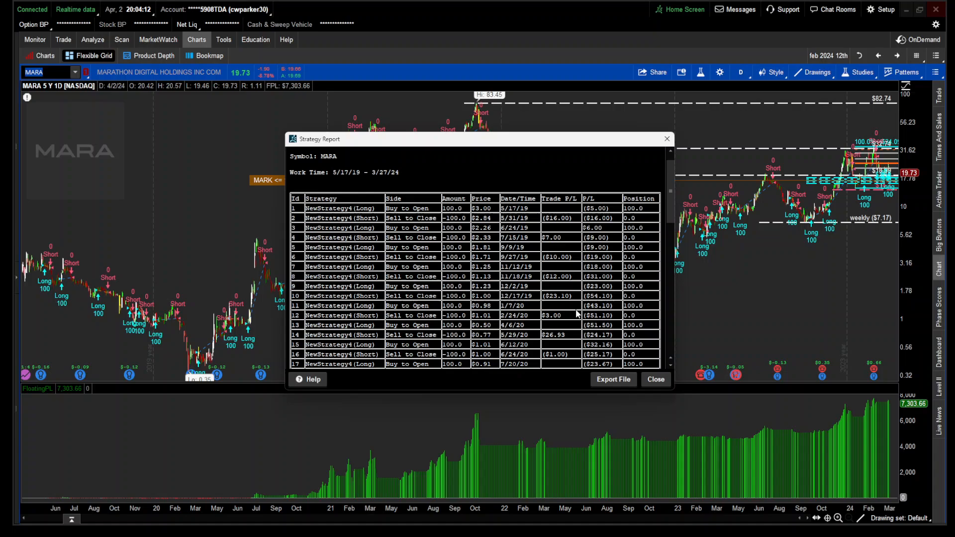
pyautogui.scroll(-3)
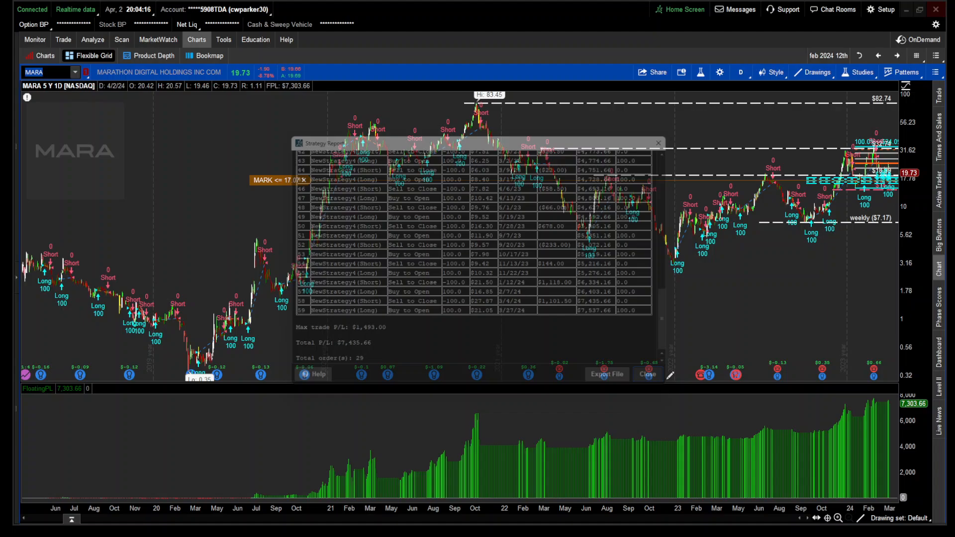
pyautogui.click(647, 374)
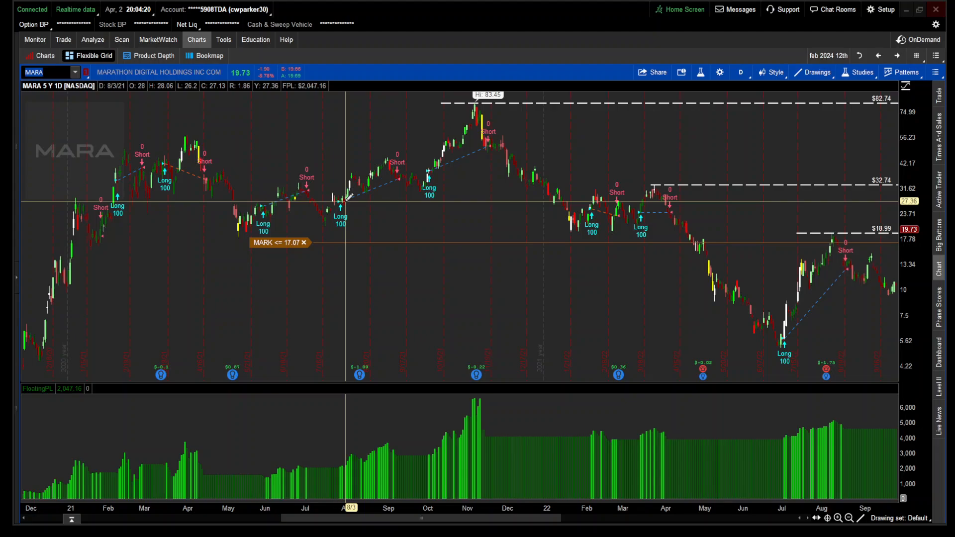
pyautogui.moveTo(476, 146)
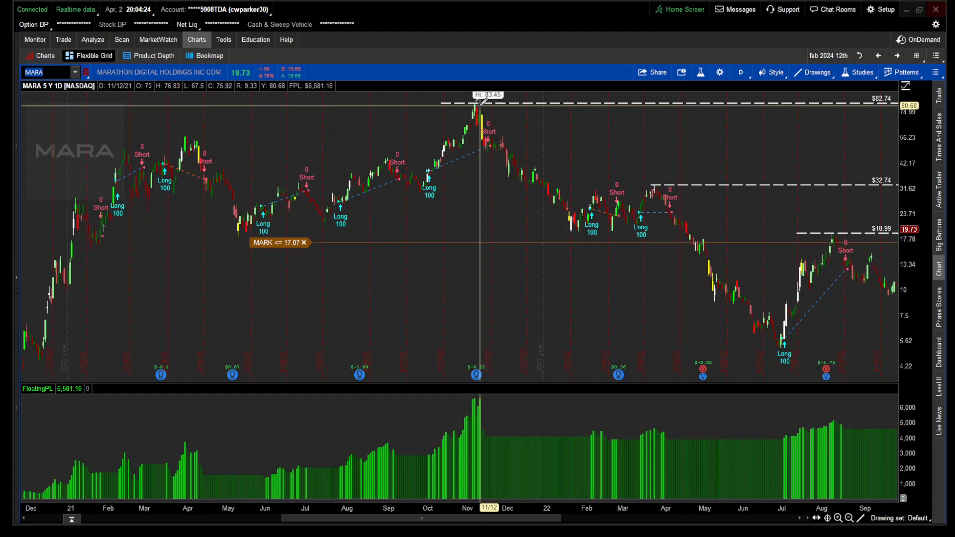
pyautogui.moveTo(498, 146)
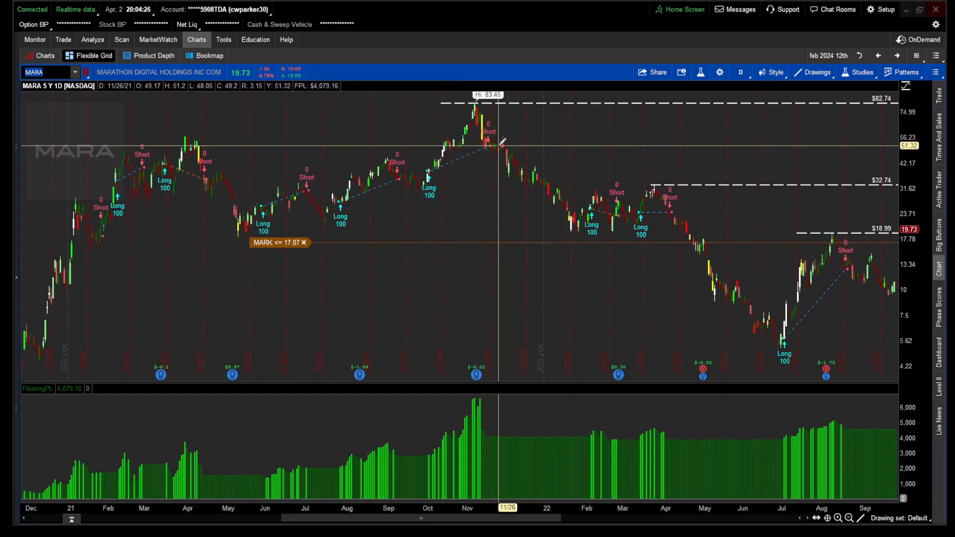
pyautogui.moveTo(617, 211)
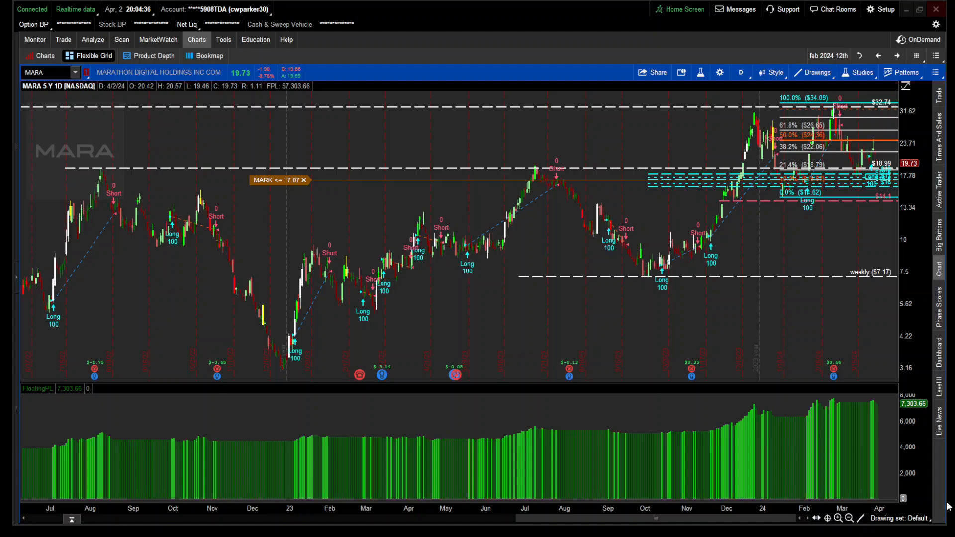
pyautogui.moveTo(707, 348)
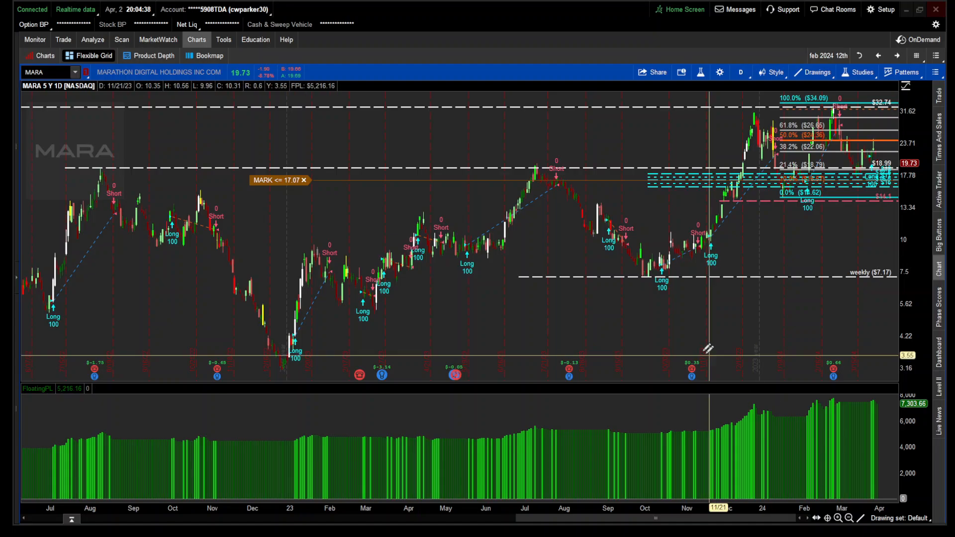
pyautogui.moveTo(712, 86)
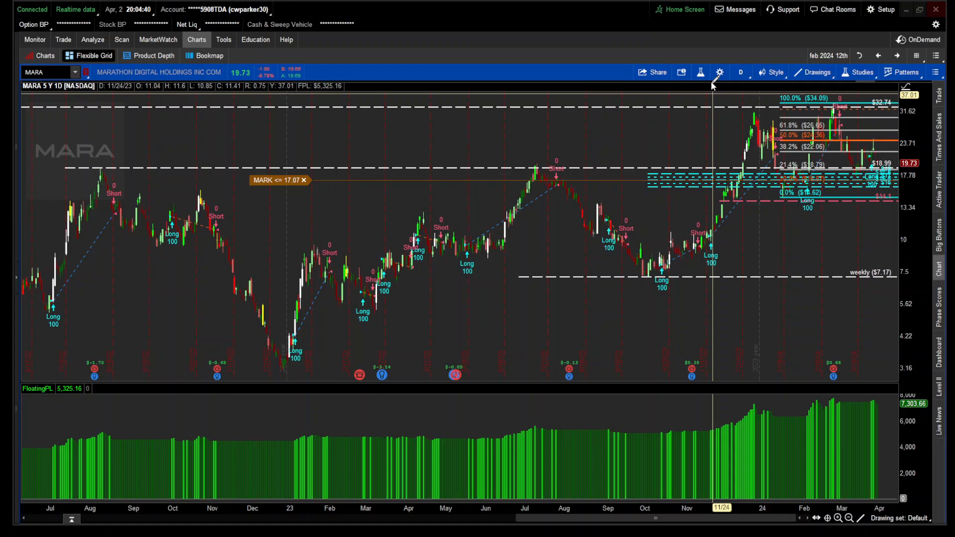
# - Bring up Edit Studies and Strategies for the MARA chart, listing NewStrategy4
pyautogui.click(858, 72)
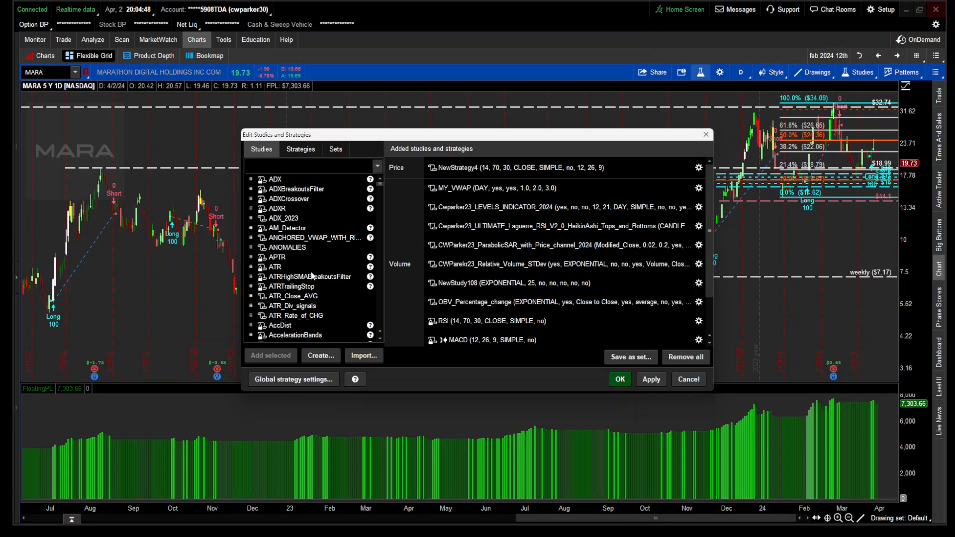
# - Cancel the studies editor, then reopen and close the MARA NewStrategy4 report
pyautogui.click(620, 379)
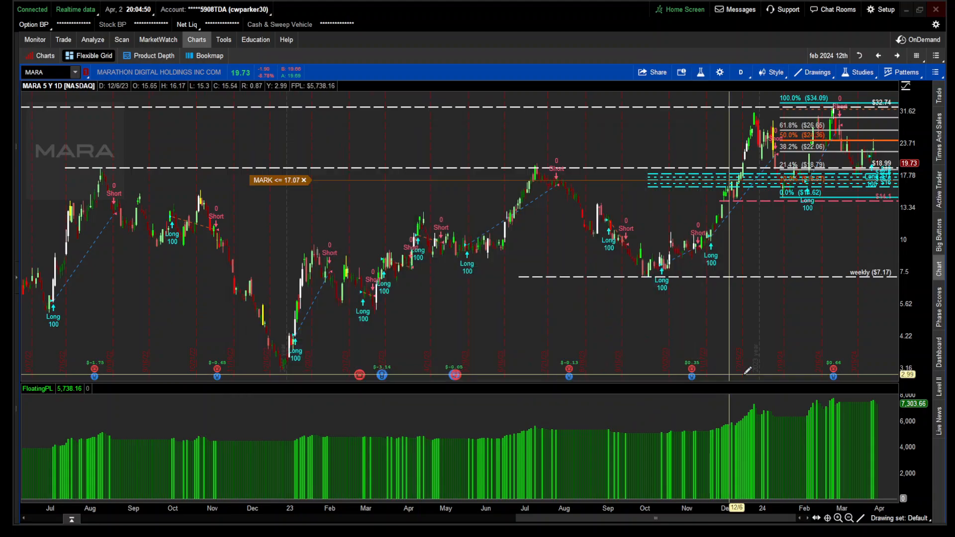
pyautogui.moveTo(493, 283)
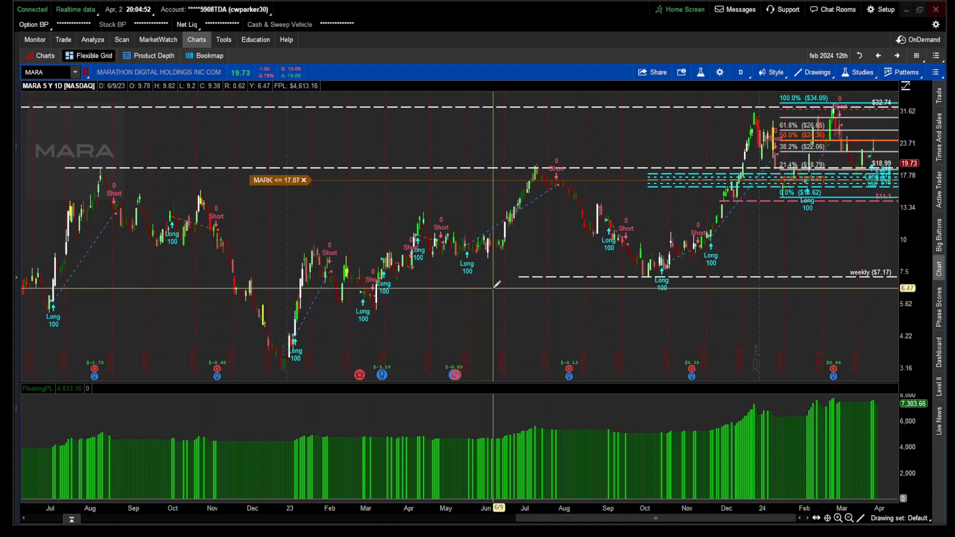
pyautogui.rightClick(496, 230)
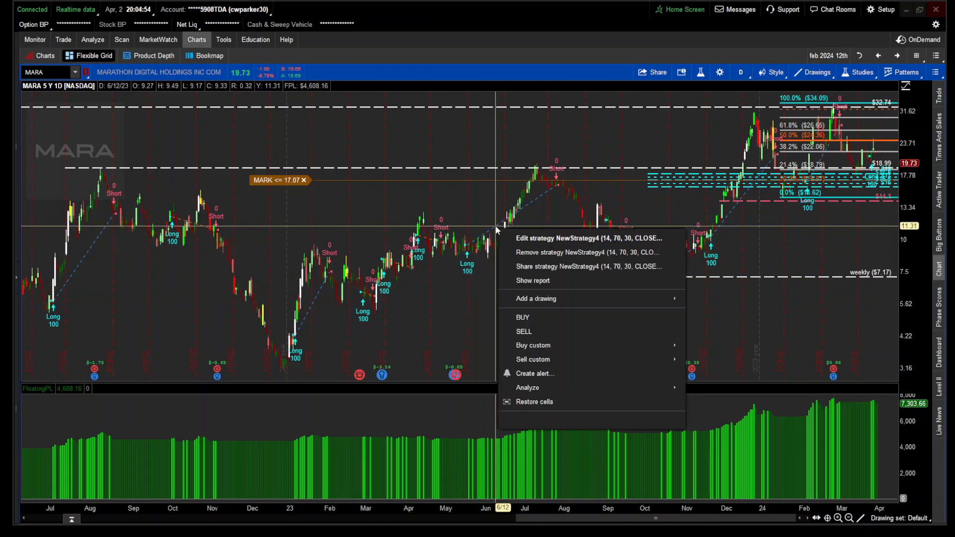
pyautogui.click(532, 281)
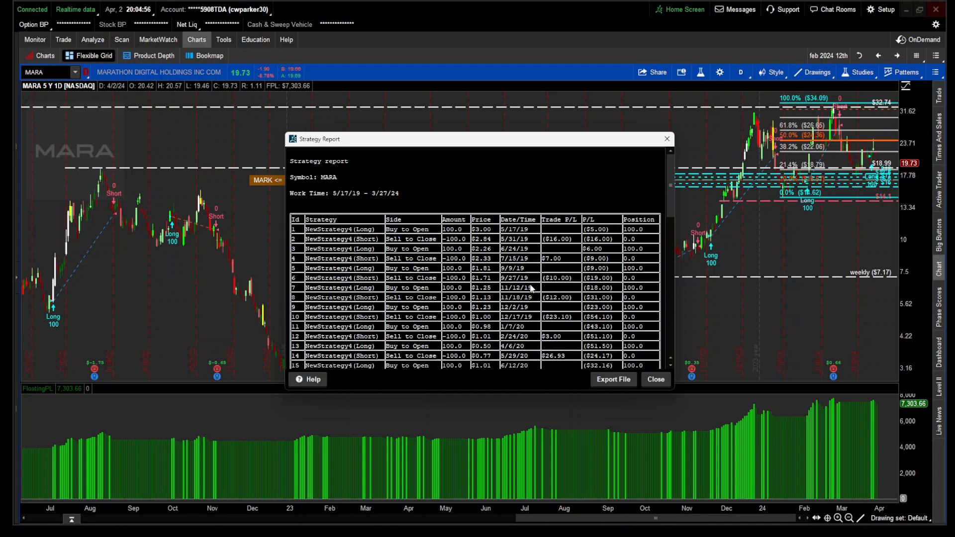
pyautogui.click(654, 379)
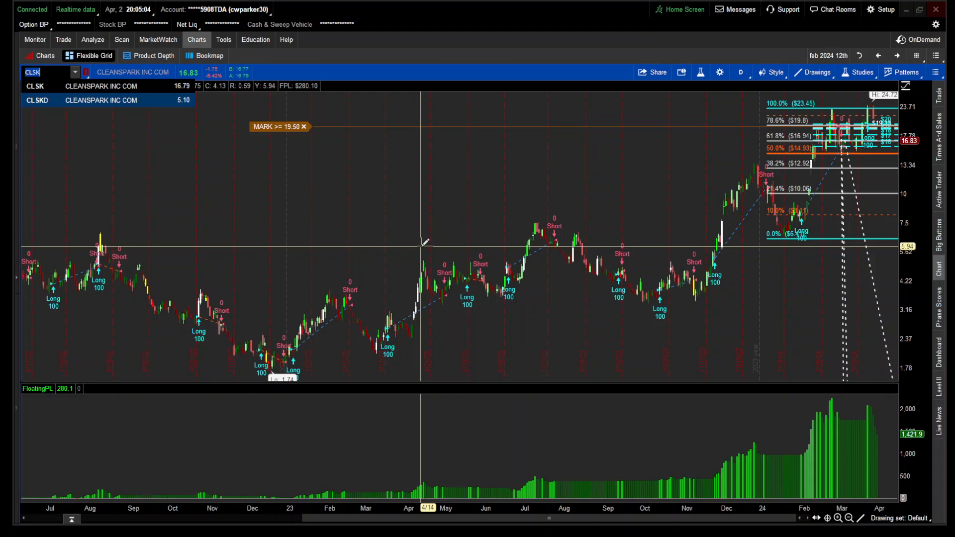
# - Review the CLSK NewStrategy4 report ($745.10 total P/L, 35 orders) and close it
pyautogui.rightClick(729, 244)
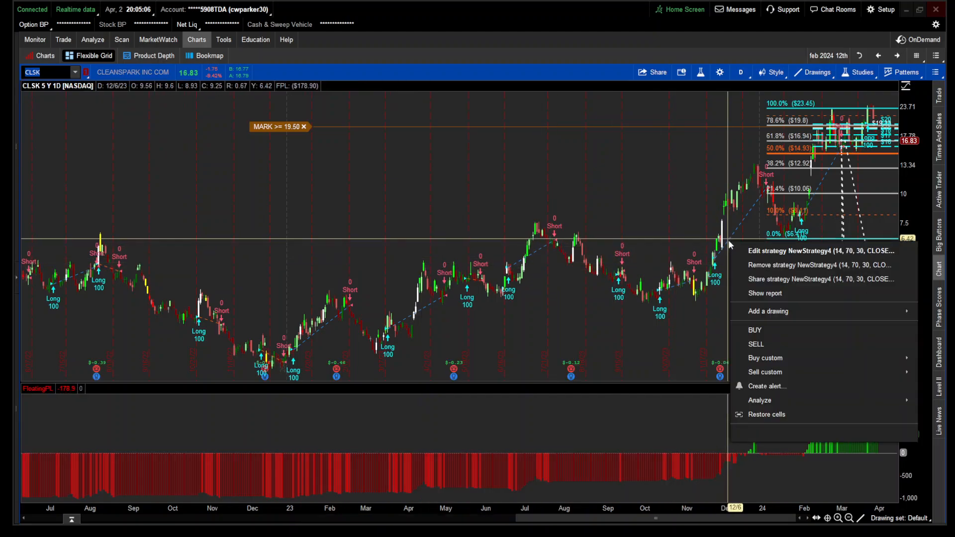
pyautogui.click(765, 292)
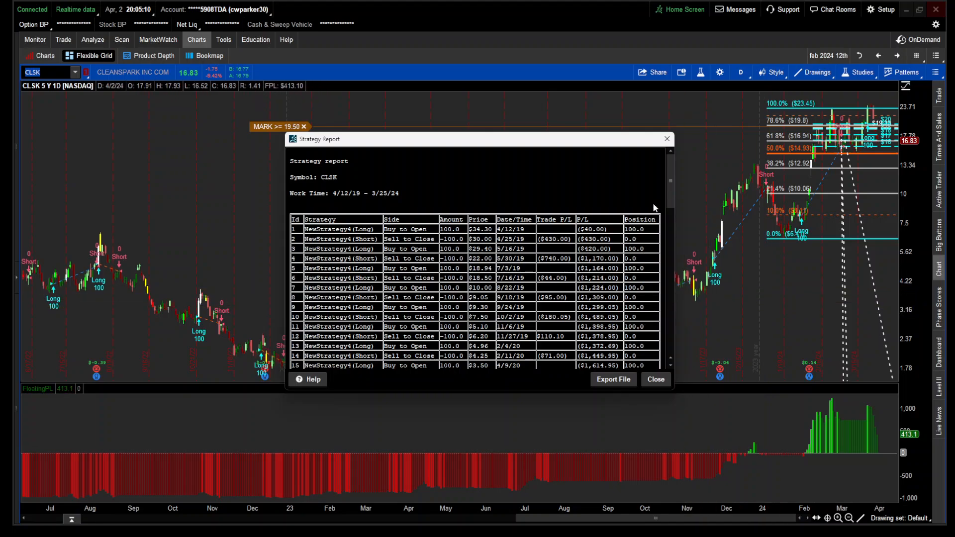
pyautogui.scroll(-3)
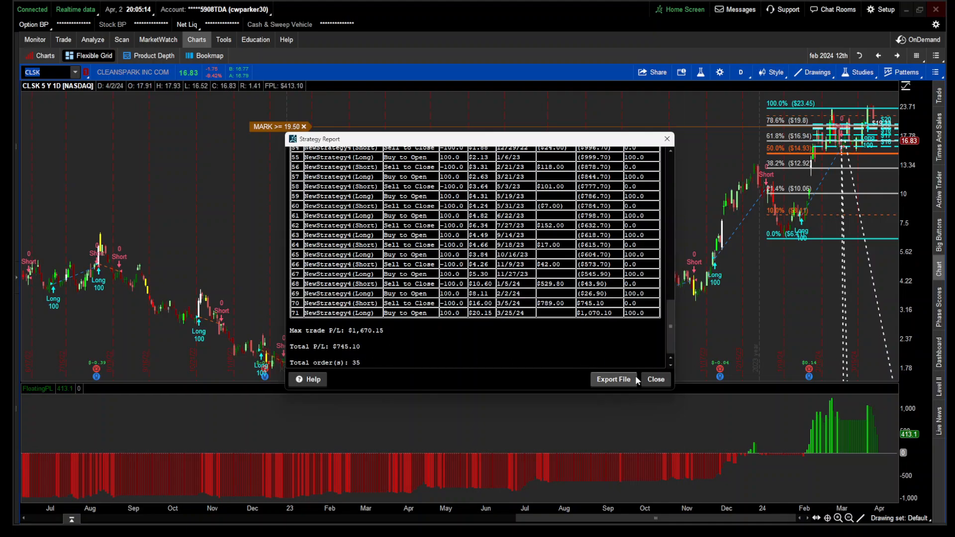
pyautogui.click(655, 379)
pyautogui.write('/BTC')
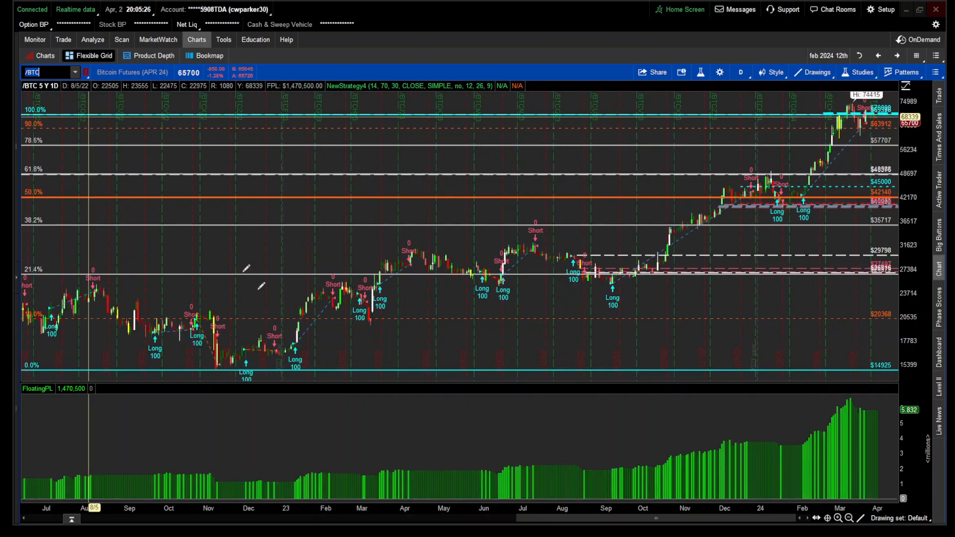
pyautogui.moveTo(365, 347)
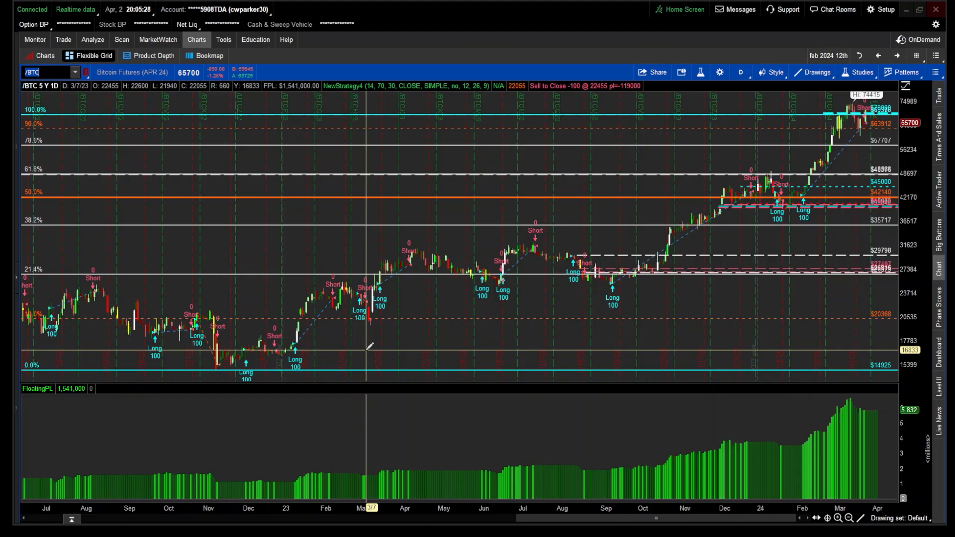
pyautogui.moveTo(310, 335)
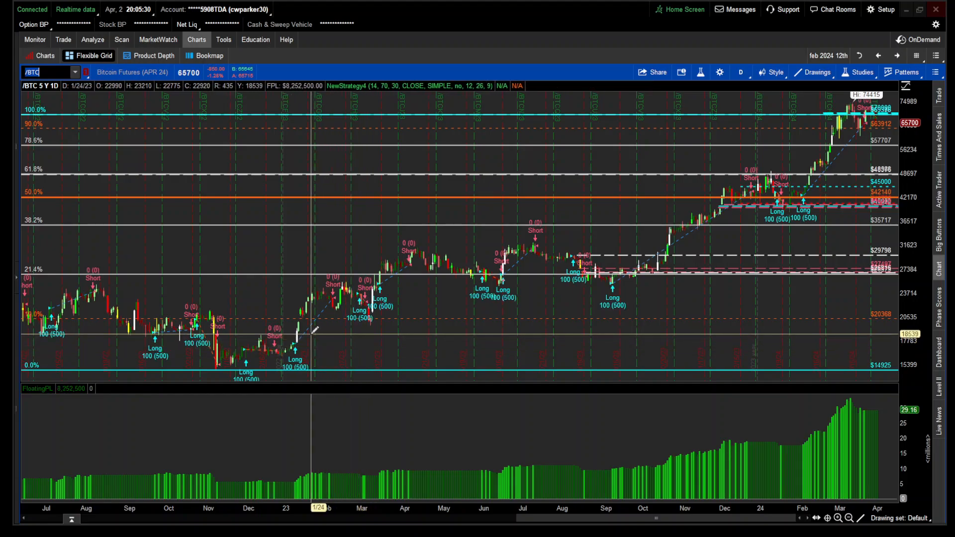
pyautogui.moveTo(308, 330)
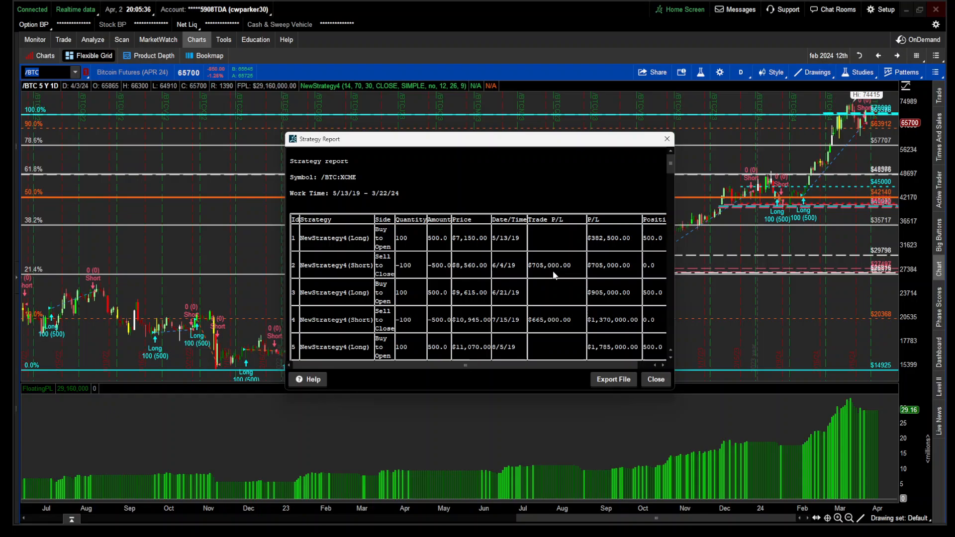
pyautogui.moveTo(569, 311)
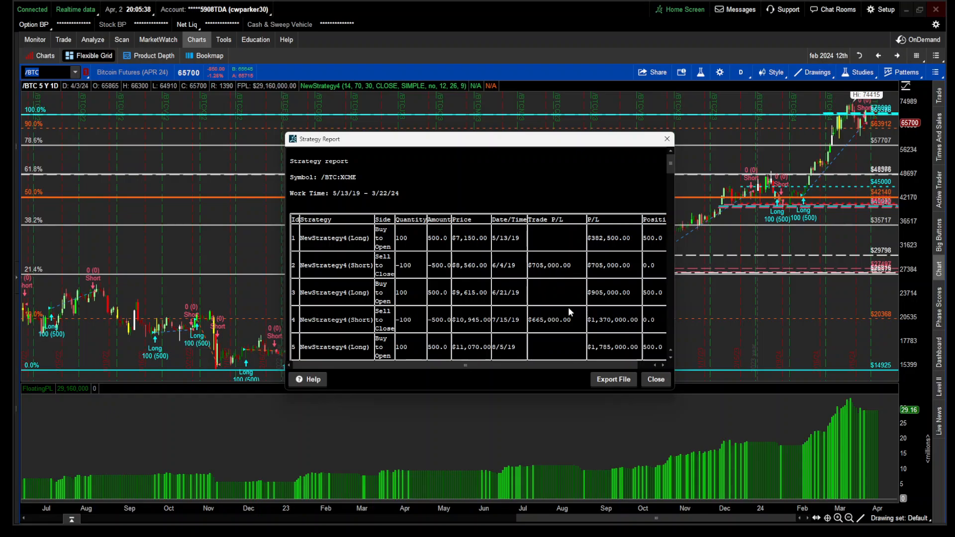
# - Scroll the /BTC report to its $29,160,000 total P/L over 37 orders and close it
pyautogui.scroll(-3)
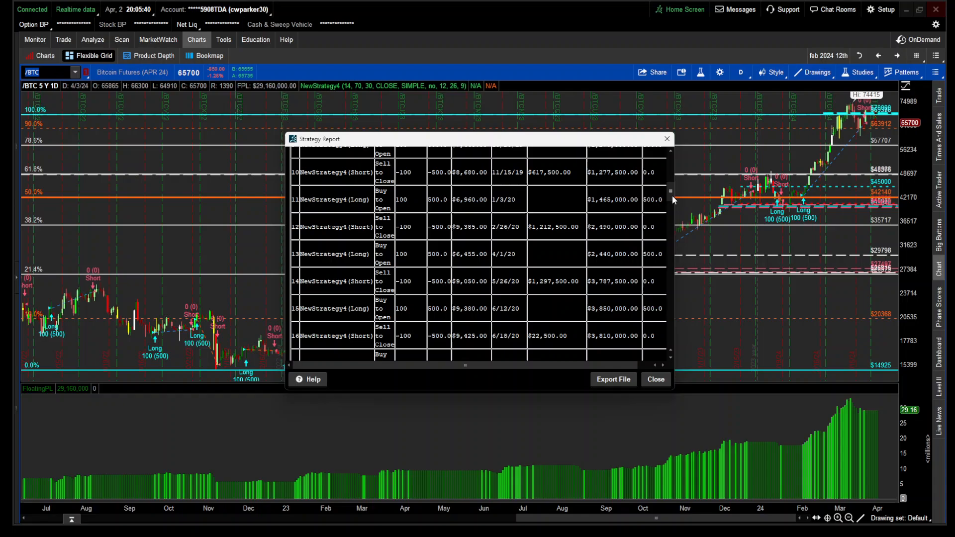
pyautogui.scroll(-3)
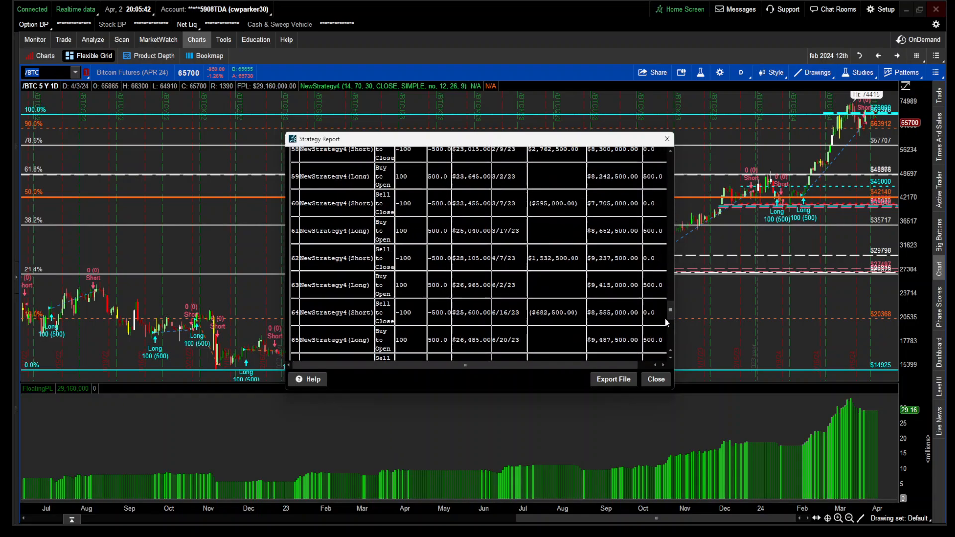
pyautogui.scroll(-3)
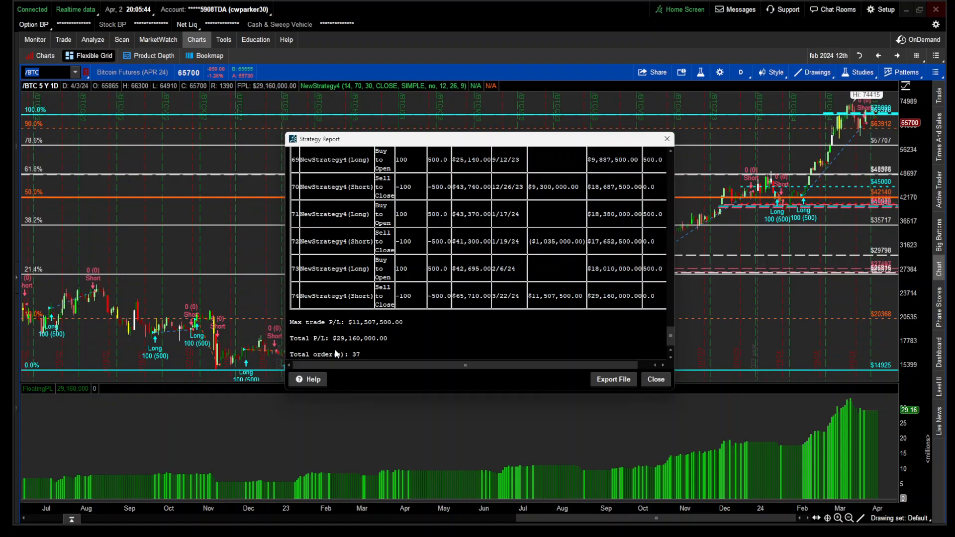
pyautogui.moveTo(351, 348)
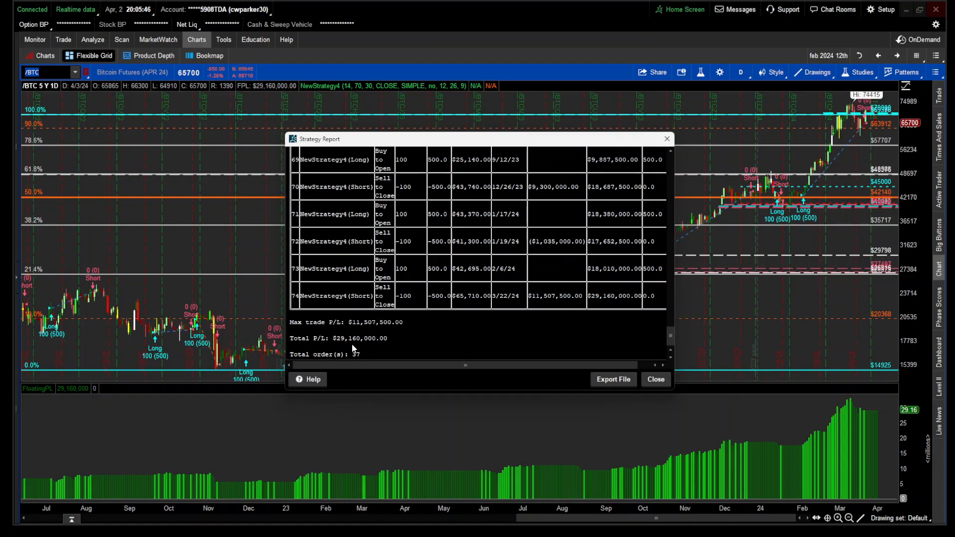
pyautogui.moveTo(367, 348)
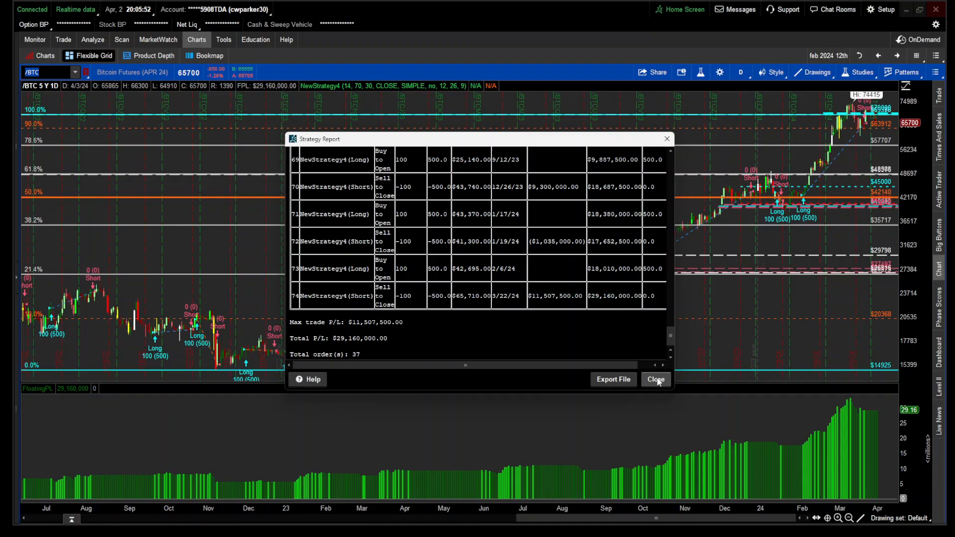
pyautogui.click(655, 379)
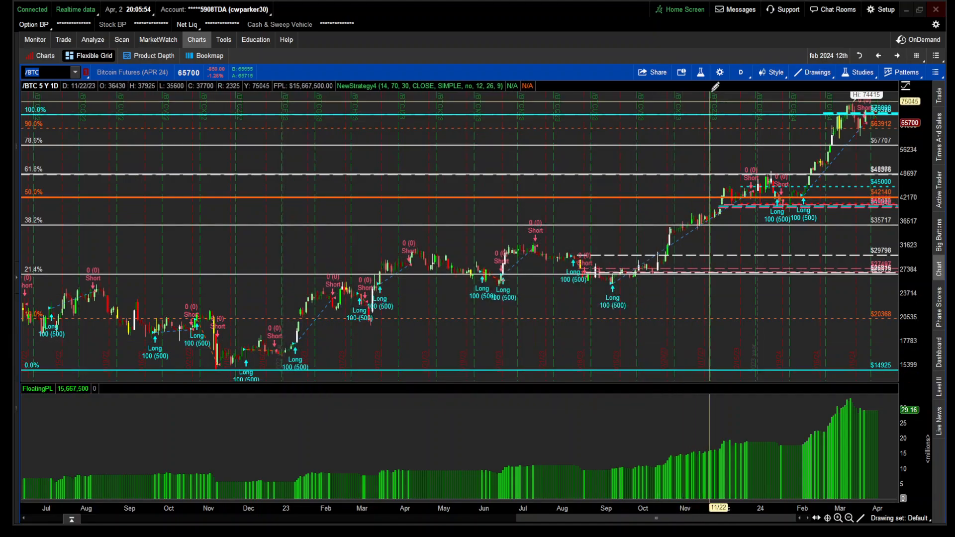
# - Dismiss the studies editor and load GOOGL from the symbol dropdown's Positions list
pyautogui.click(860, 71)
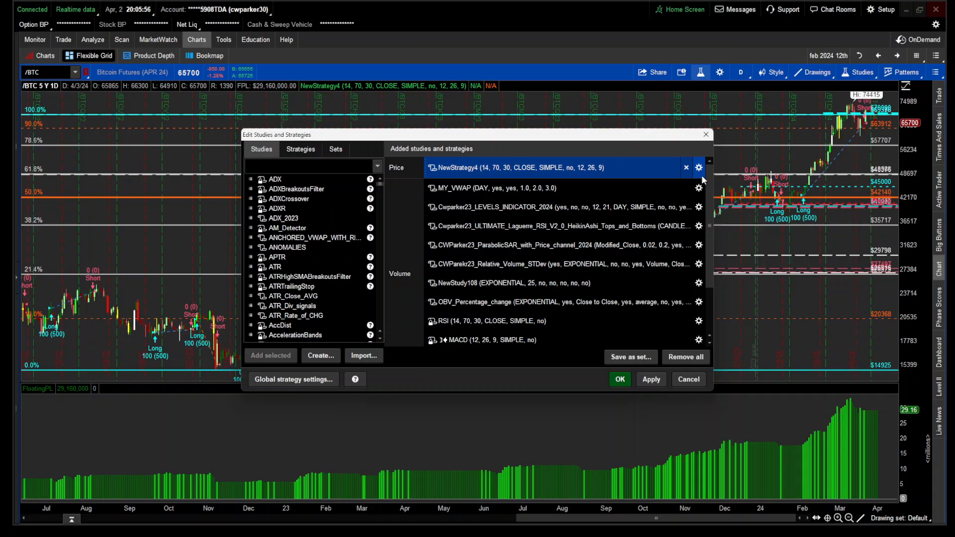
pyautogui.click(620, 379)
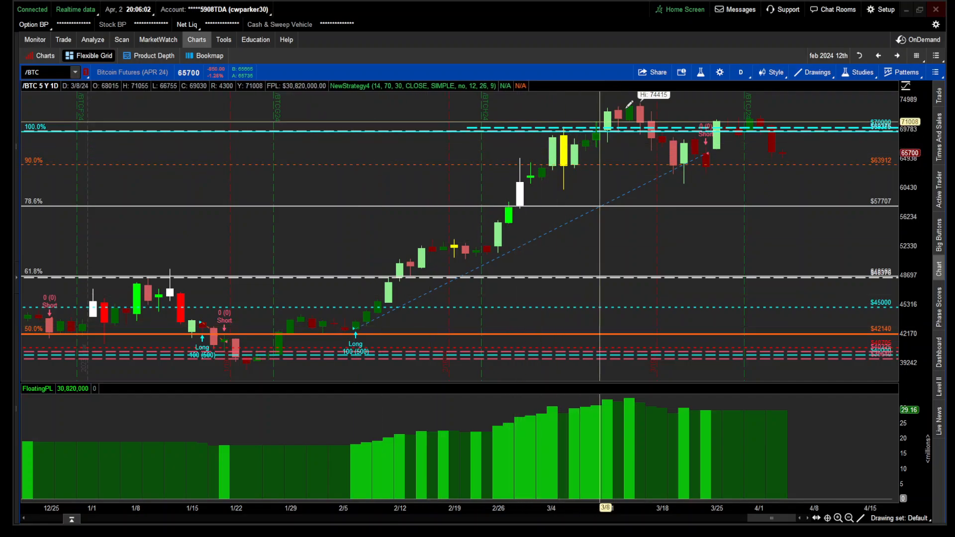
pyautogui.moveTo(718, 152)
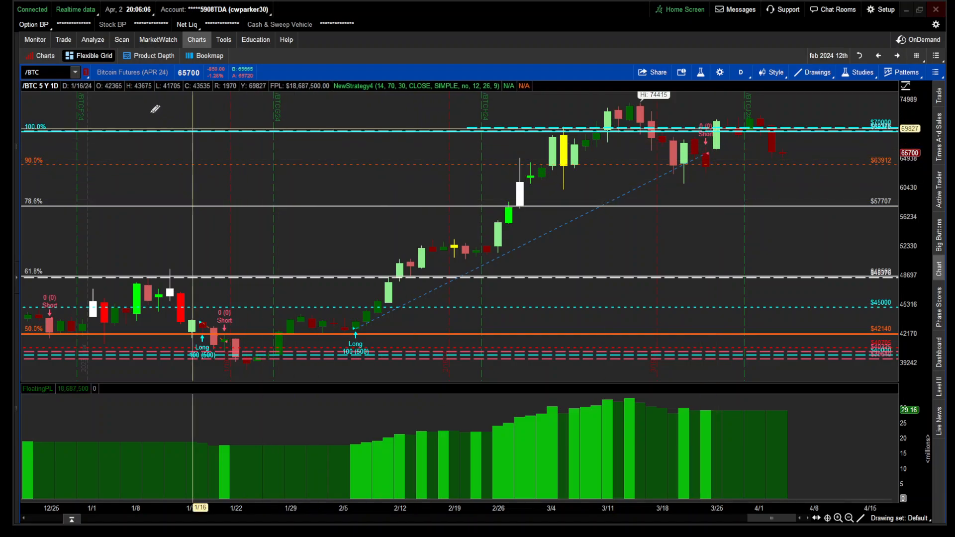
pyautogui.click(45, 71)
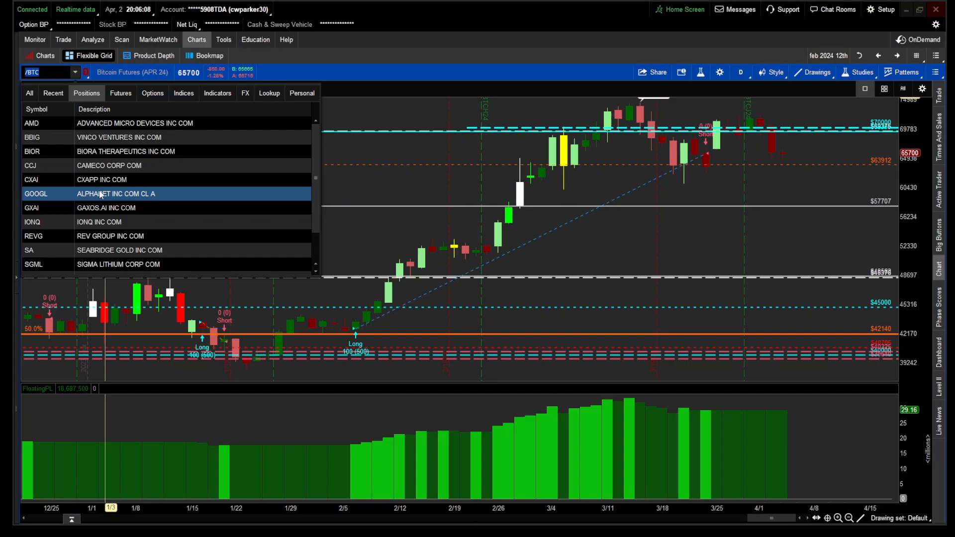
pyautogui.click(115, 194)
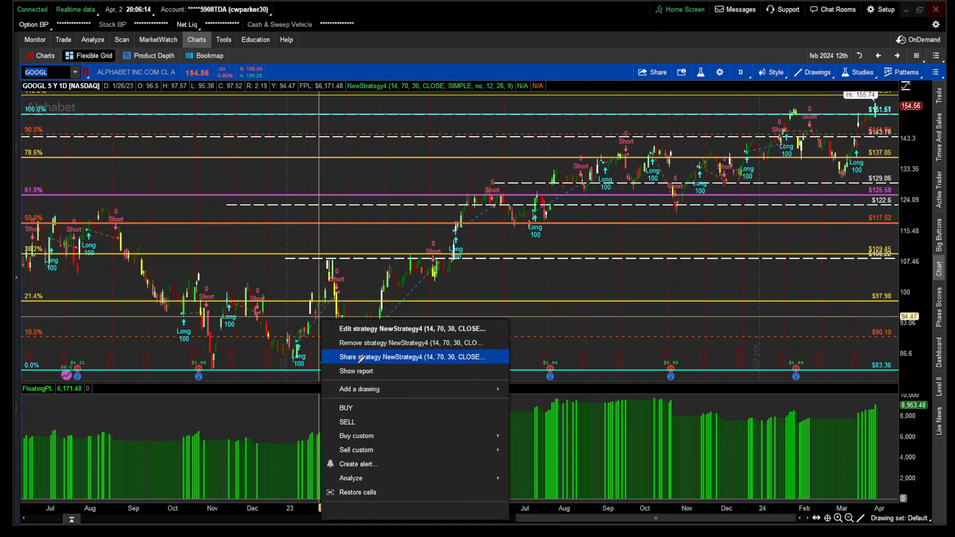
# - Cancel the accidental Share dialog, then review the GOOGL report ($7,747.48, 33 orders) and close it
pyautogui.click(416, 357)
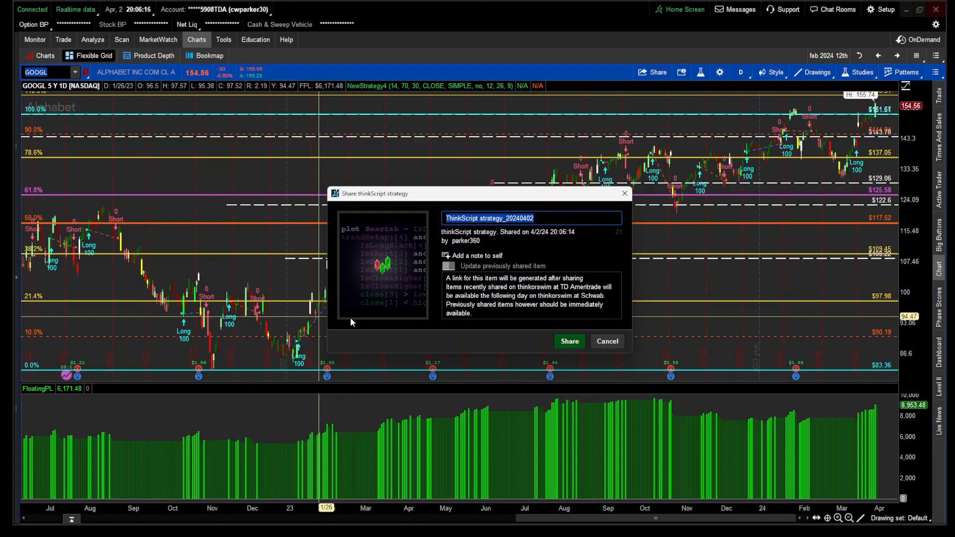
pyautogui.click(606, 341)
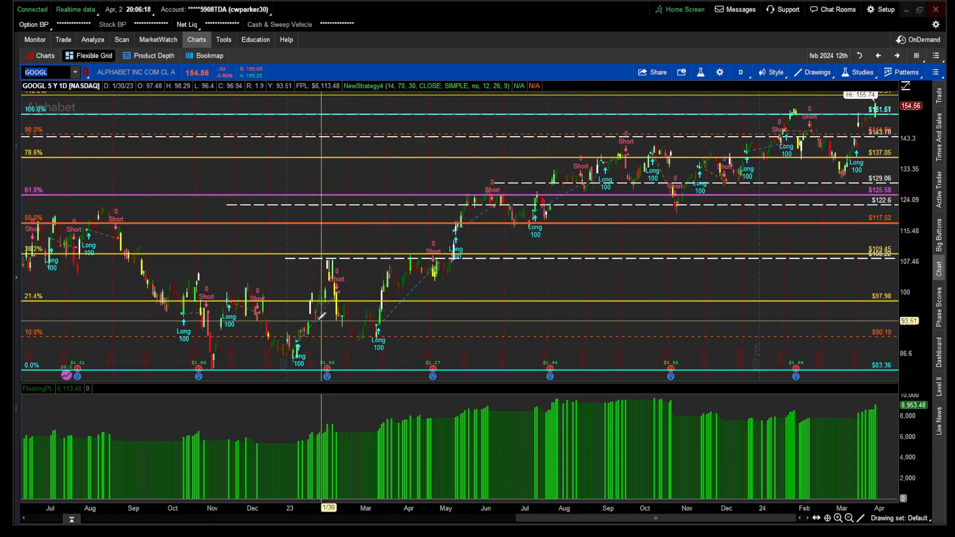
pyautogui.rightClick(319, 316)
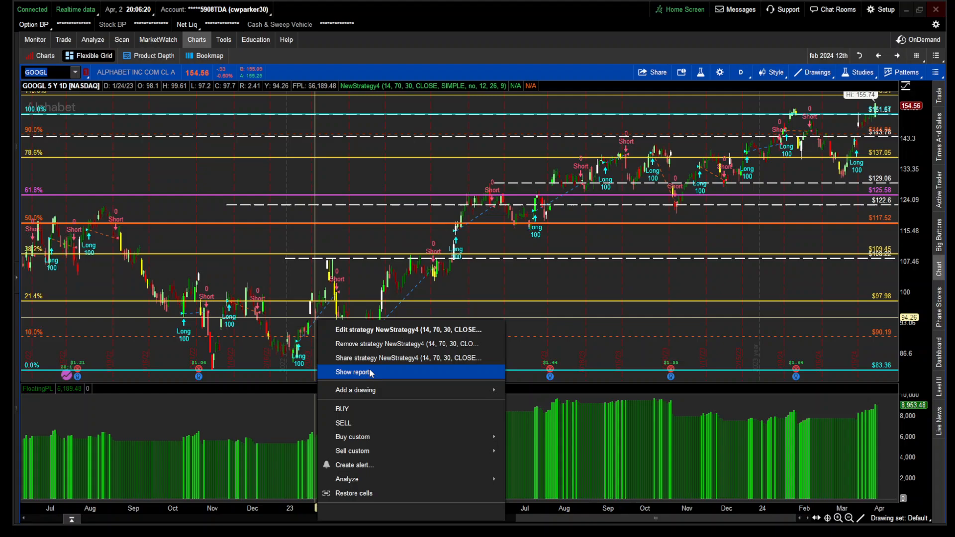
pyautogui.click(352, 372)
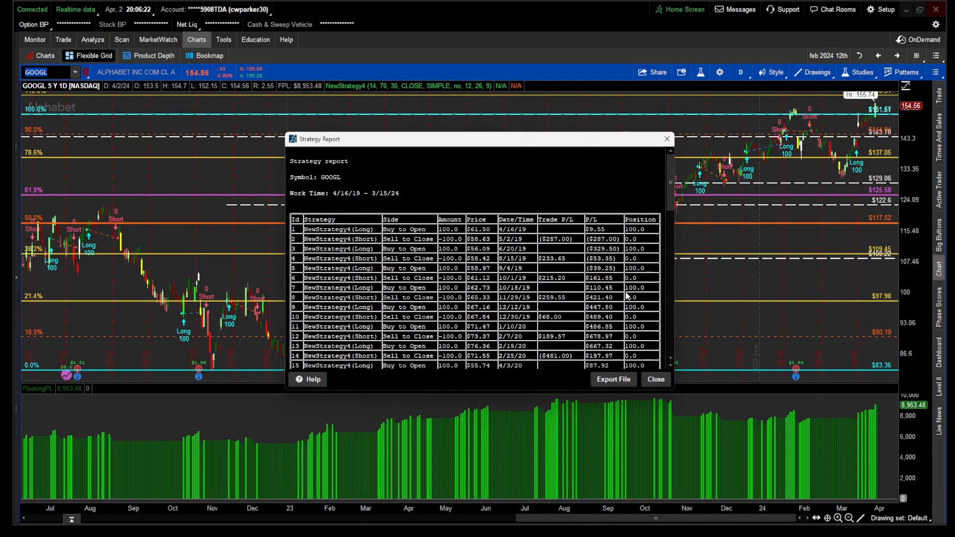
pyautogui.scroll(-3)
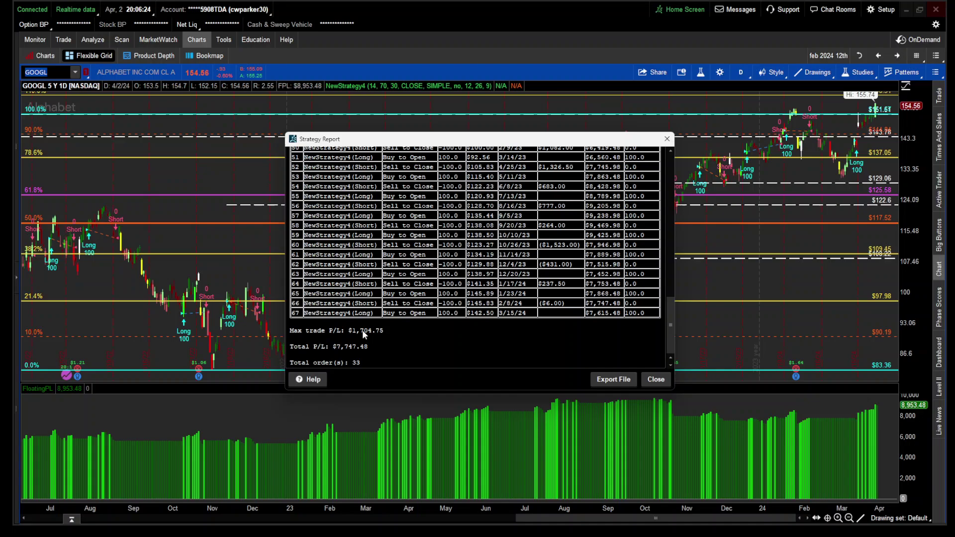
pyautogui.moveTo(362, 355)
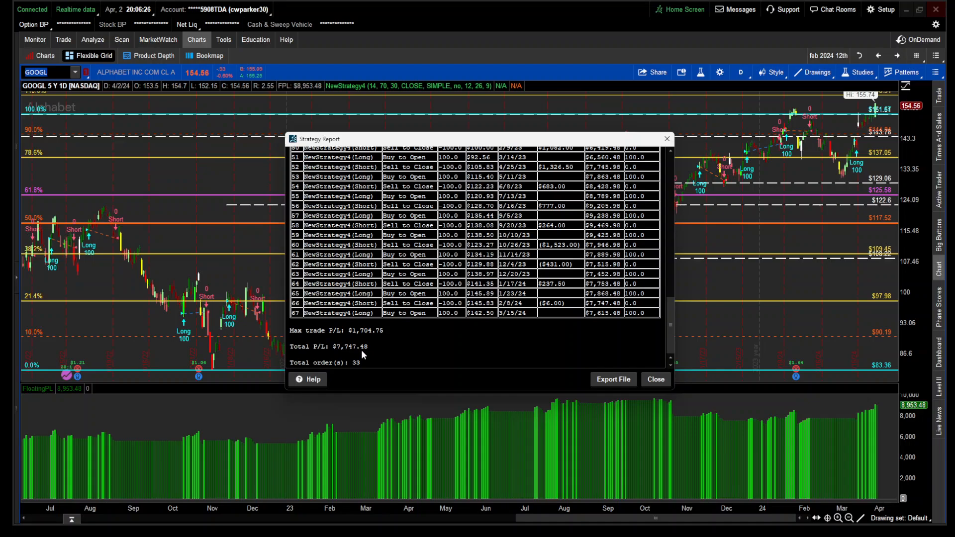
pyautogui.moveTo(357, 357)
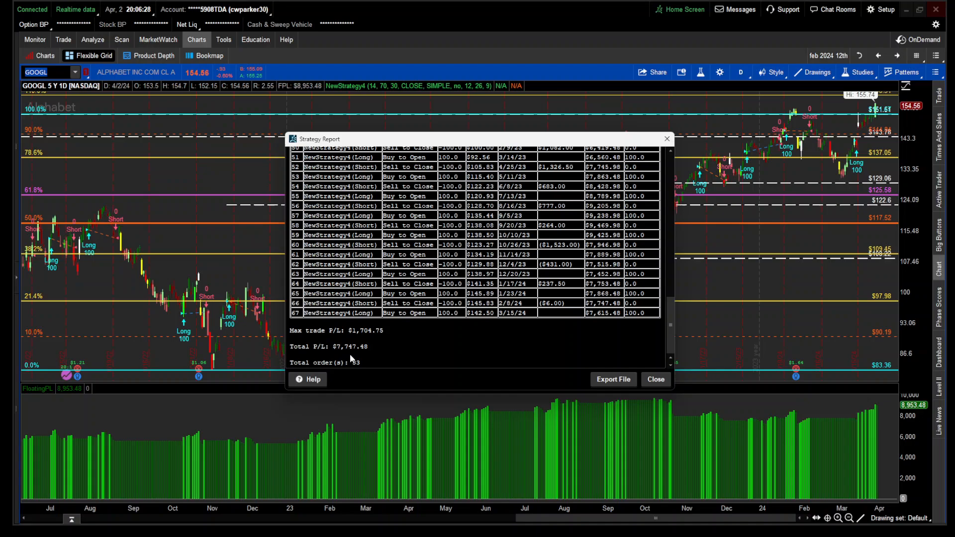
pyautogui.click(654, 379)
pyautogui.write('TSLA')
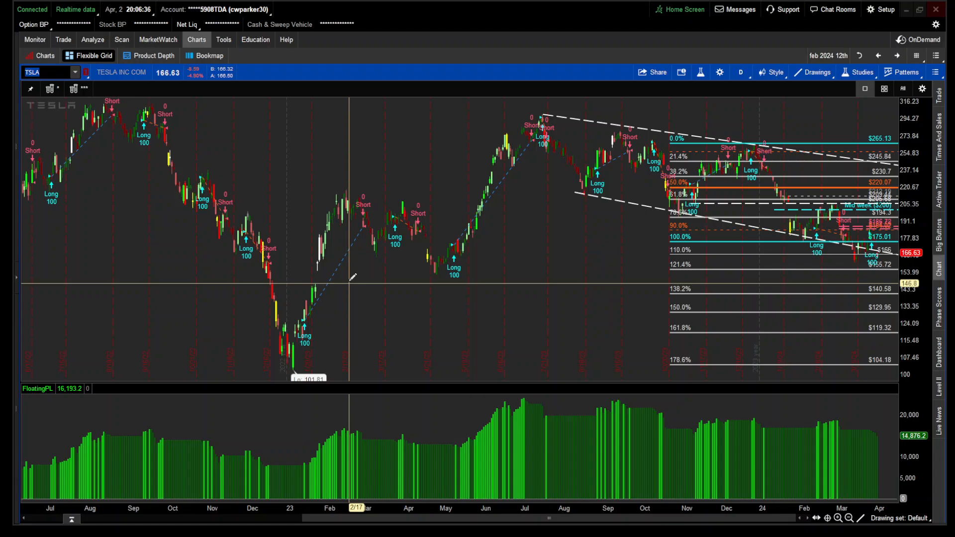
# - Review TSLA's NewStrategy4 report showing $41,258.60 total P/L over 32 orders, then close it
pyautogui.rightClick(317, 267)
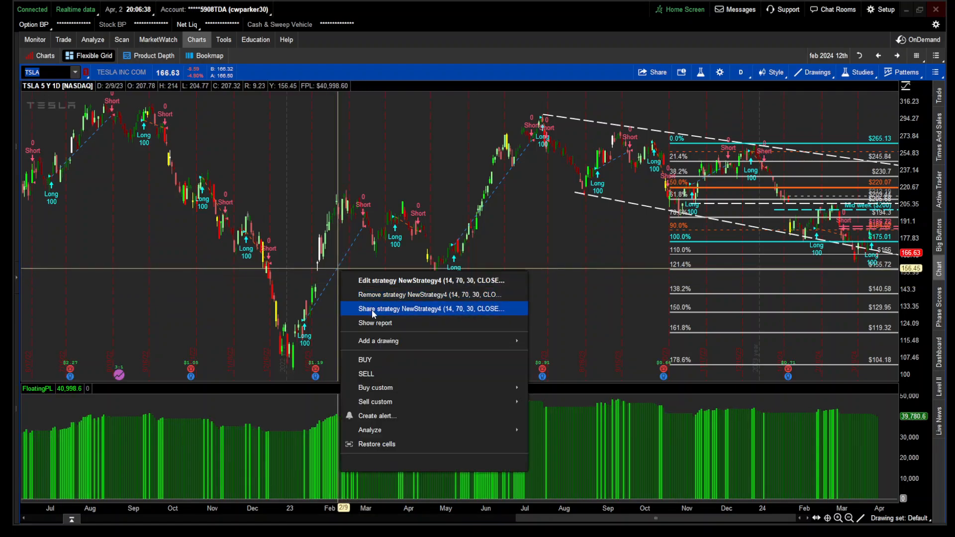
pyautogui.click(375, 322)
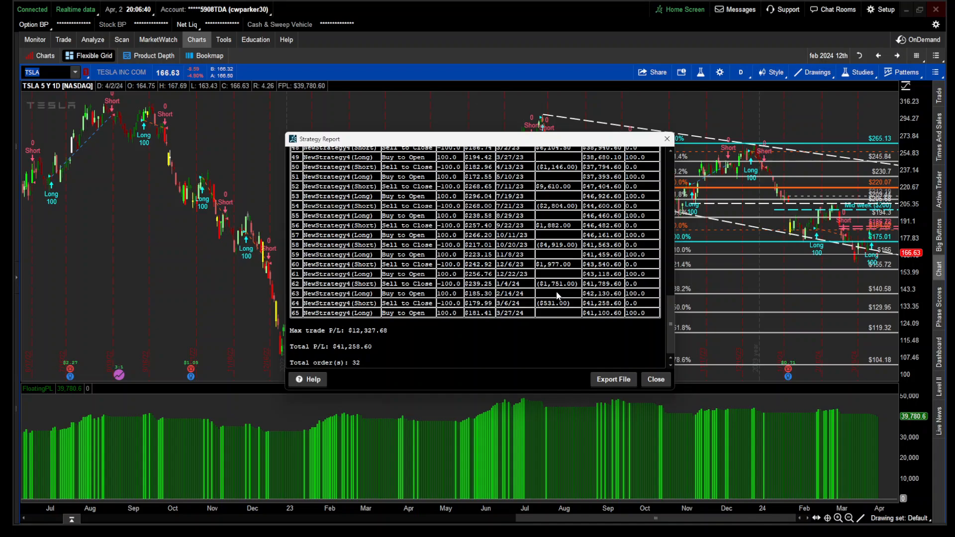
pyautogui.moveTo(458, 352)
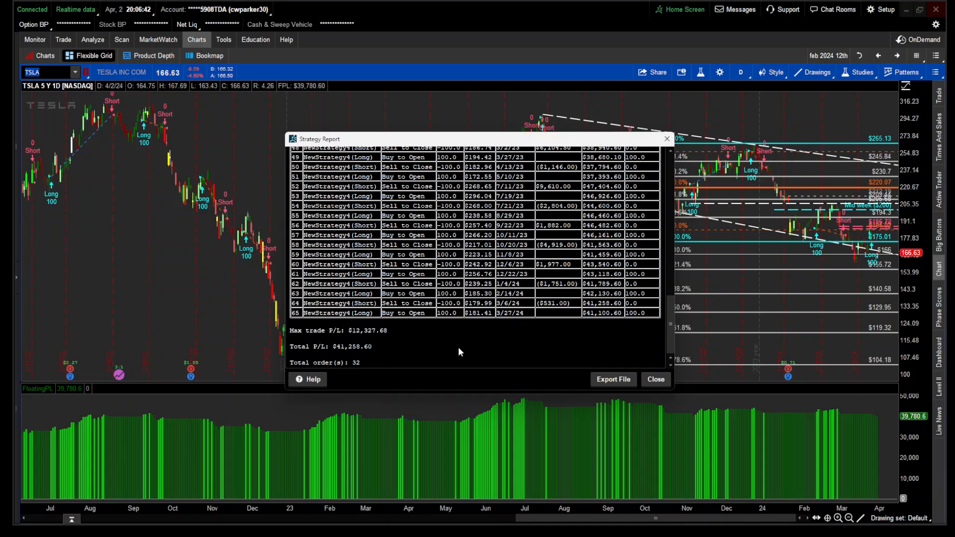
pyautogui.click(655, 379)
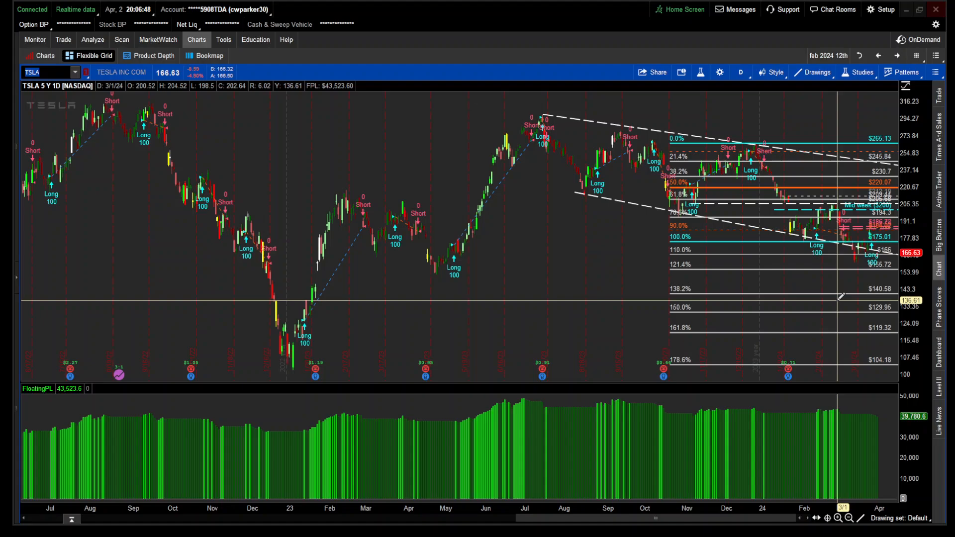
pyautogui.moveTo(840, 300)
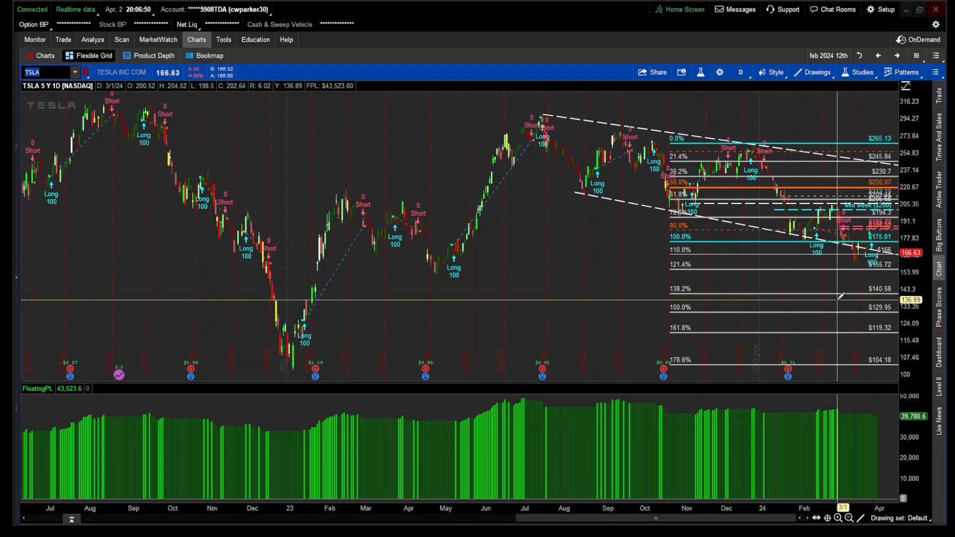